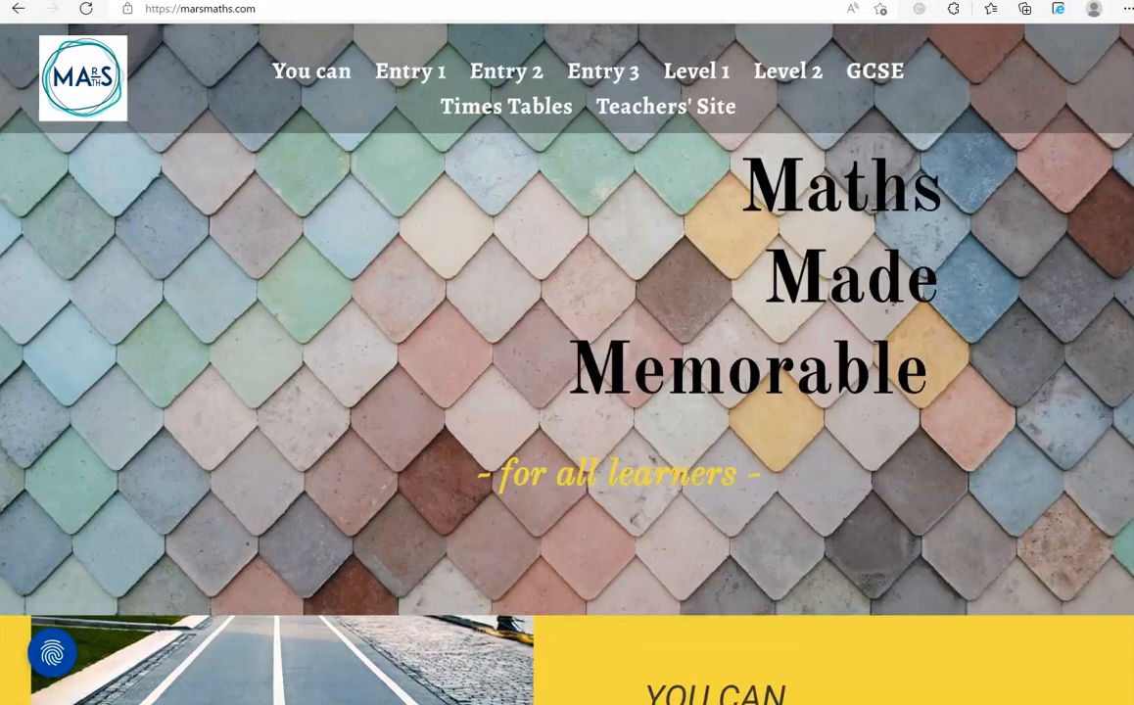
- Open the Entry 1 Counting Exam Questions PDF from marsmaths.com's Entry 1 page
click(409, 71)
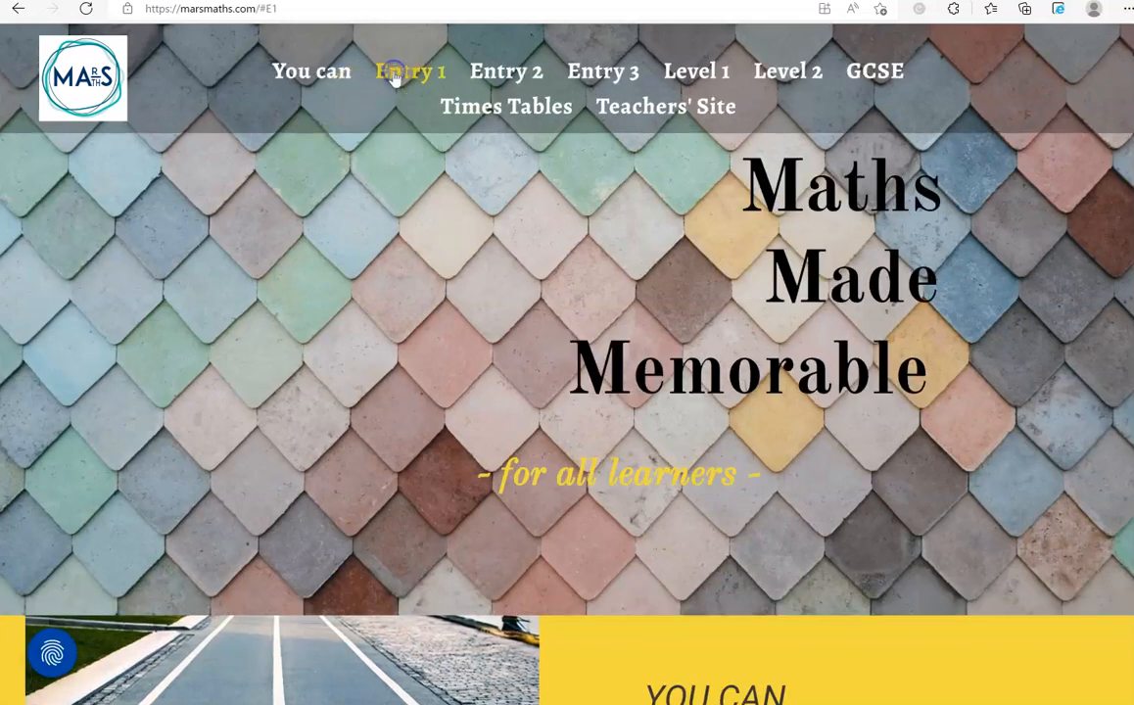
click(409, 71)
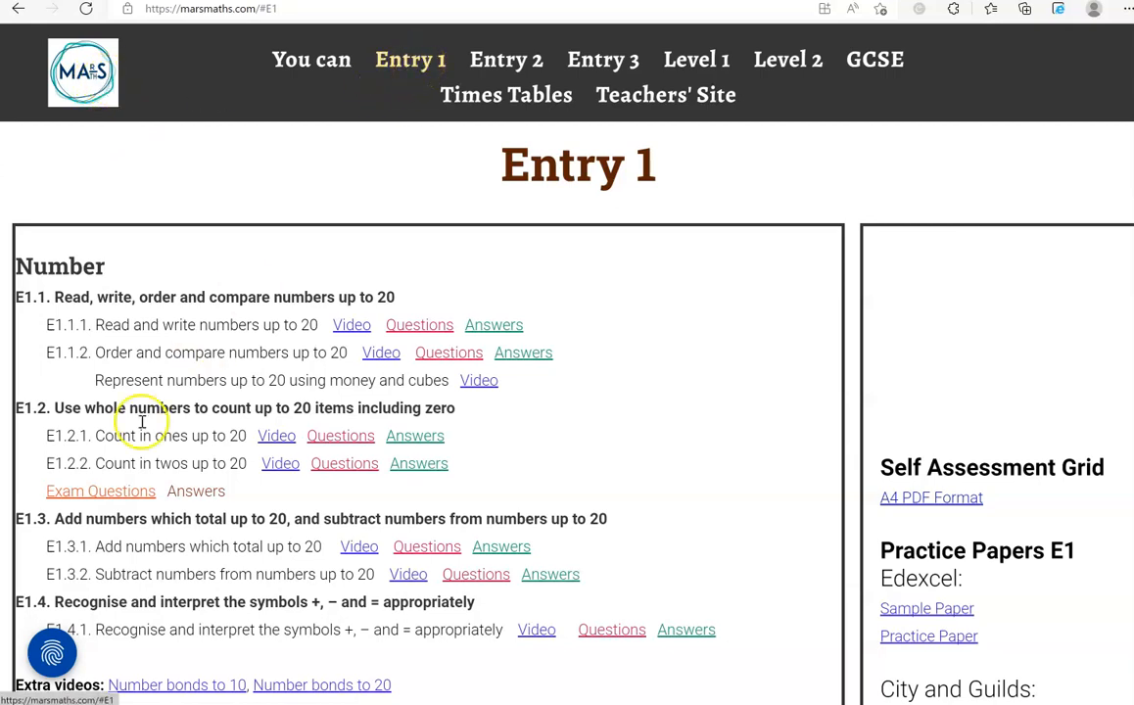
click(101, 490)
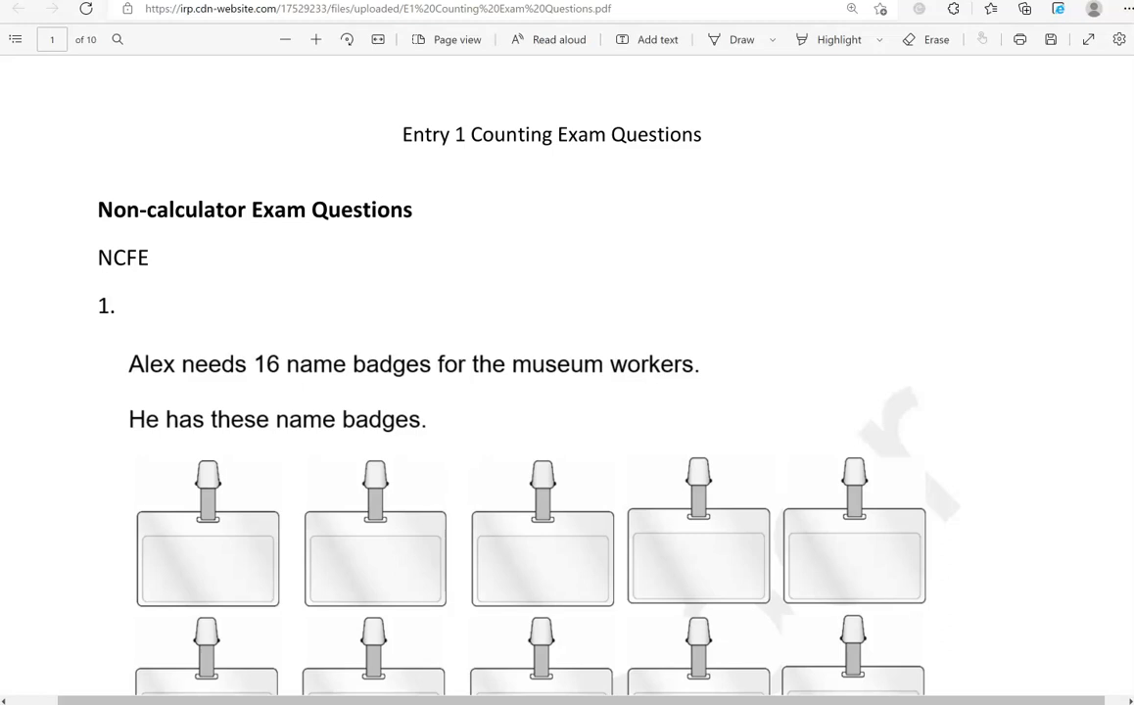
scroll(down, 3)
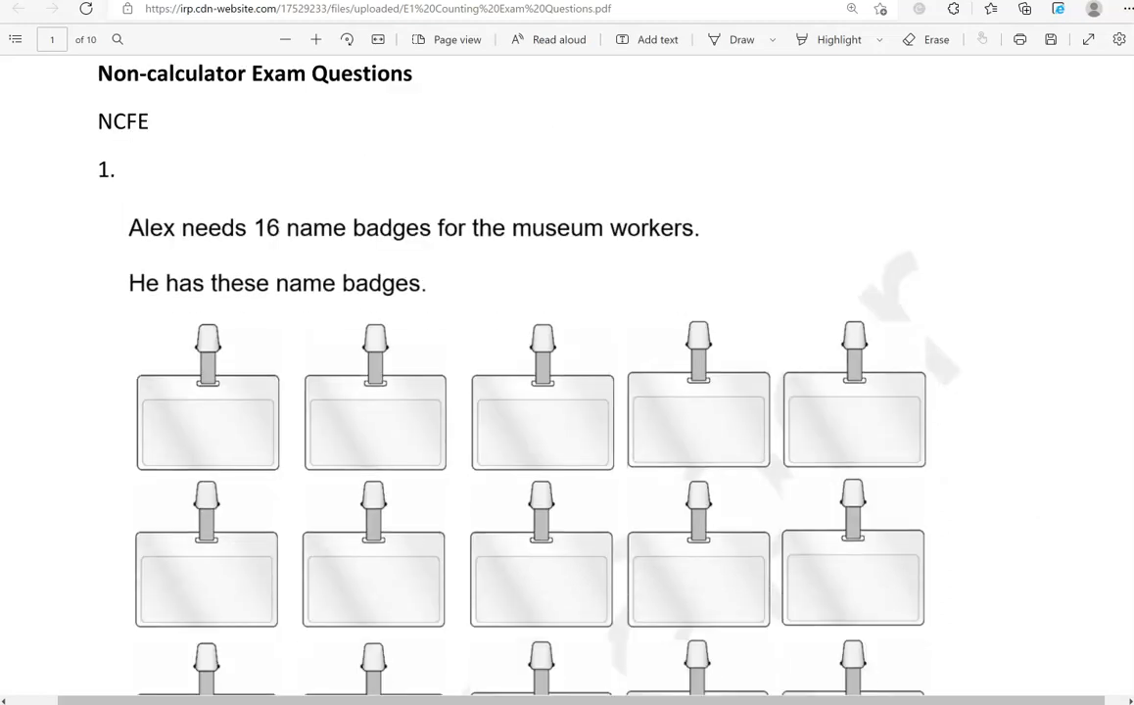
scroll(down, 3)
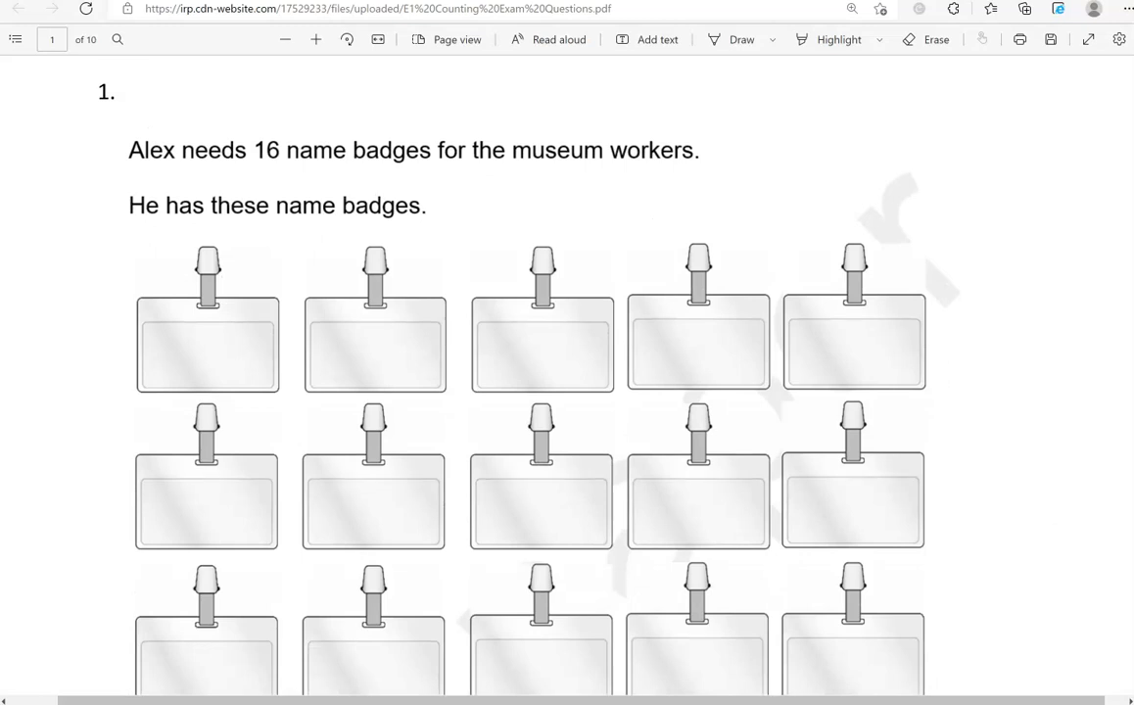
scroll(down, 3)
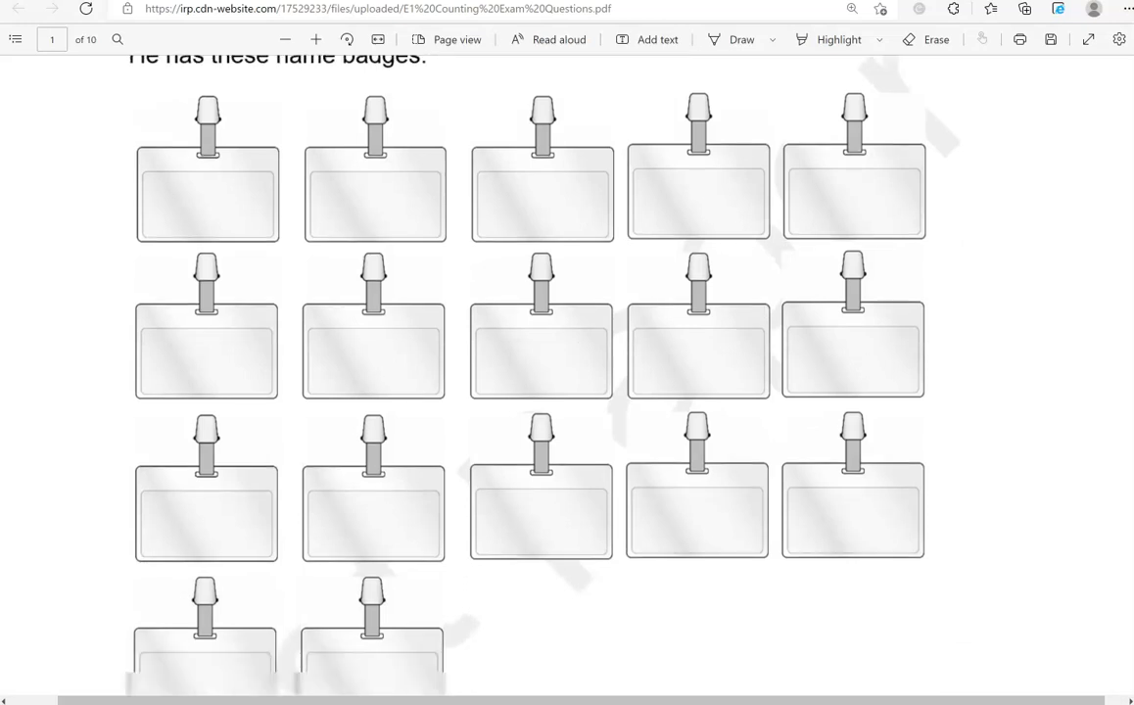
scroll(down, 3)
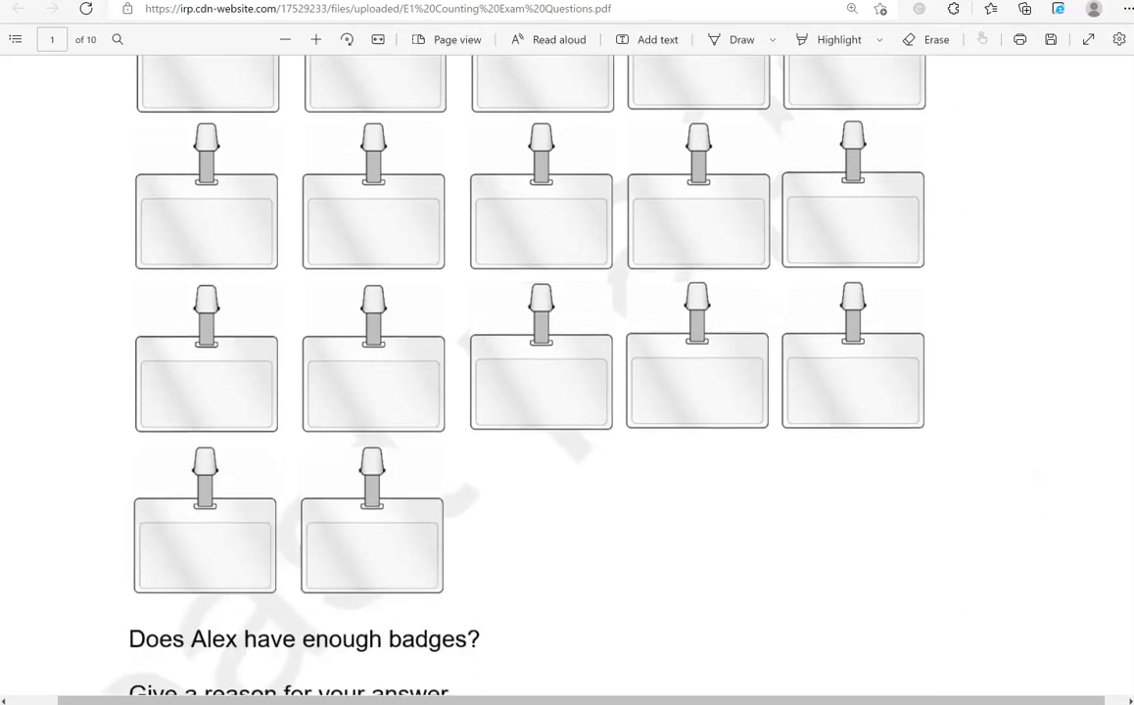
scroll(down, 3)
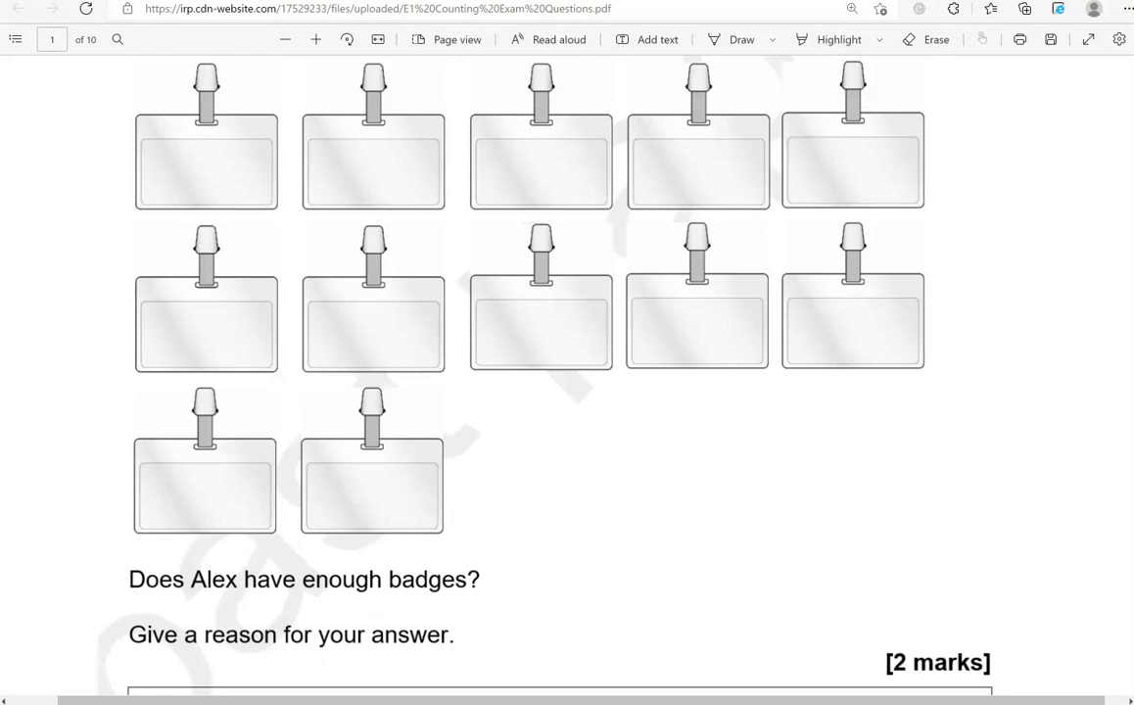
click(741, 39)
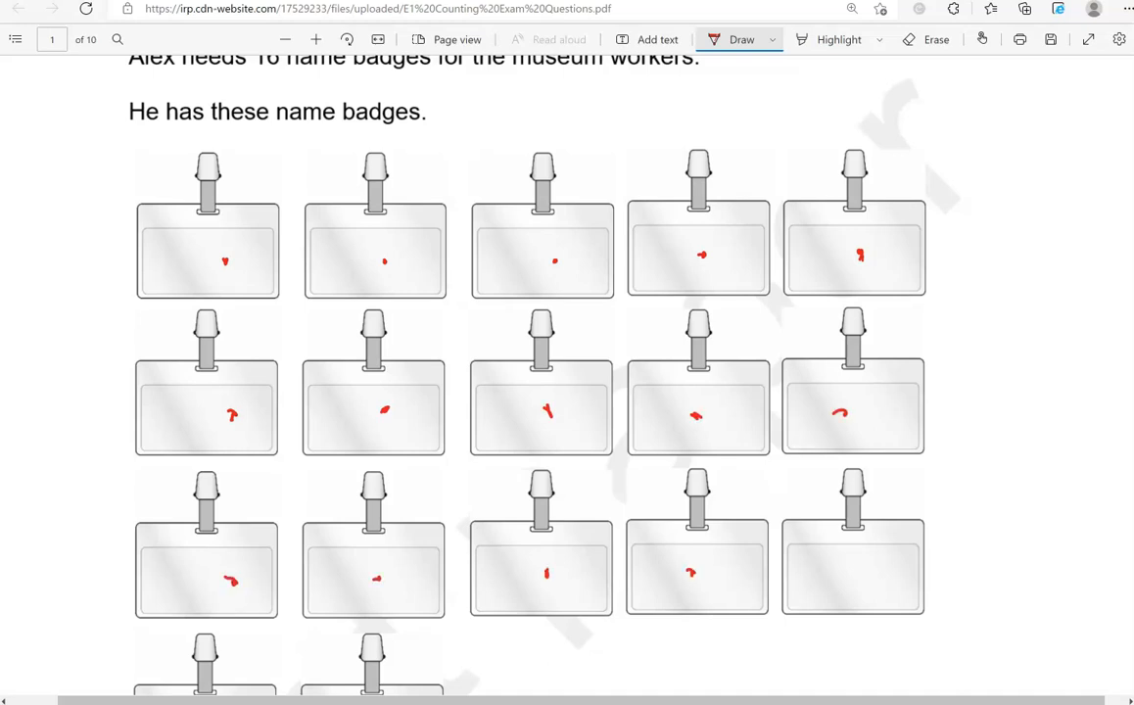
- Mark all 17 name badges and handwrite 'Yes, he has 17.' in question 1's answer box
scroll(down, 3)
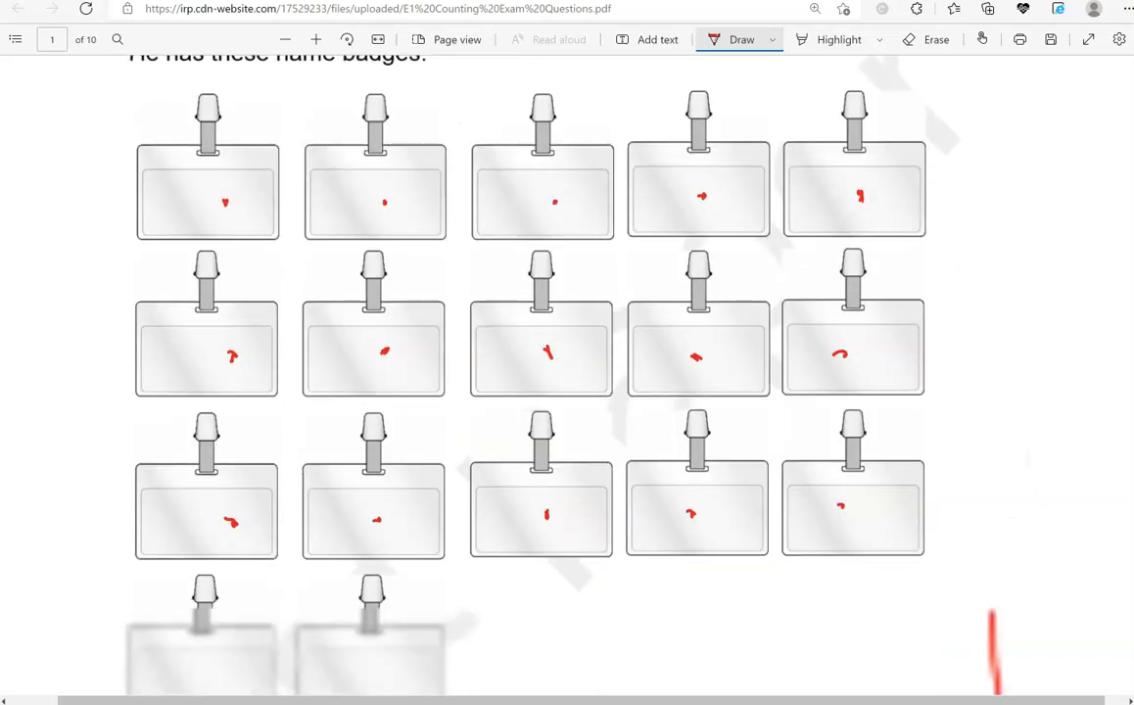
scroll(down, 3)
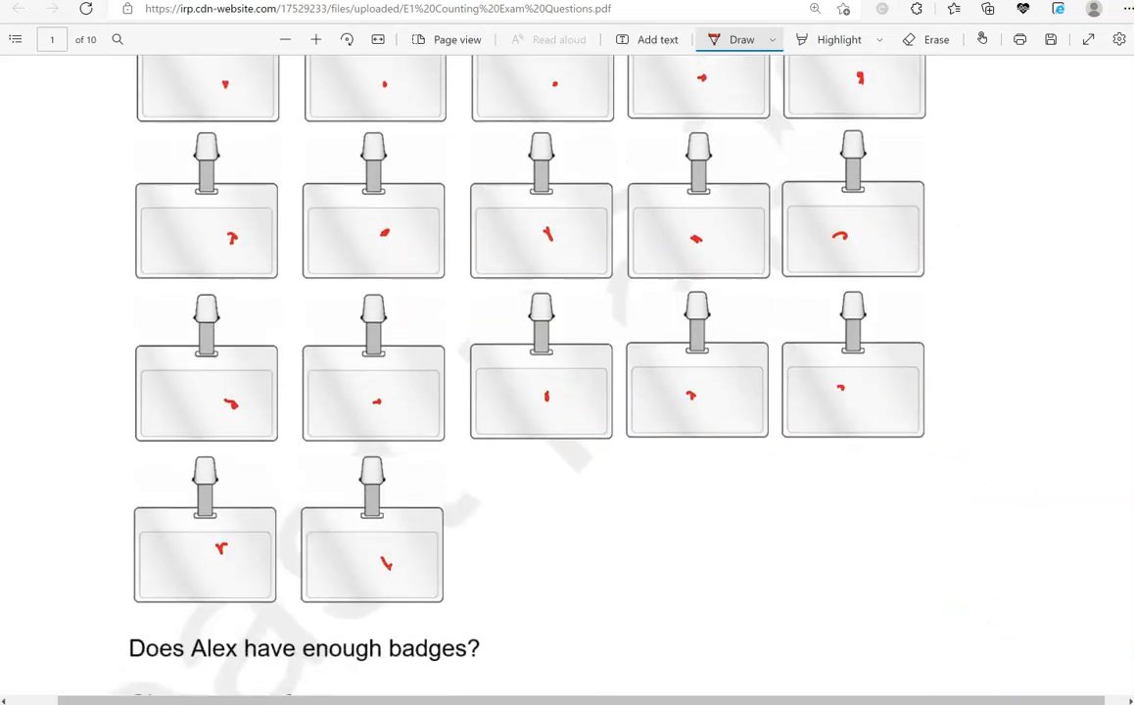
scroll(down, 3)
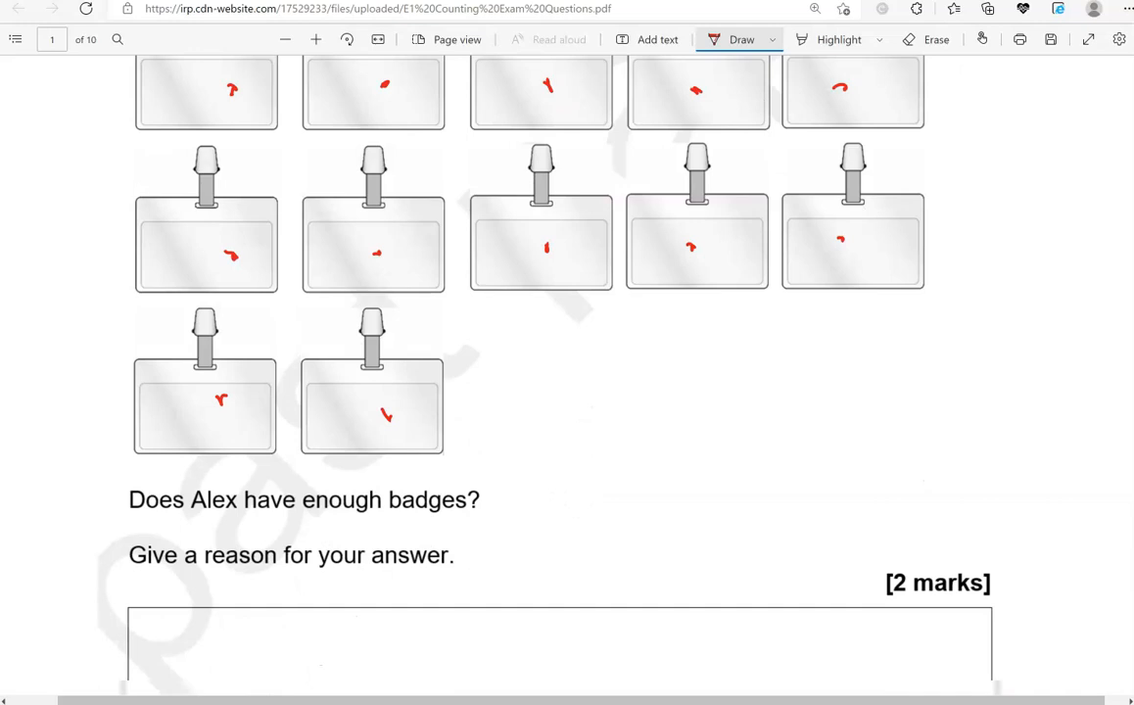
scroll(down, 3)
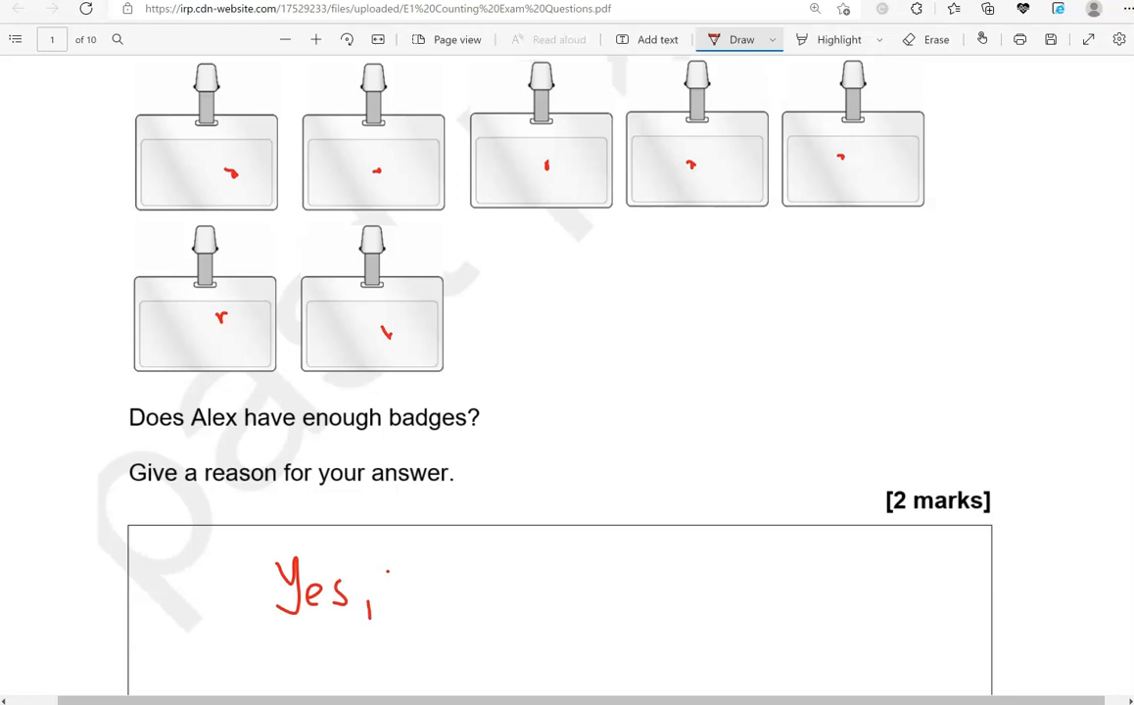
drag(386, 582, 539, 587)
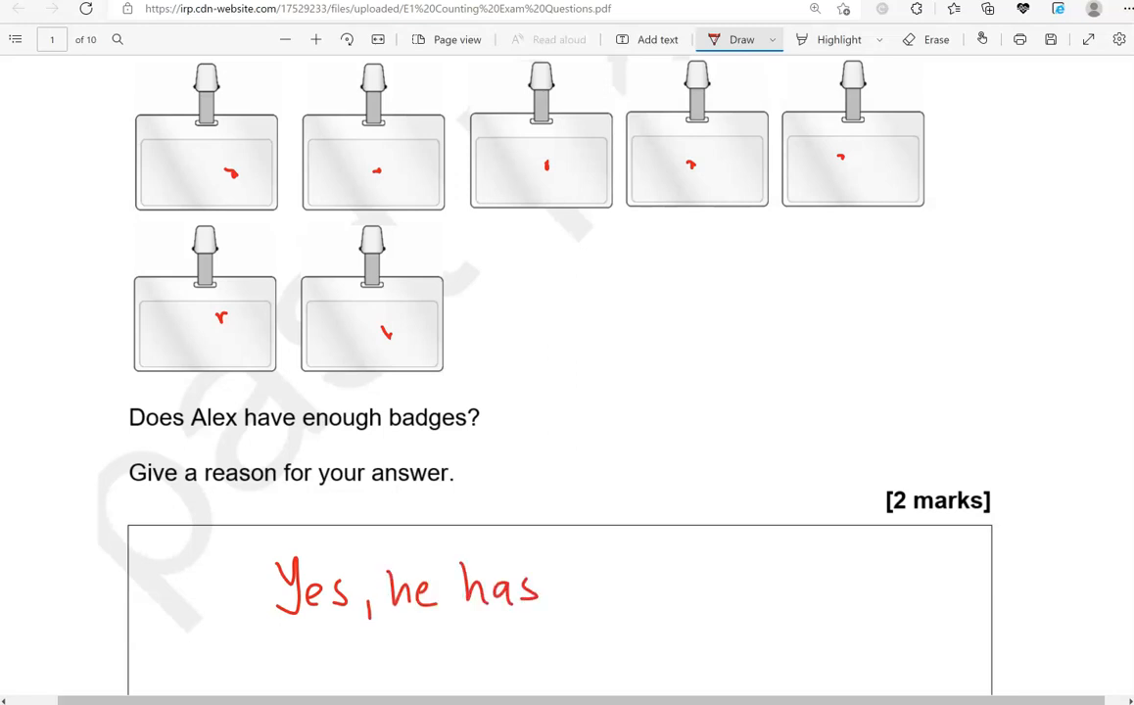
drag(588, 558, 651, 588)
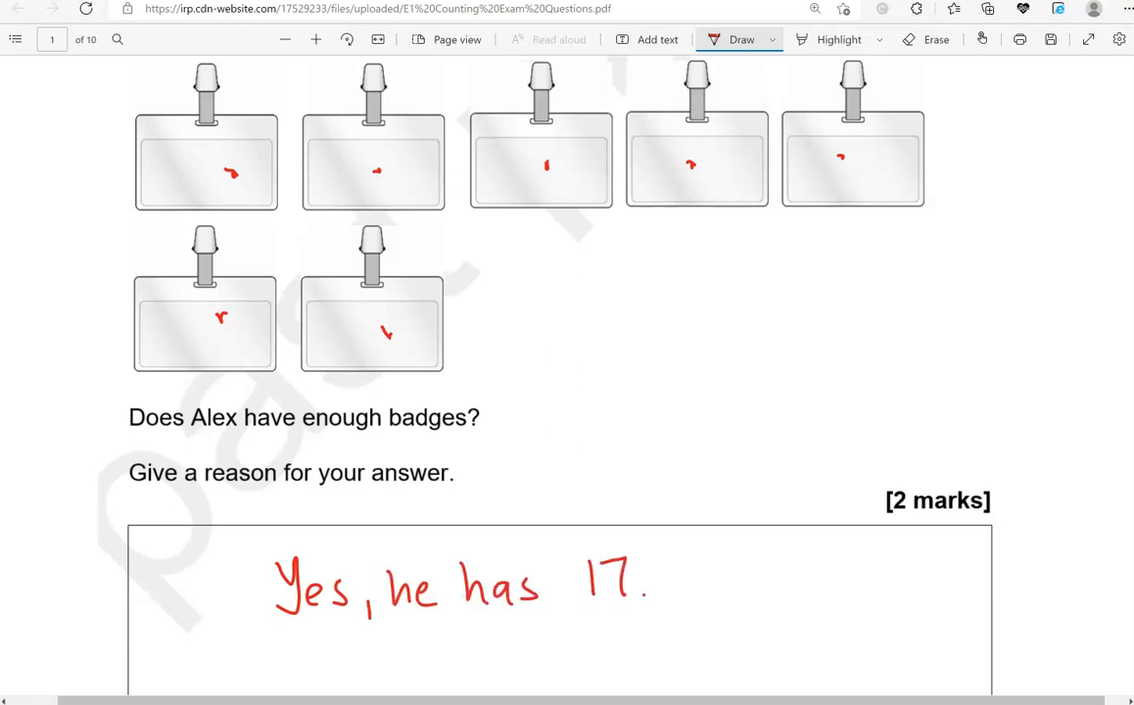
scroll(down, 3)
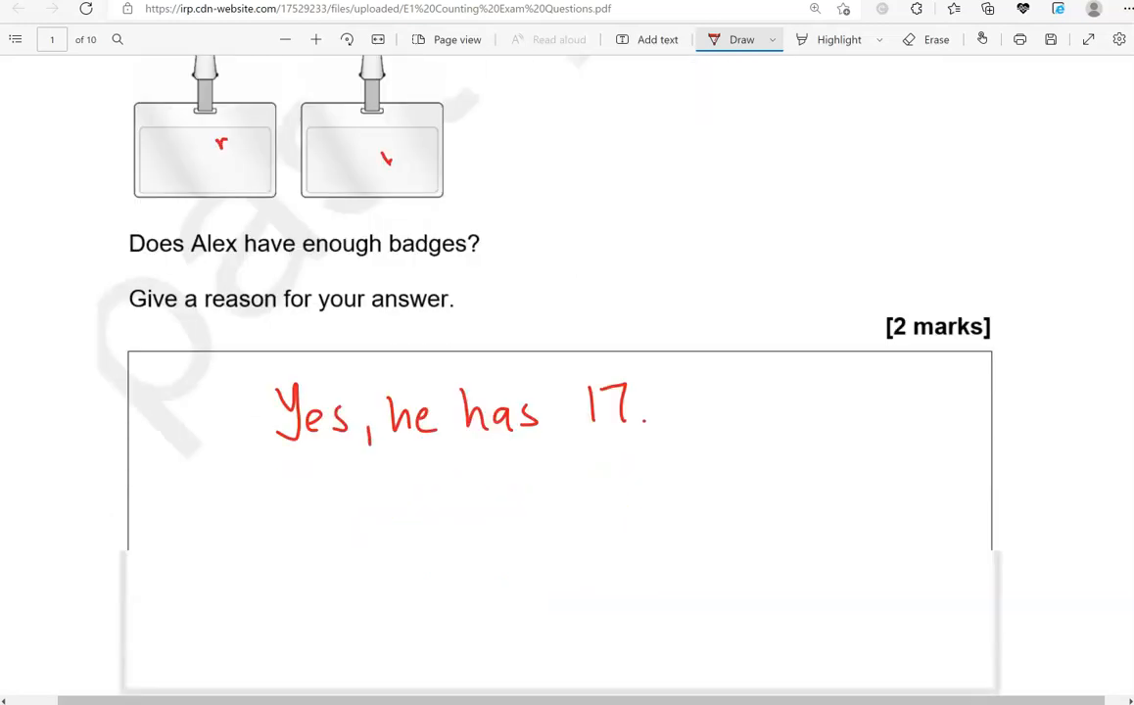
scroll(down, 3)
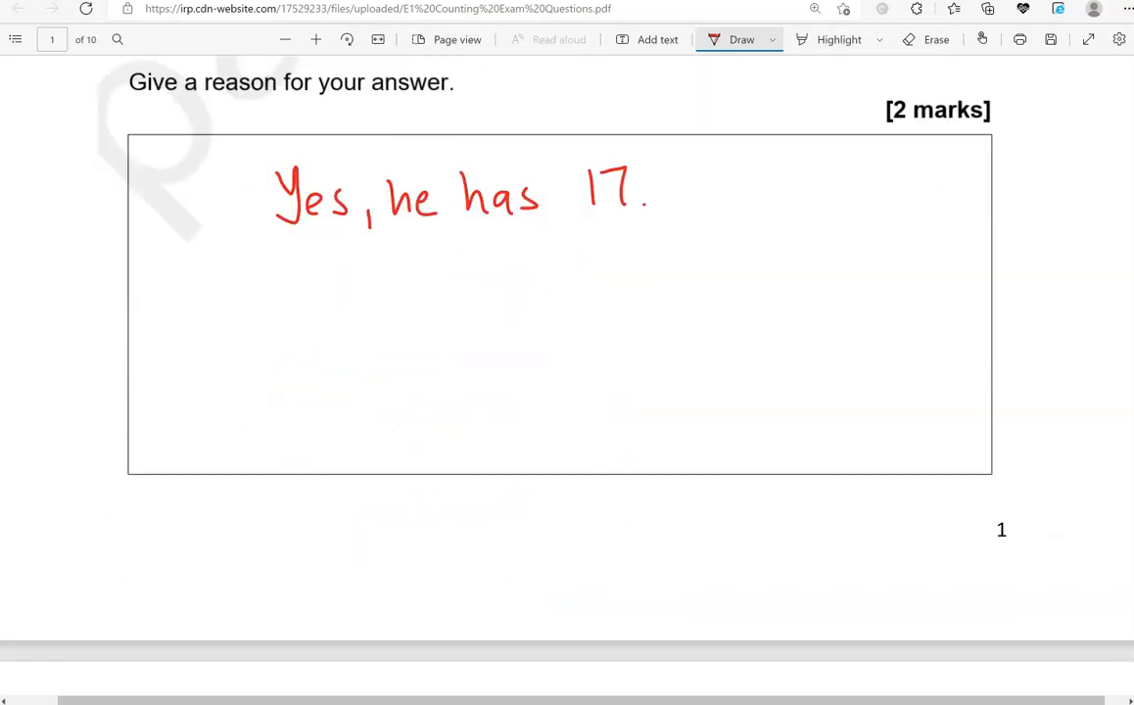
scroll(down, 3)
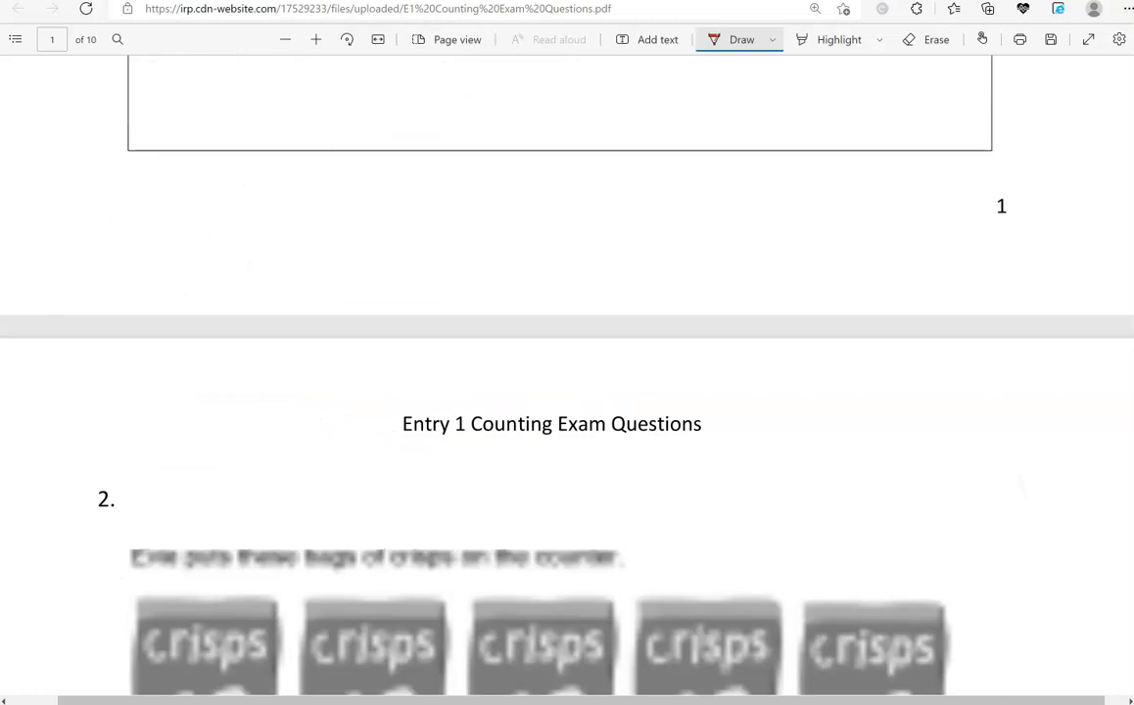
scroll(down, 3)
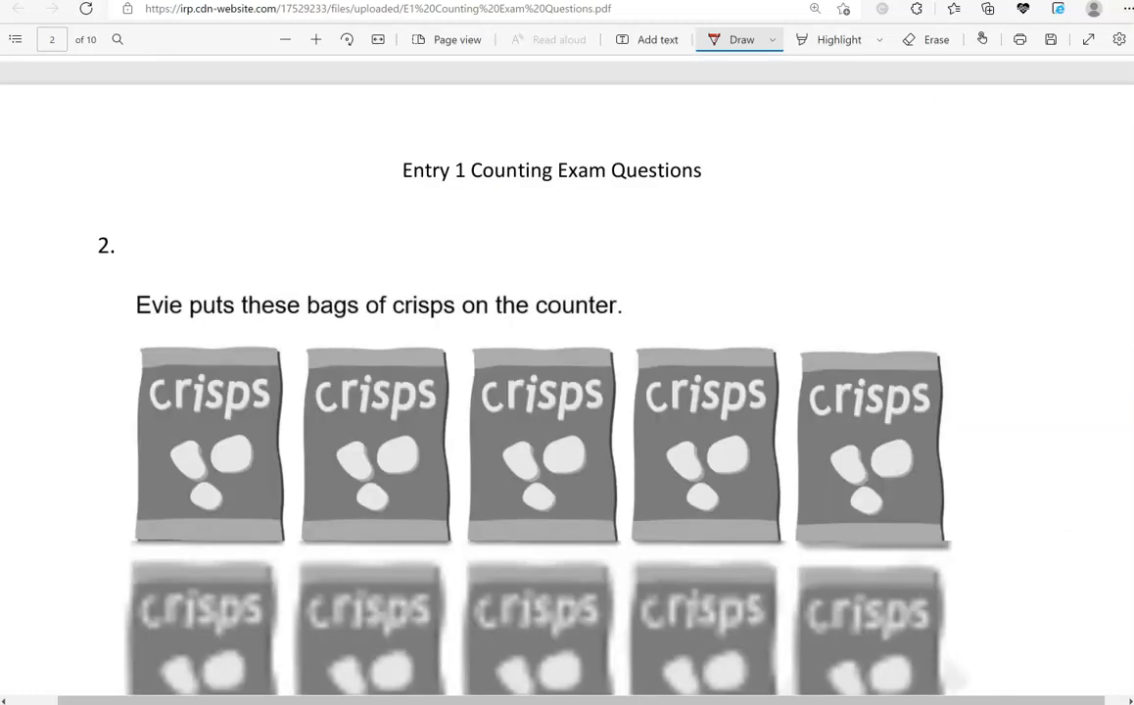
scroll(down, 3)
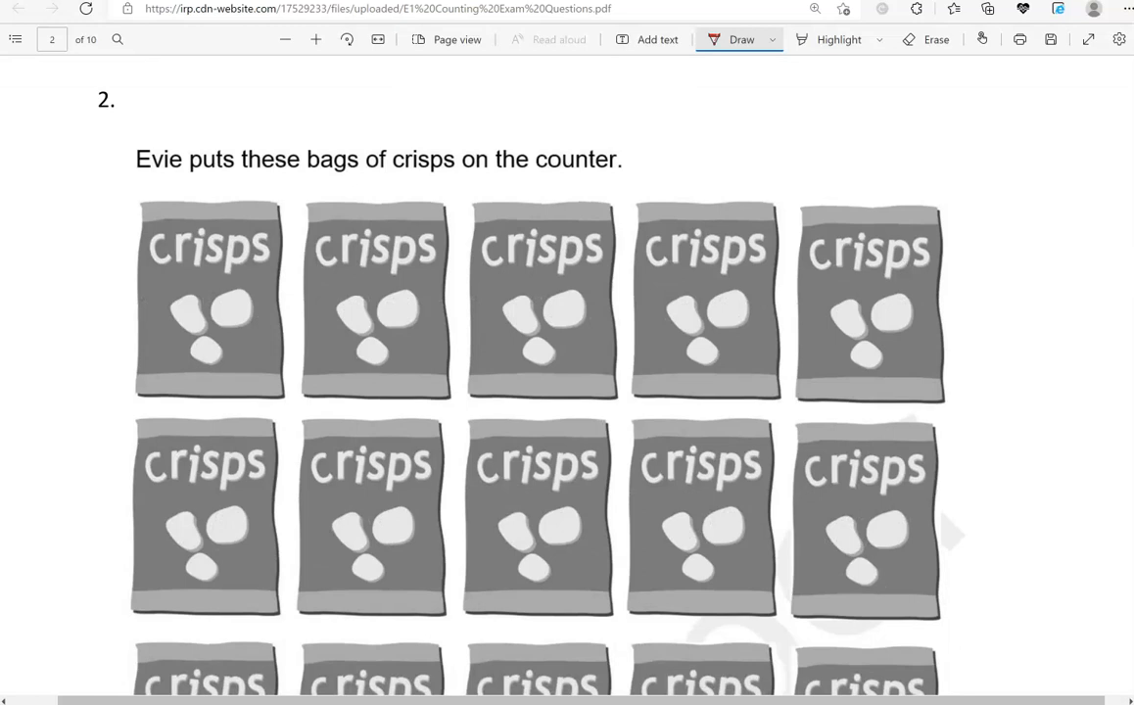
scroll(down, 3)
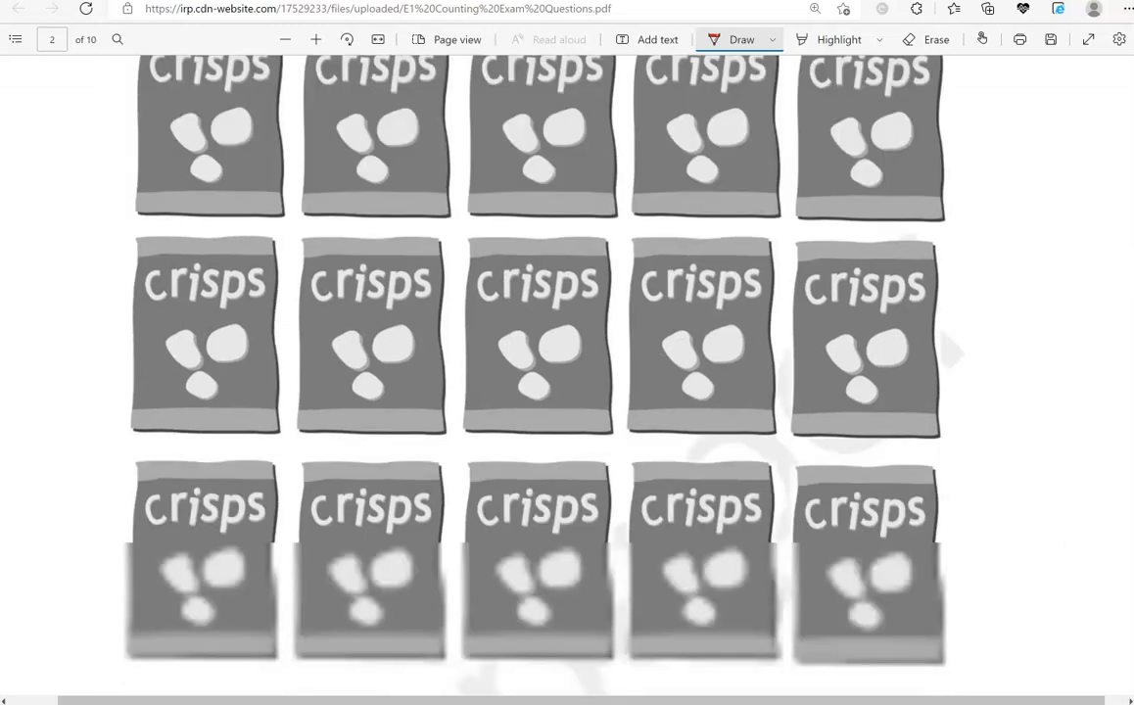
scroll(down, 3)
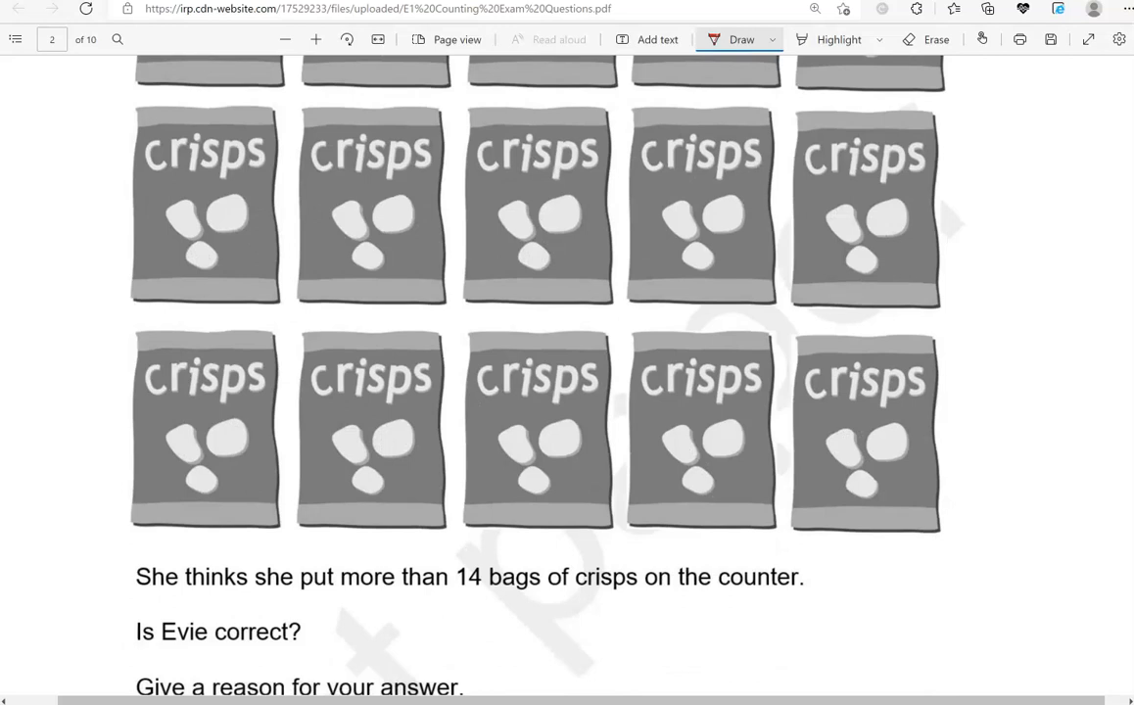
scroll(down, 3)
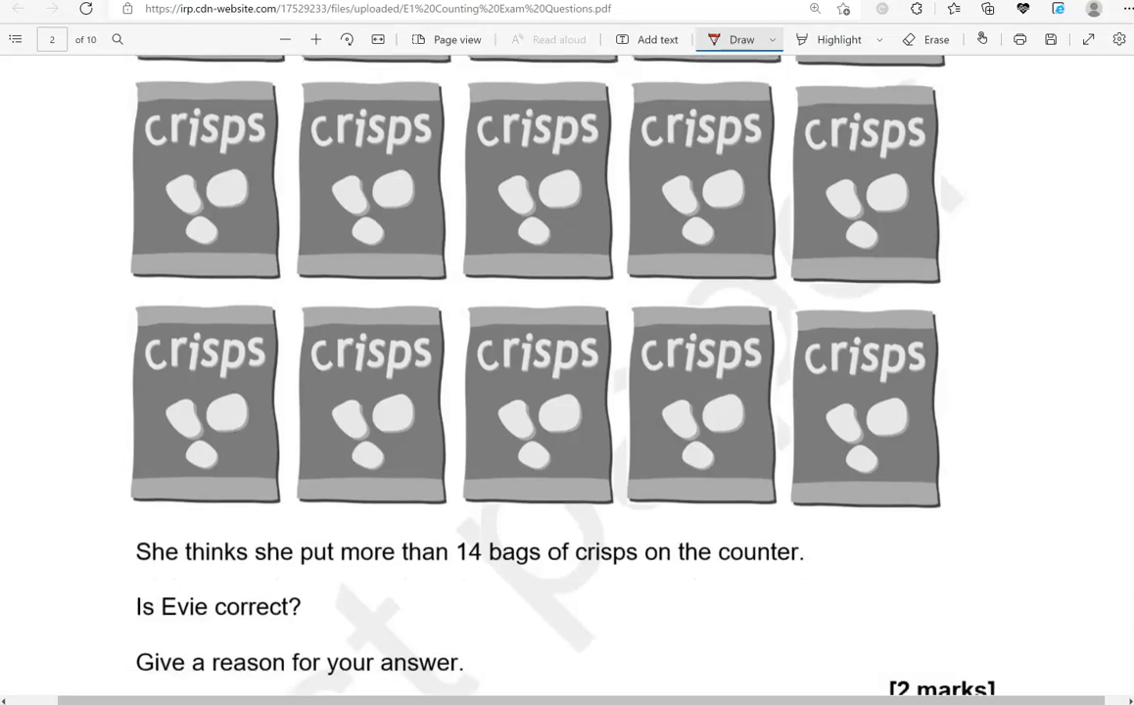
scroll(down, 3)
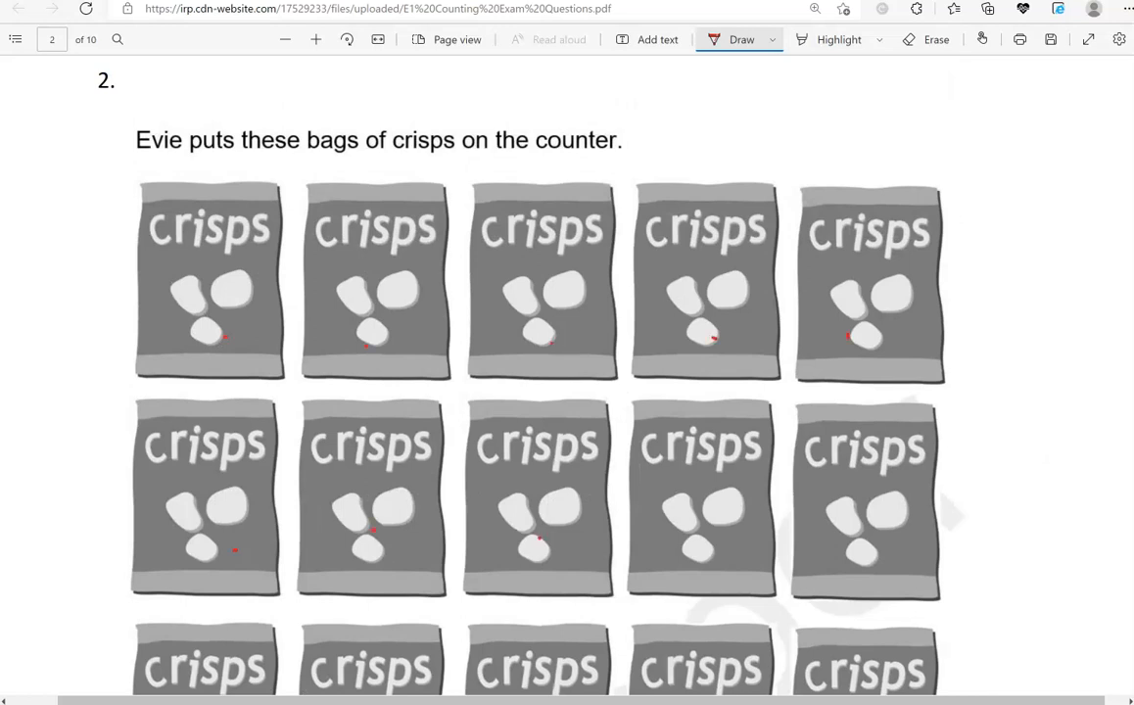
- Underline 'more than 14 bags' in red in question 2
scroll(down, 3)
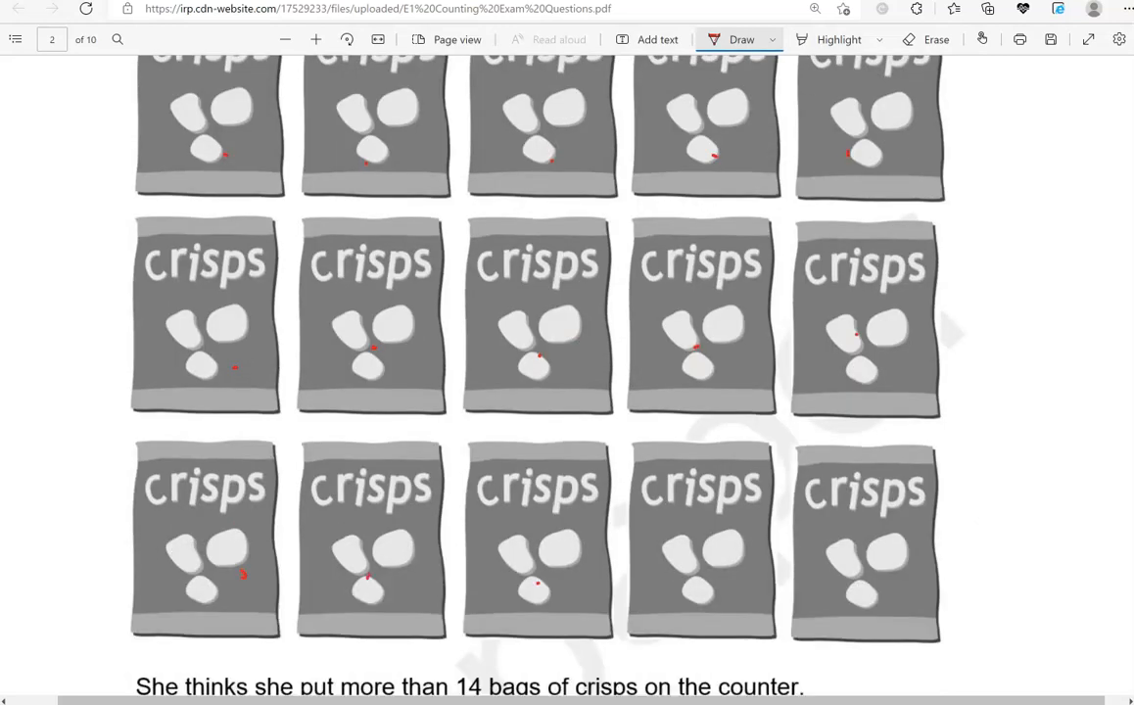
scroll(down, 3)
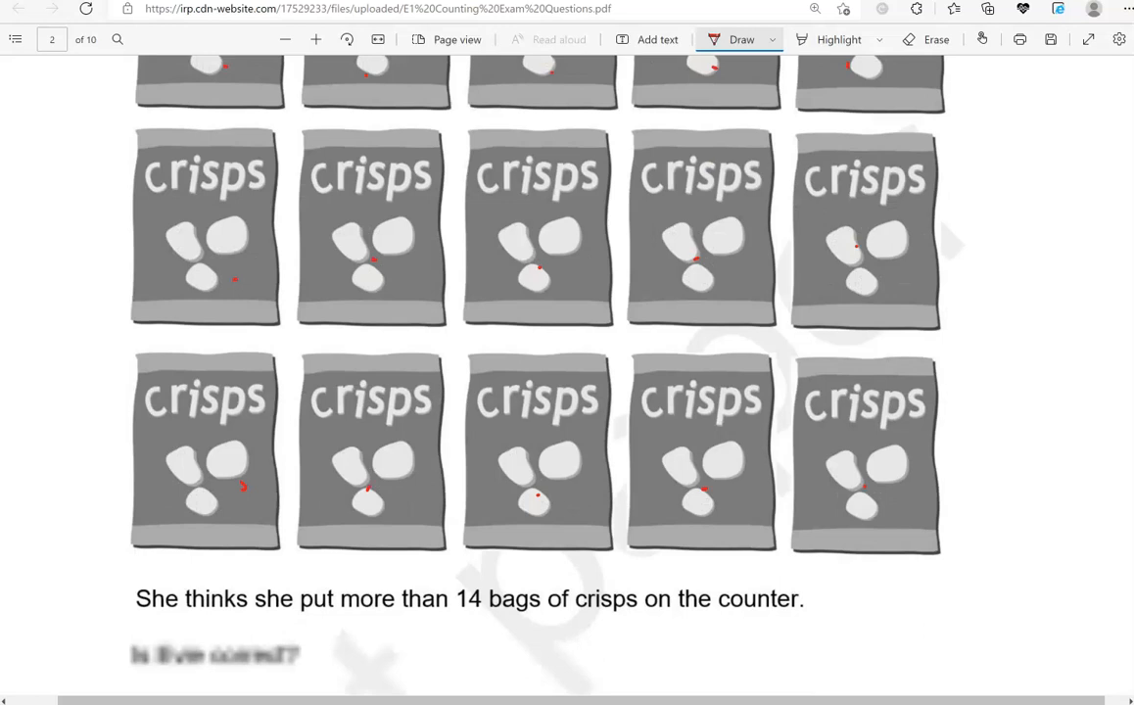
scroll(down, 3)
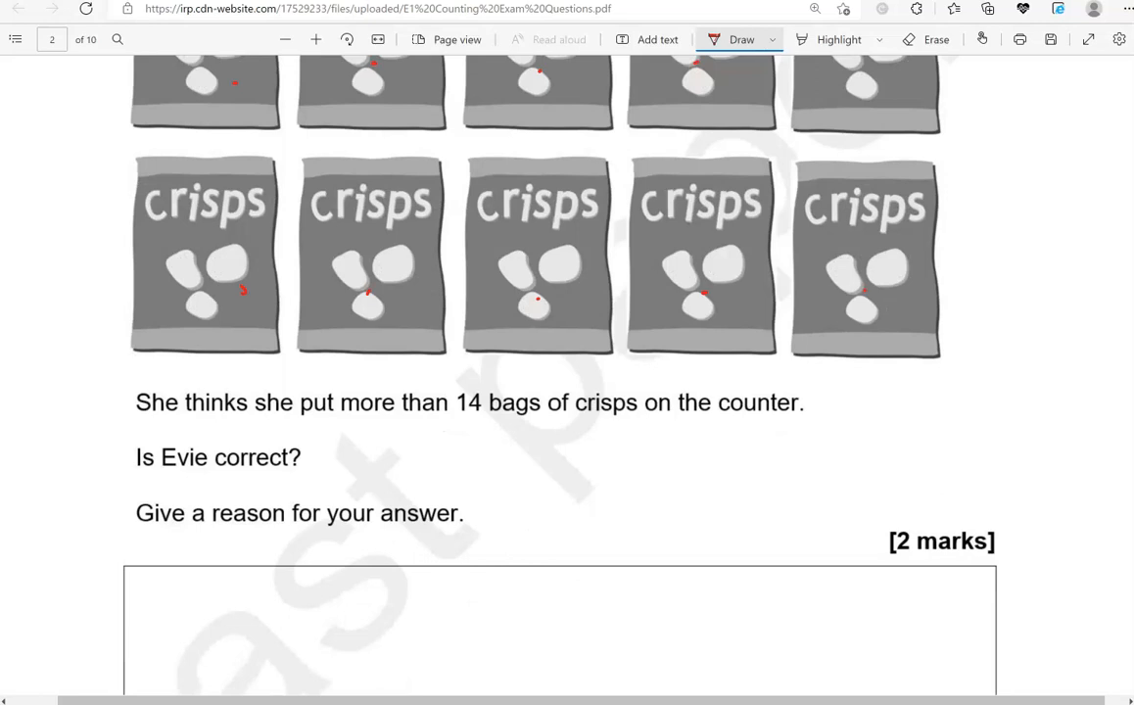
drag(341, 421, 541, 420)
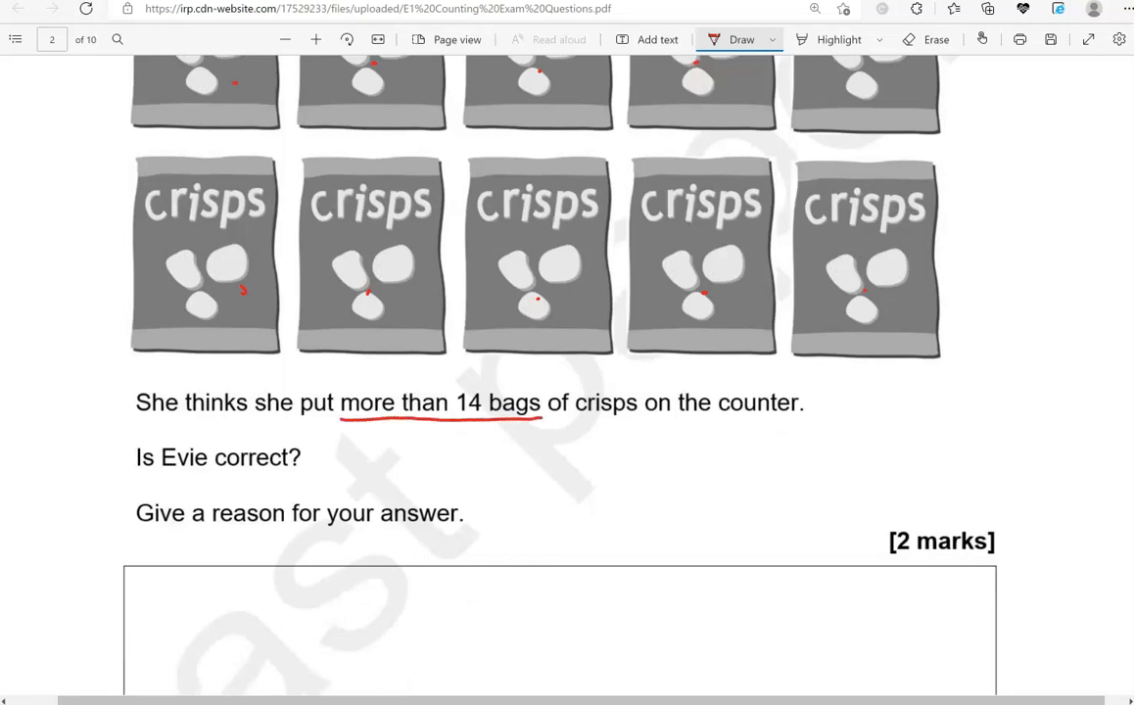
- Handwrite 'Yes, she put 1 more than 14.' in the answer box and scroll to question 3
drag(304, 607, 319, 637)
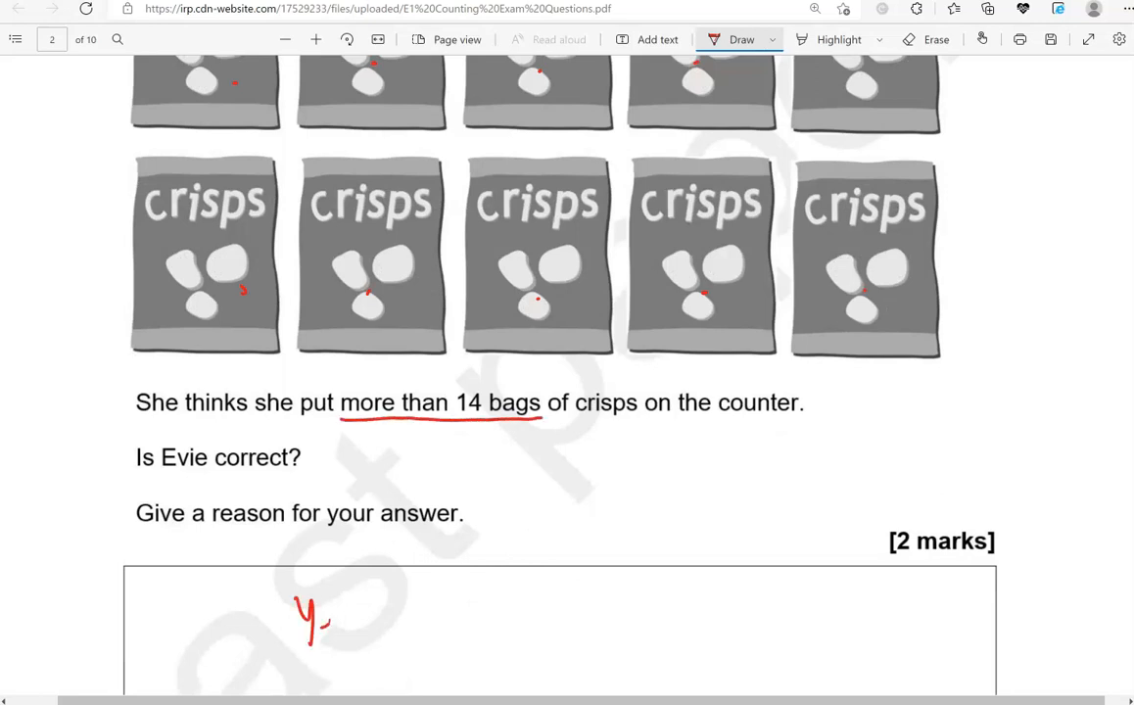
drag(304, 612, 431, 637)
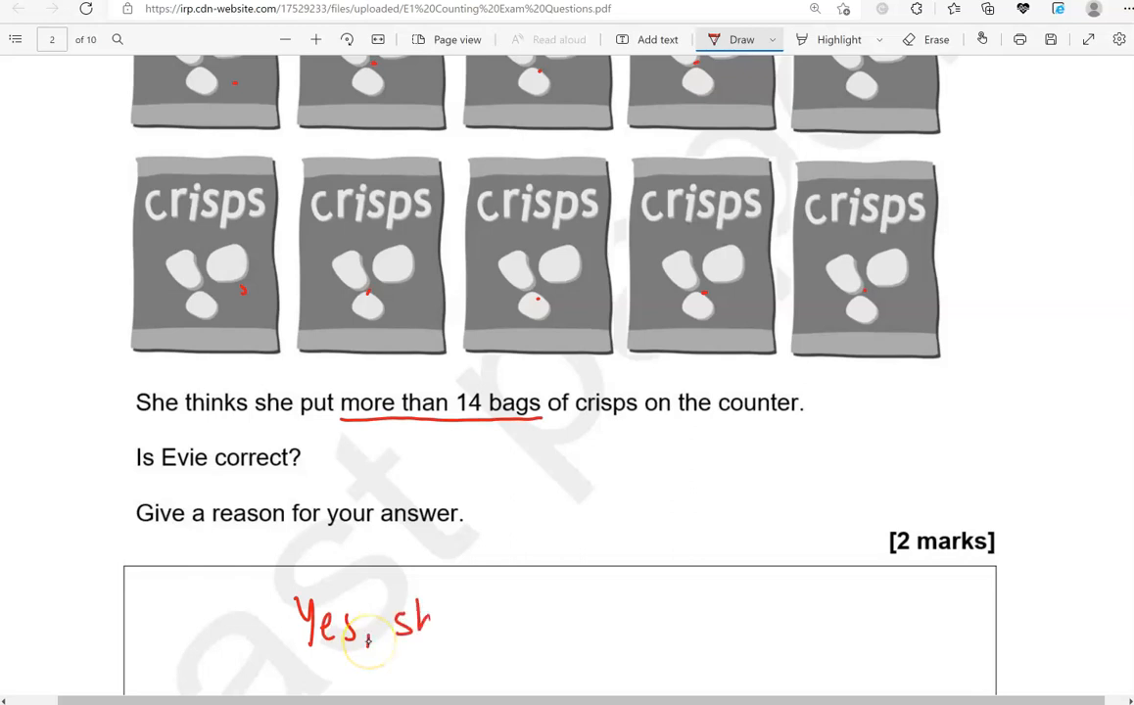
drag(392, 617, 548, 637)
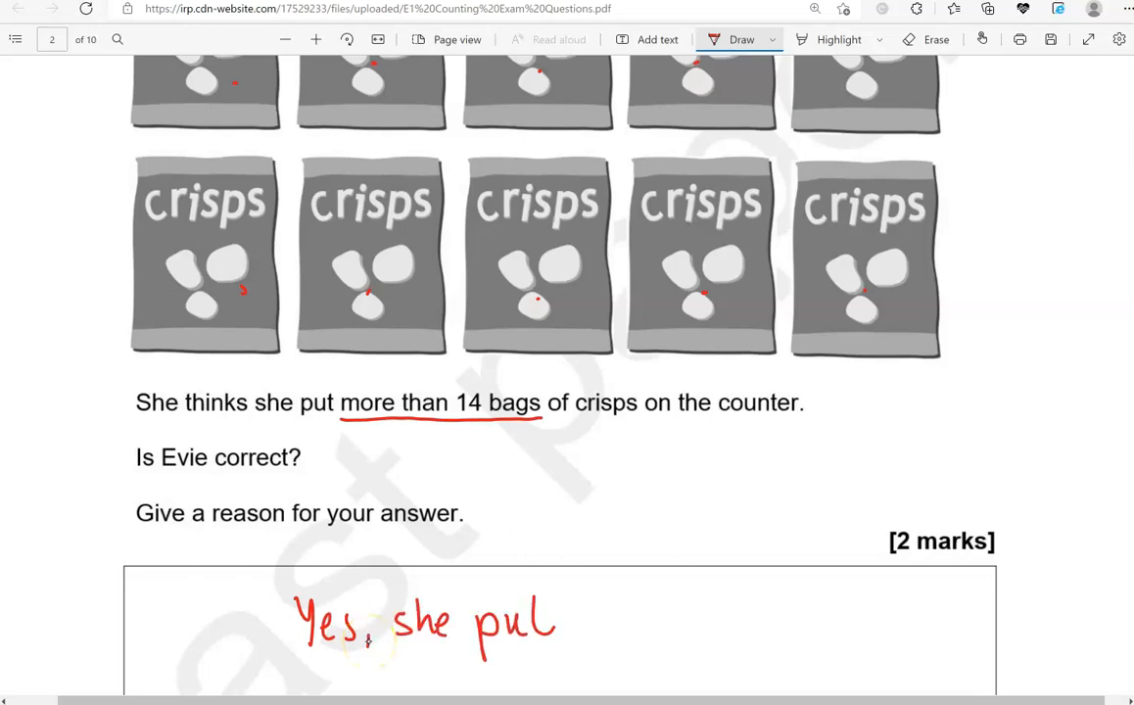
drag(563, 617, 646, 622)
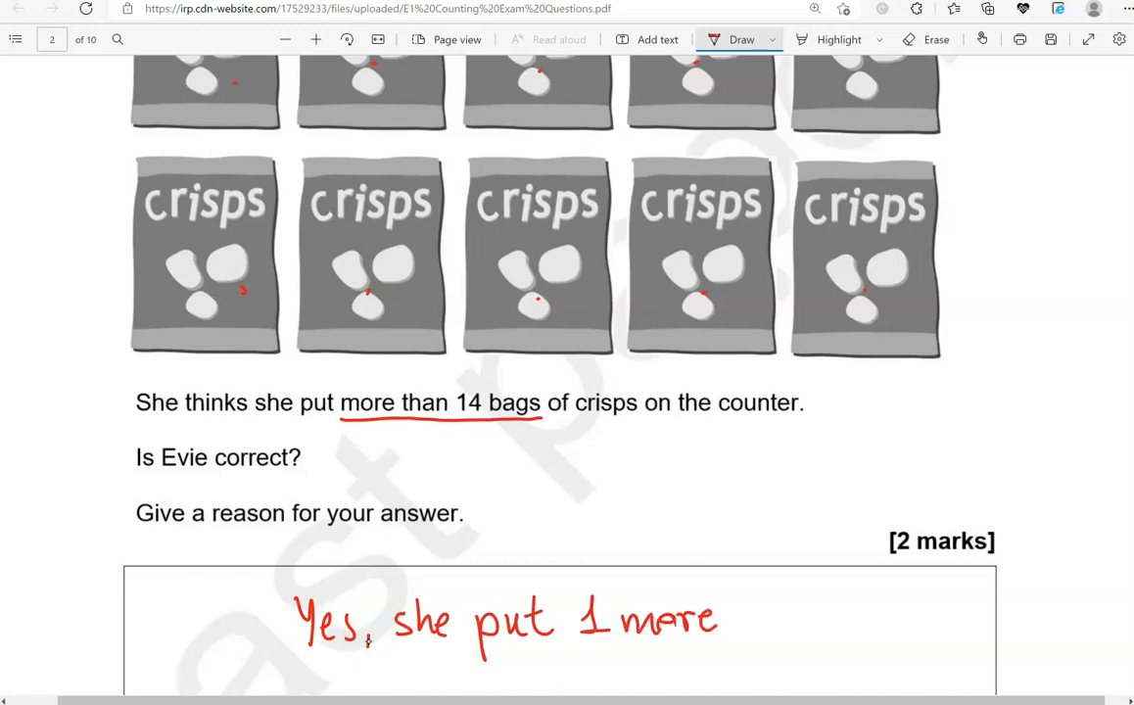
drag(729, 617, 808, 622)
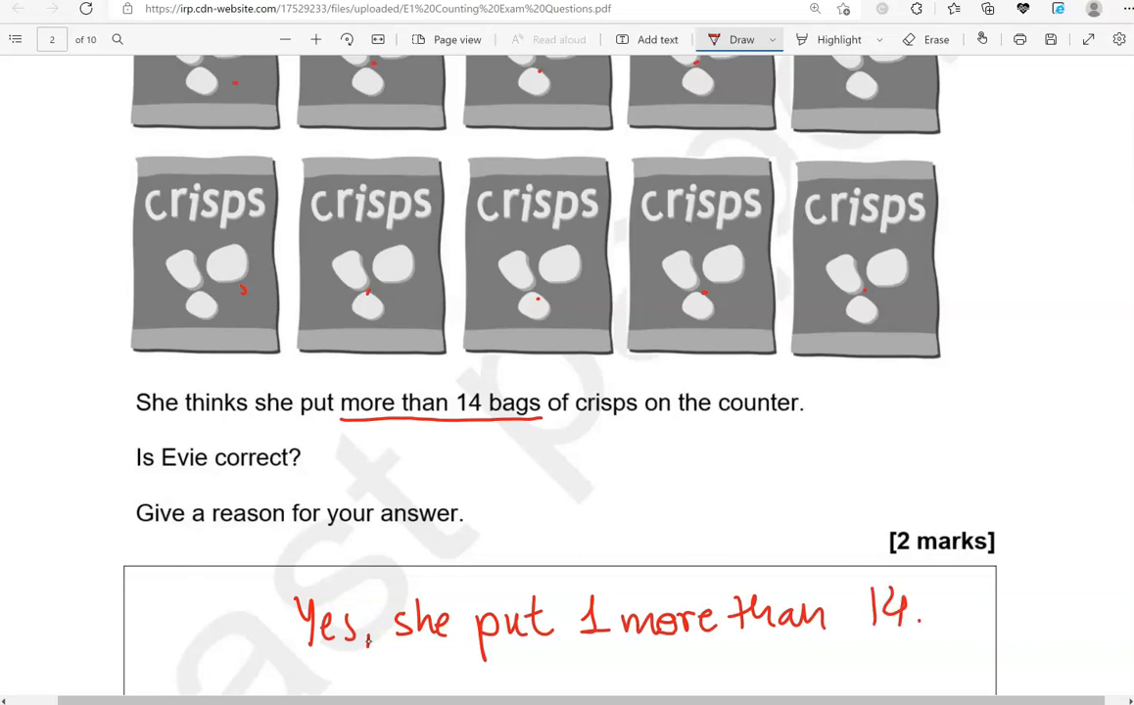
scroll(down, 3)
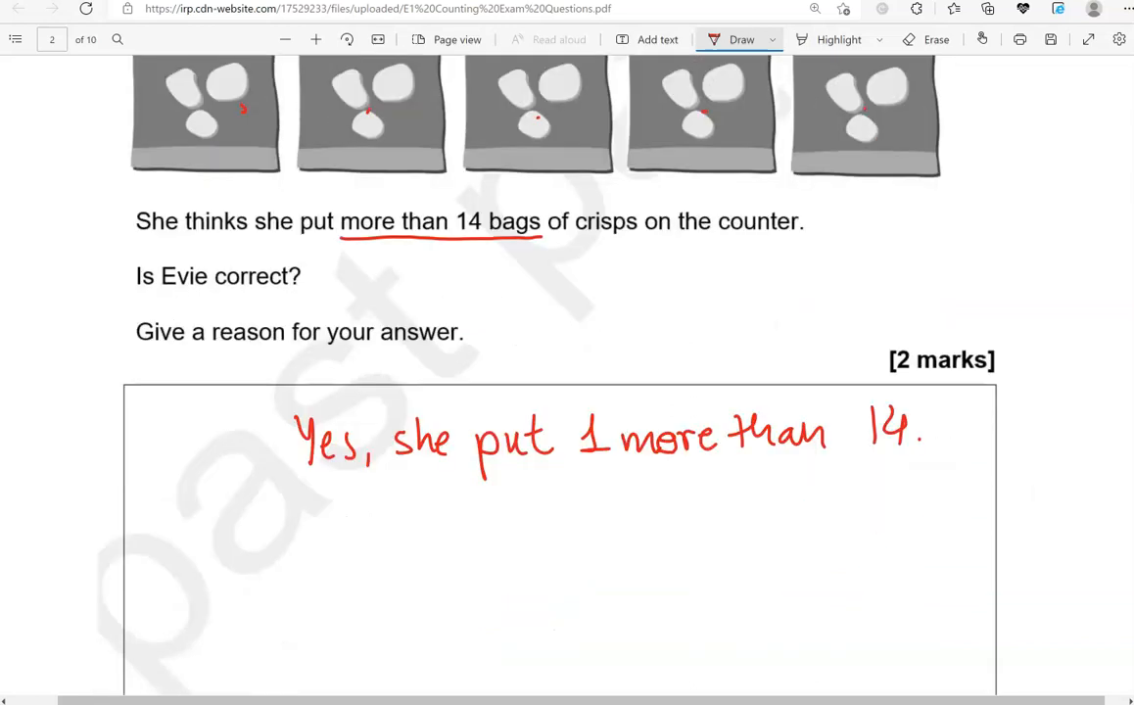
scroll(down, 3)
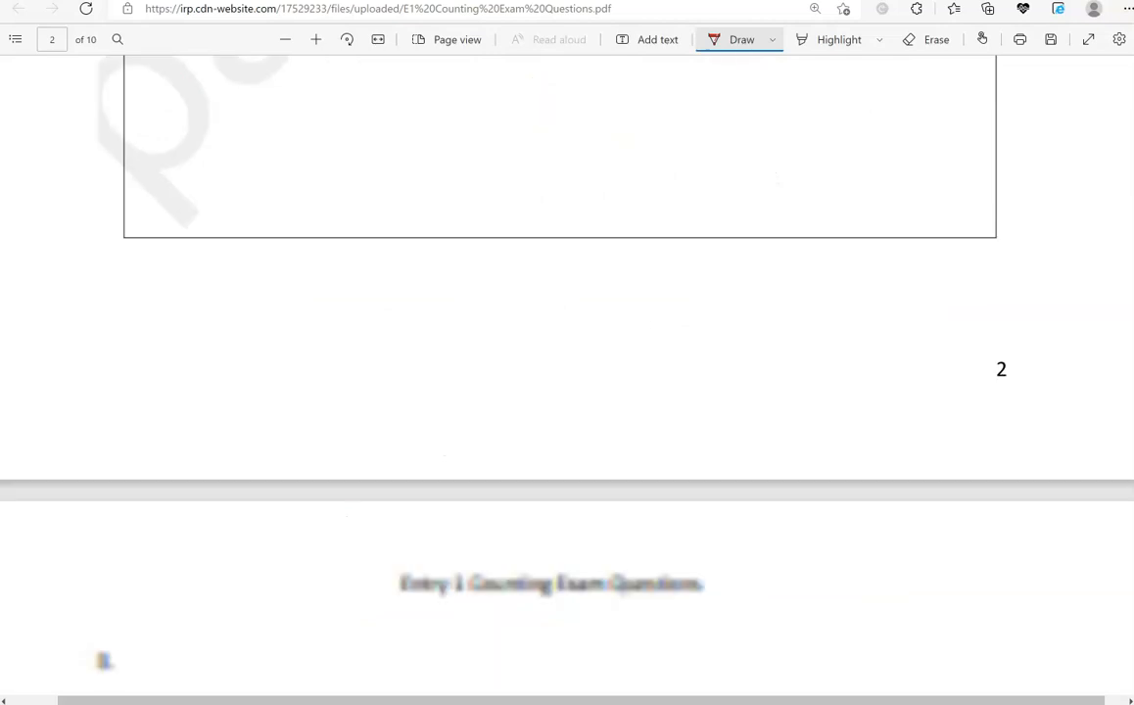
scroll(down, 3)
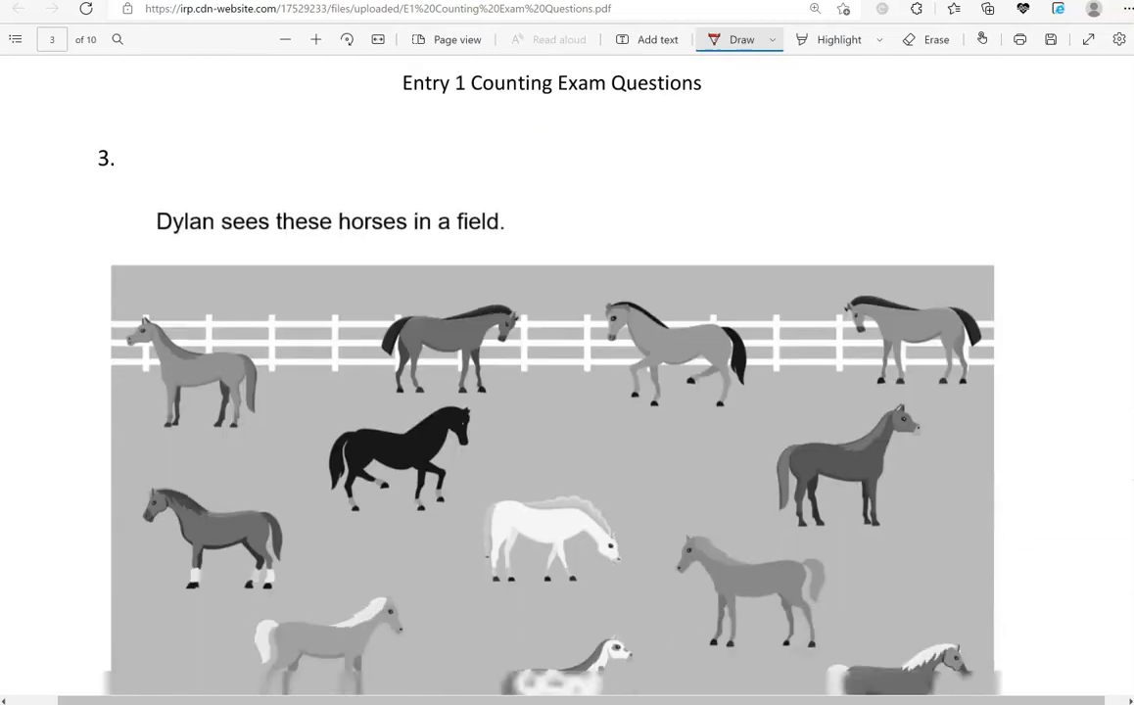
- Mark each horse in question 3's field with a red dot
scroll(down, 3)
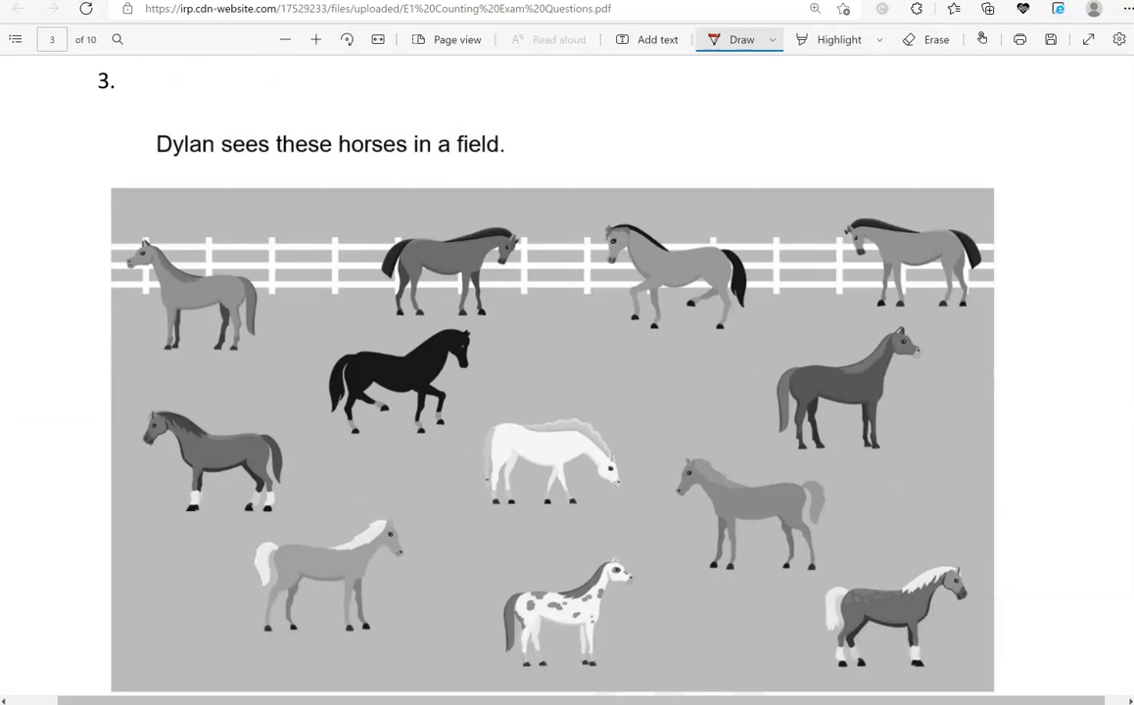
scroll(down, 3)
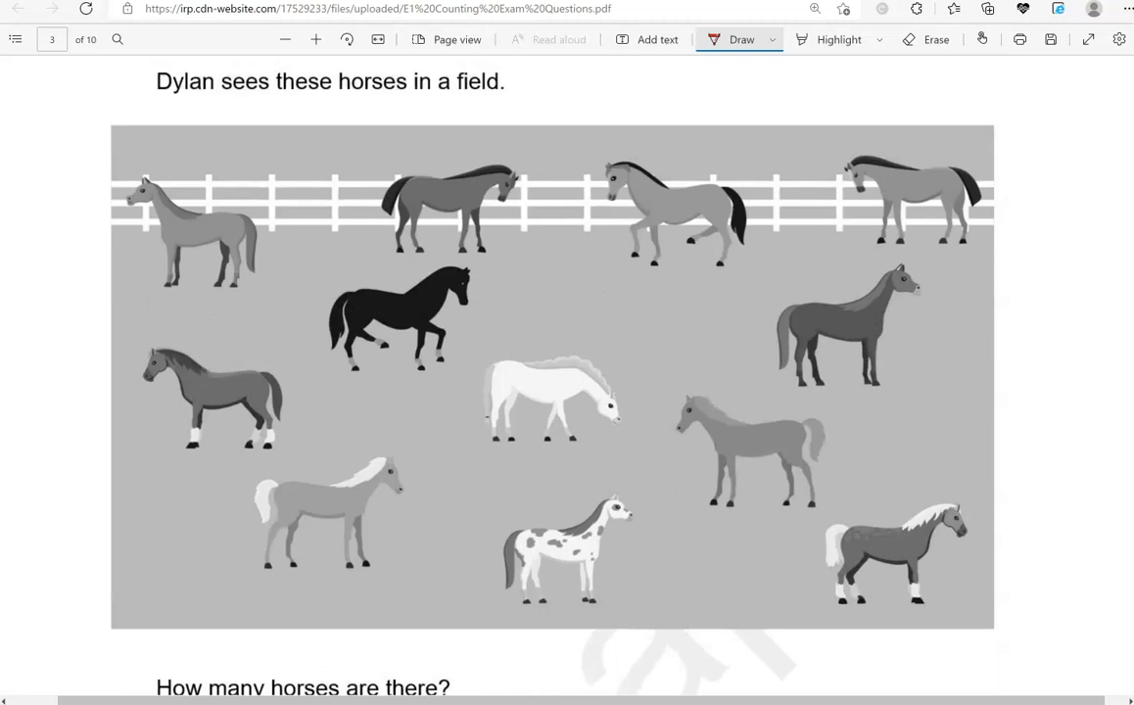
click(218, 230)
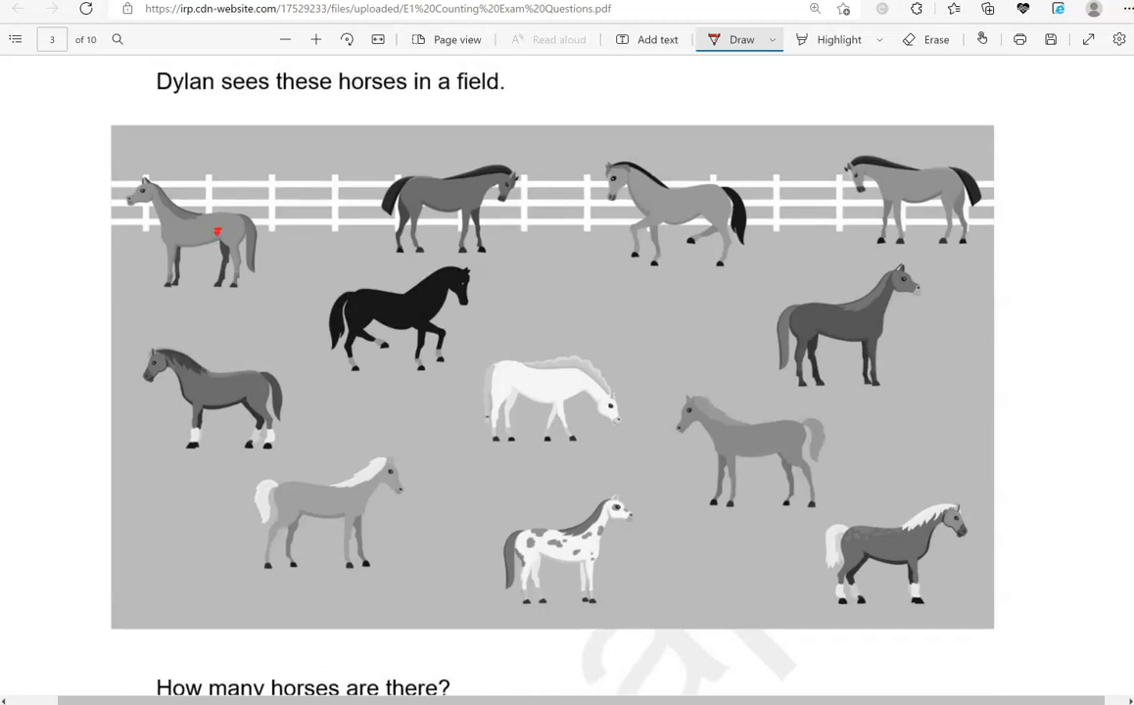
click(415, 307)
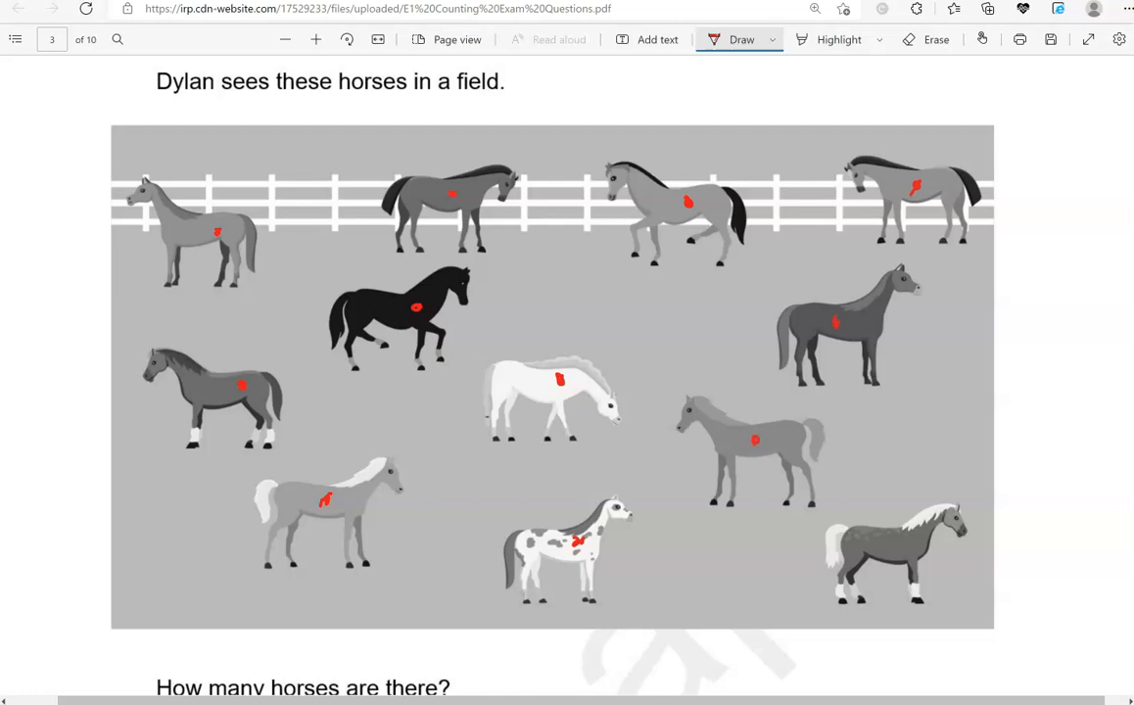
- Write 12 in the horses answer box and scroll to the carrots and tomatoes question
scroll(down, 3)
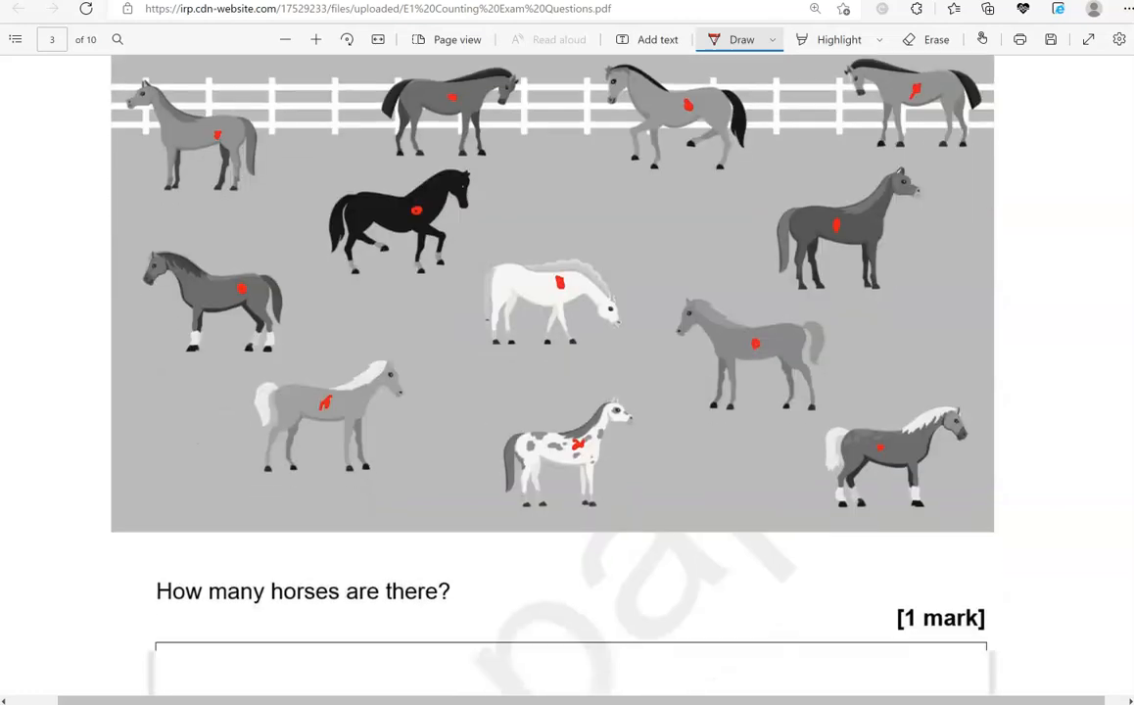
scroll(down, 3)
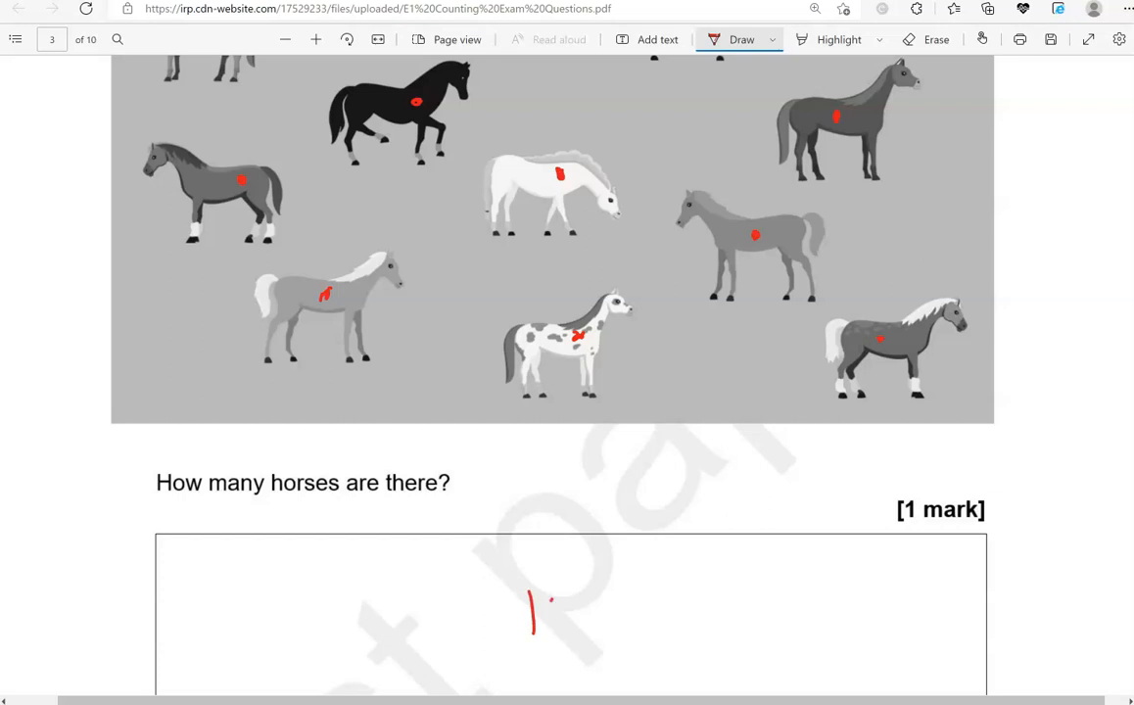
drag(548, 597, 573, 632)
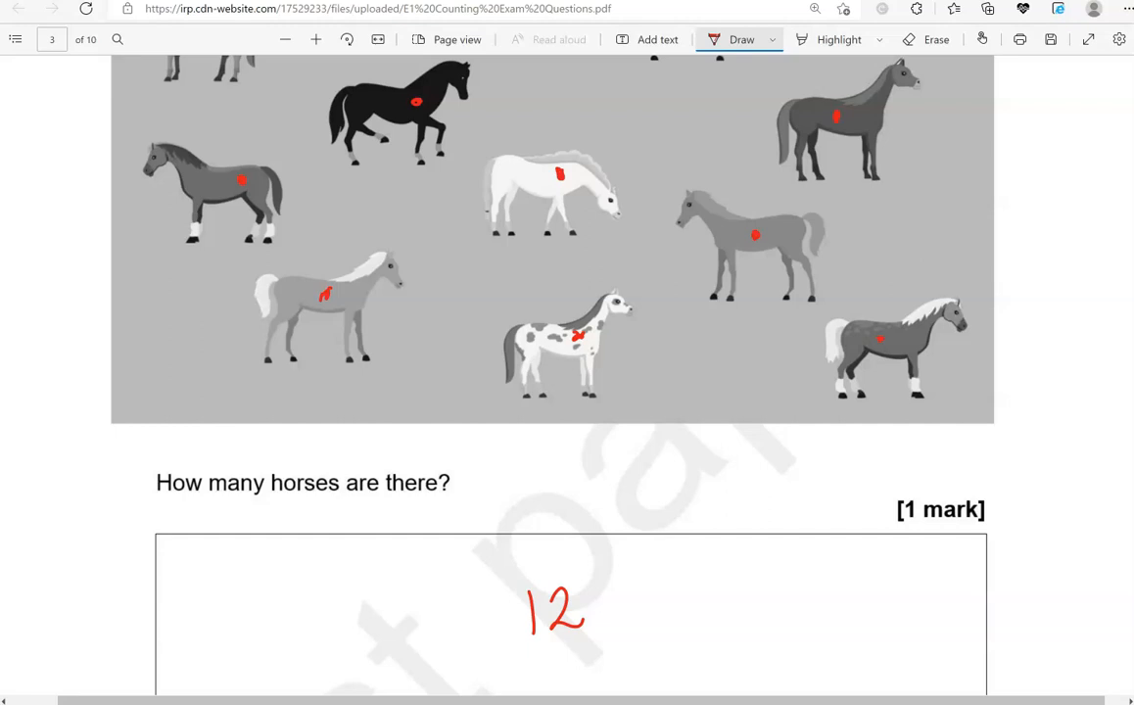
scroll(down, 3)
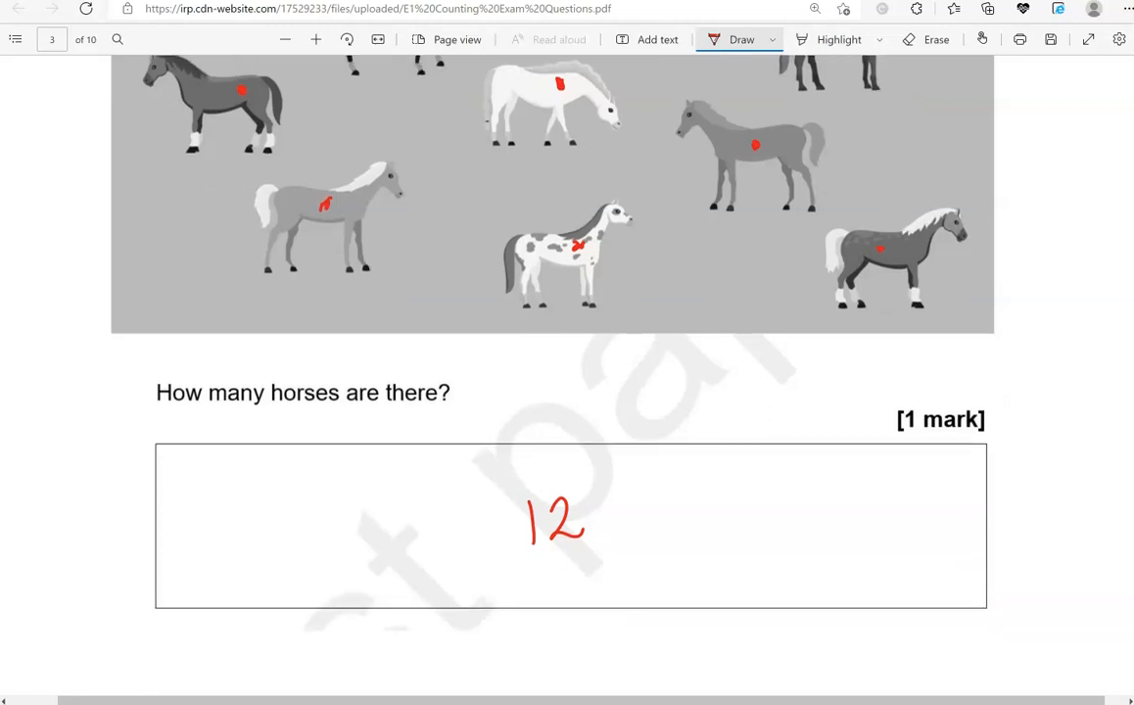
scroll(down, 3)
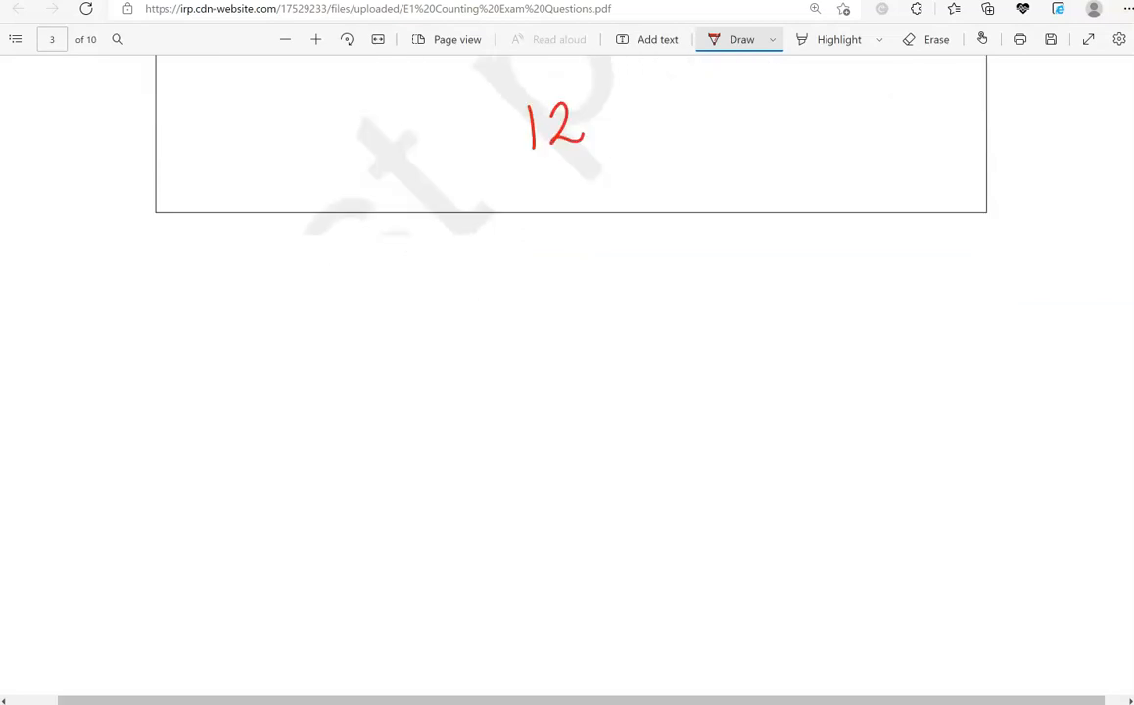
scroll(down, 3)
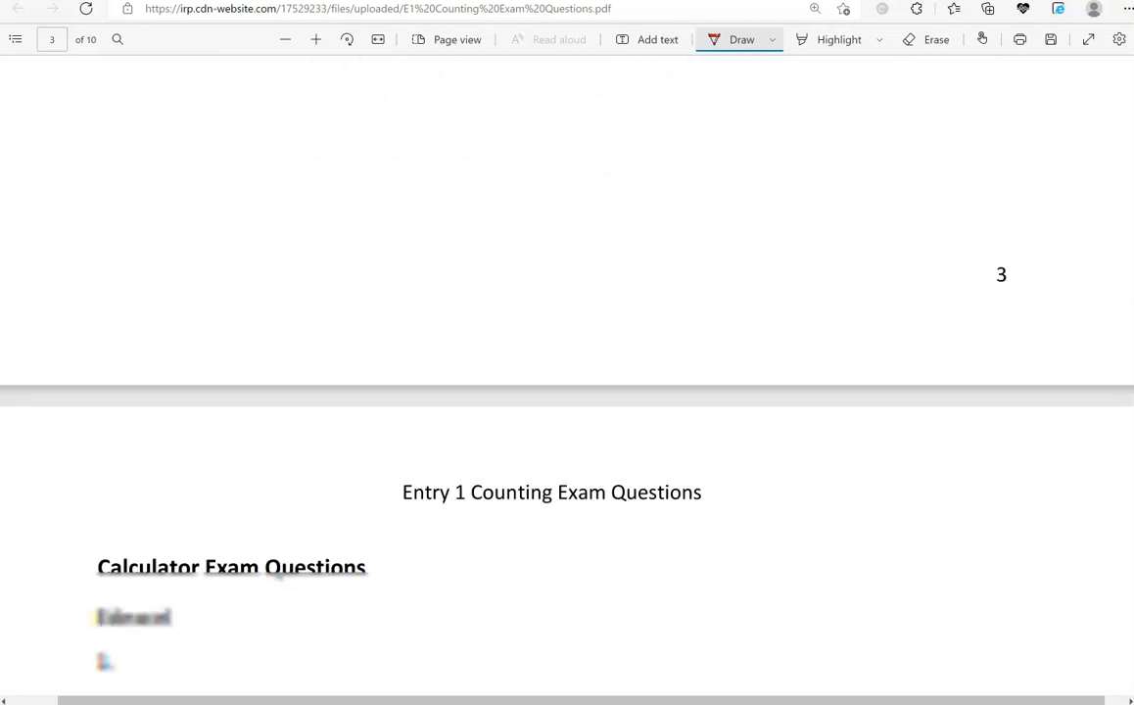
scroll(down, 3)
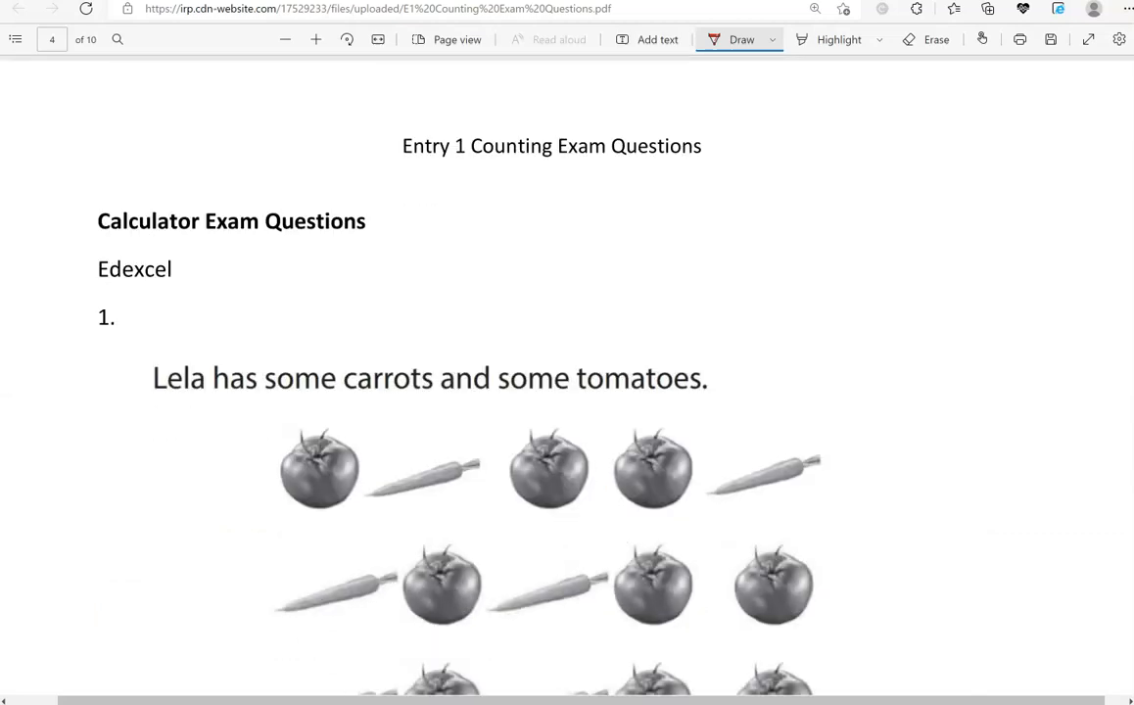
- Strike through each of the six carrots in red
scroll(down, 3)
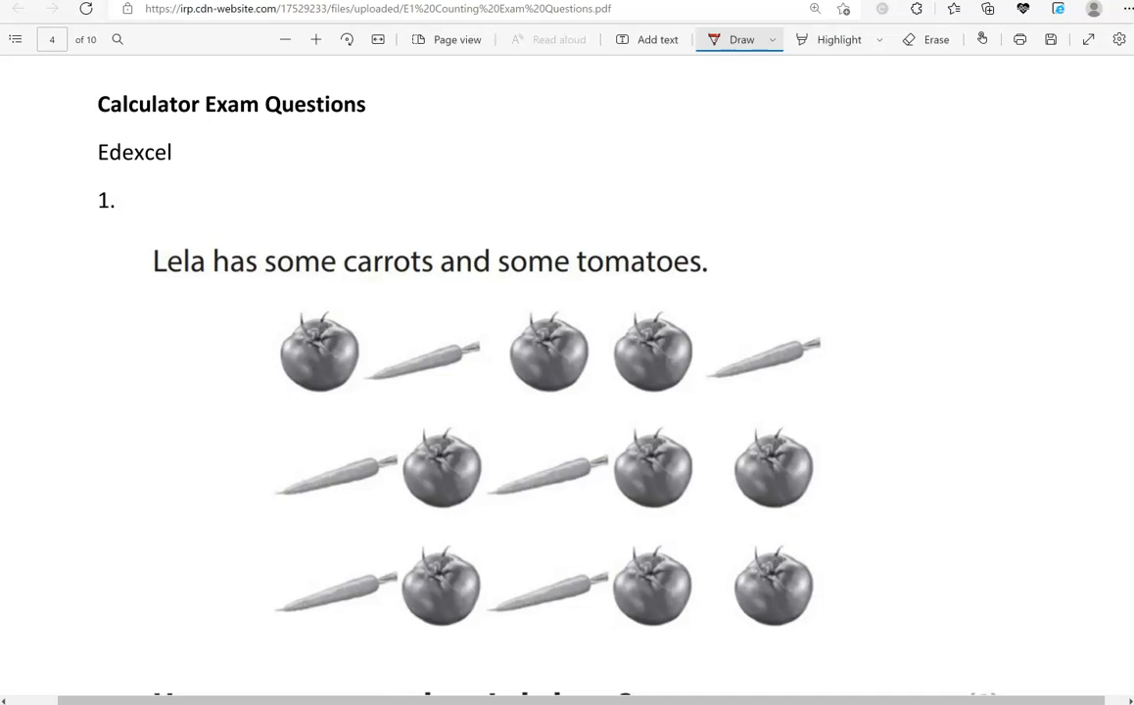
scroll(down, 3)
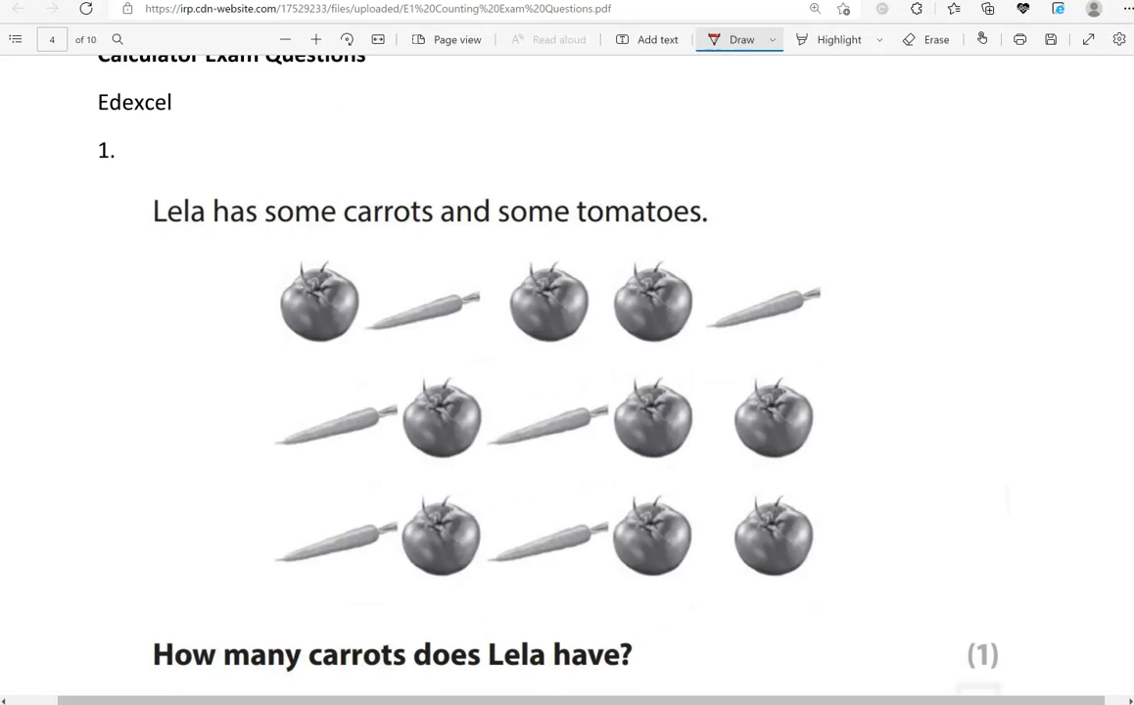
scroll(down, 3)
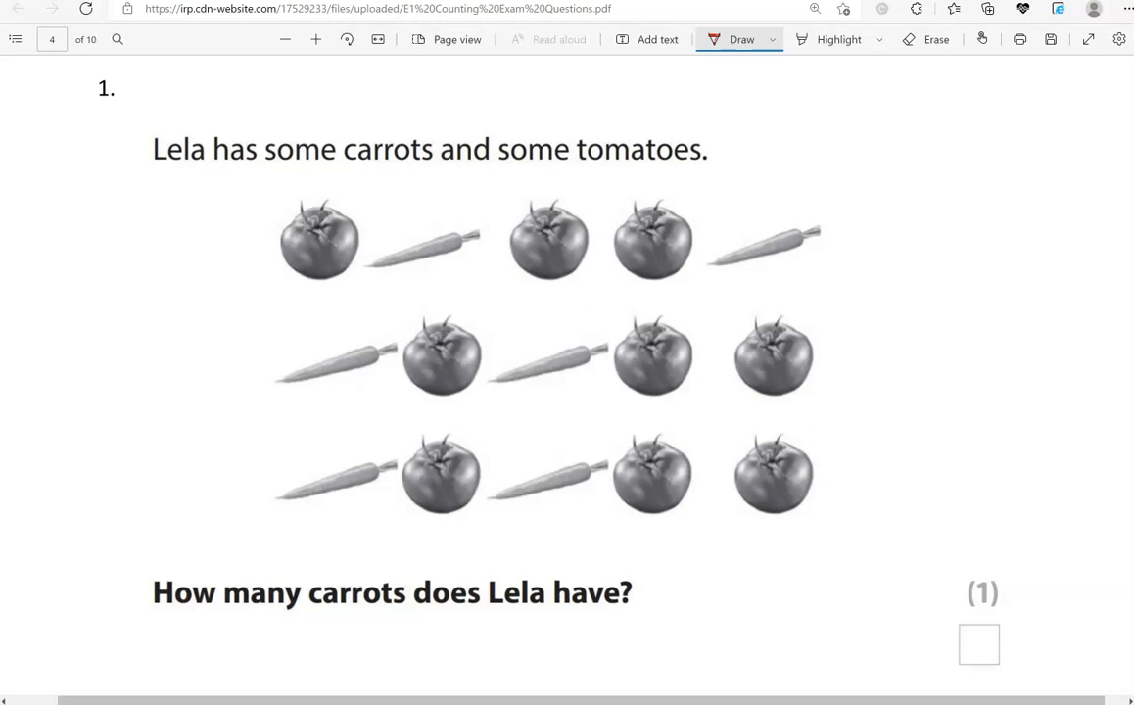
drag(434, 218, 419, 262)
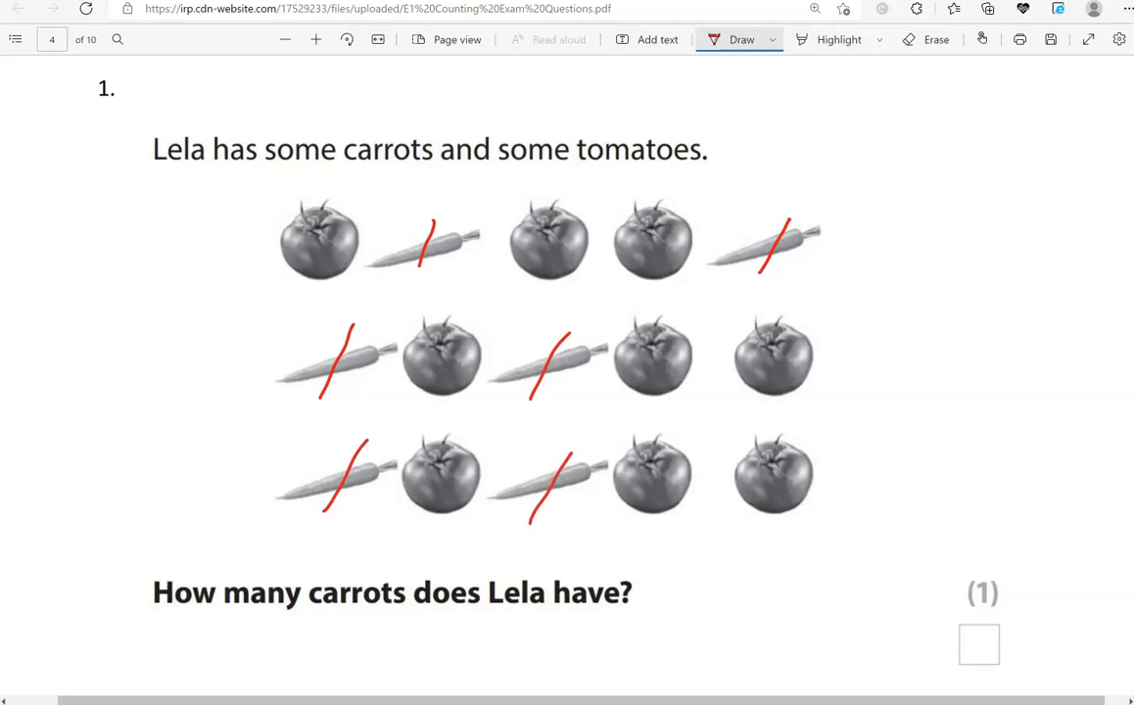
- Write 6 in the carrots answer box and scroll to the eggs question
scroll(down, 3)
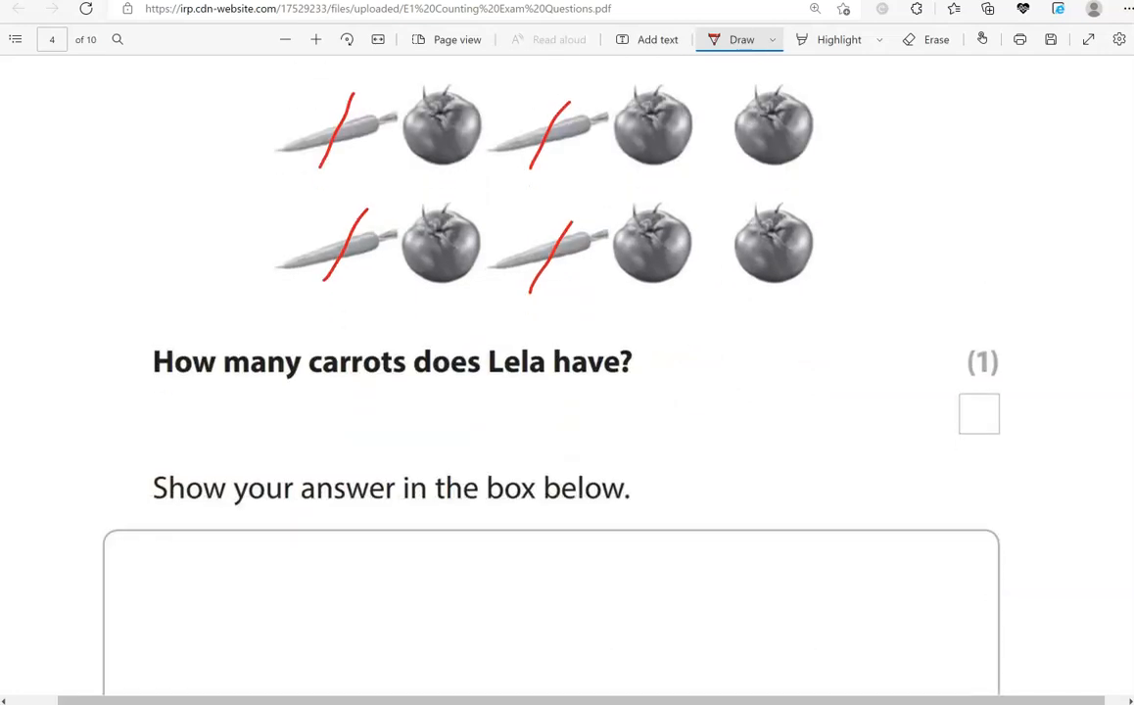
drag(566, 582, 577, 576)
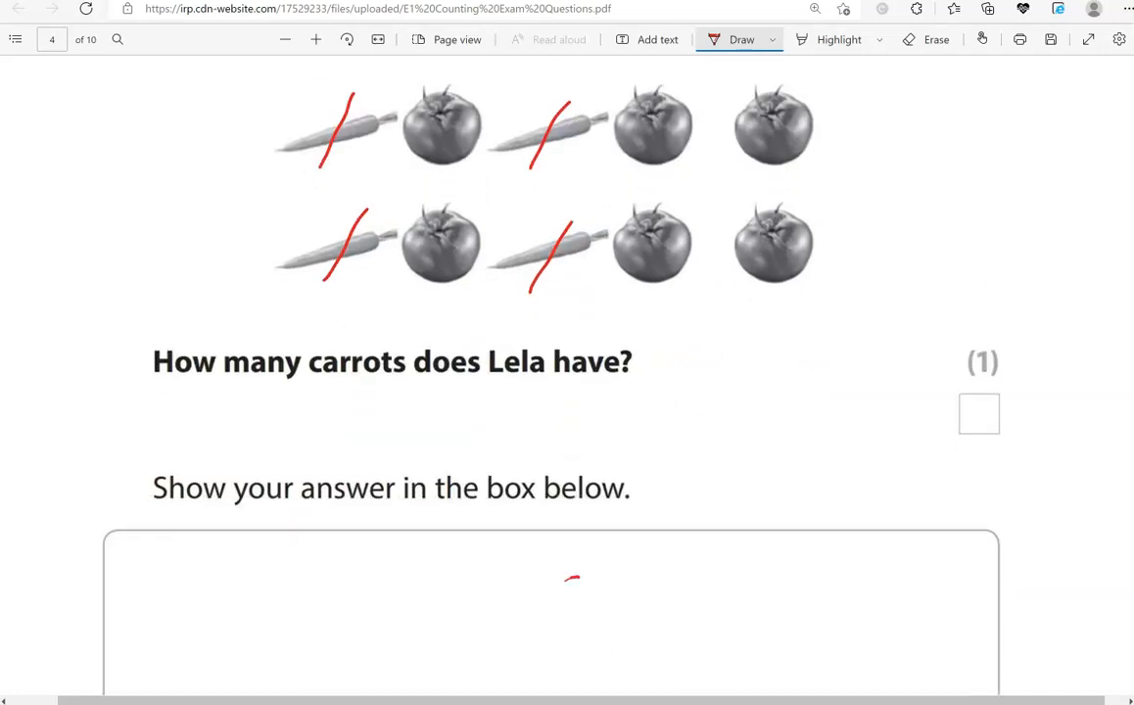
scroll(down, 3)
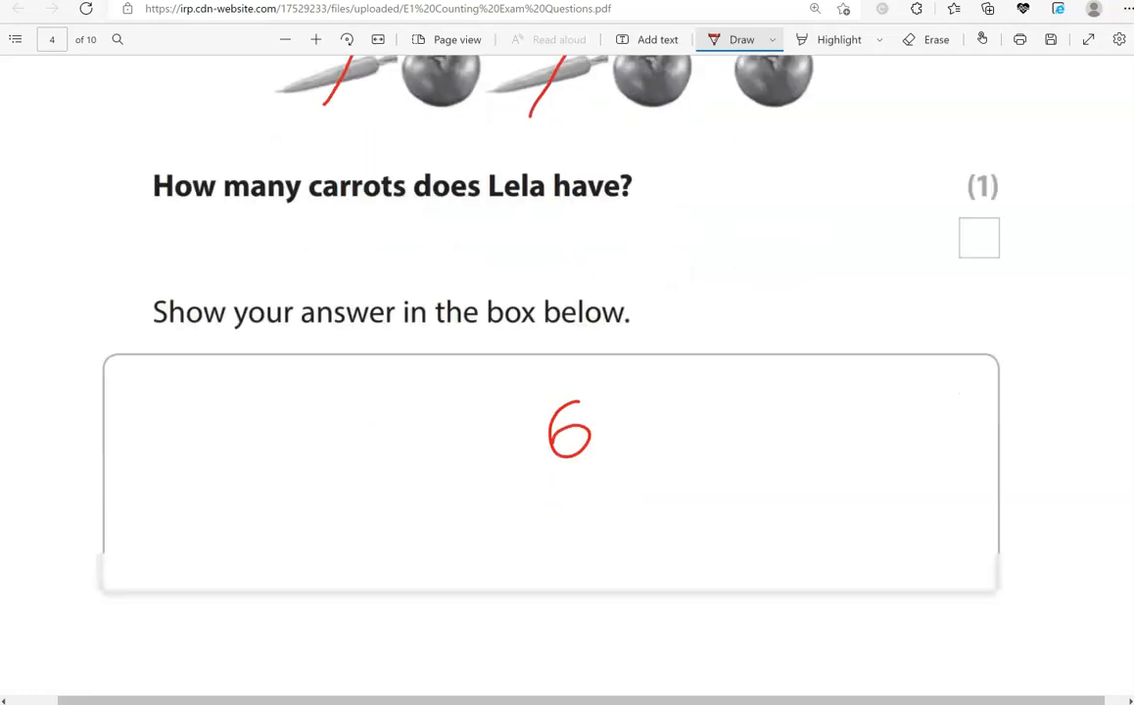
scroll(down, 3)
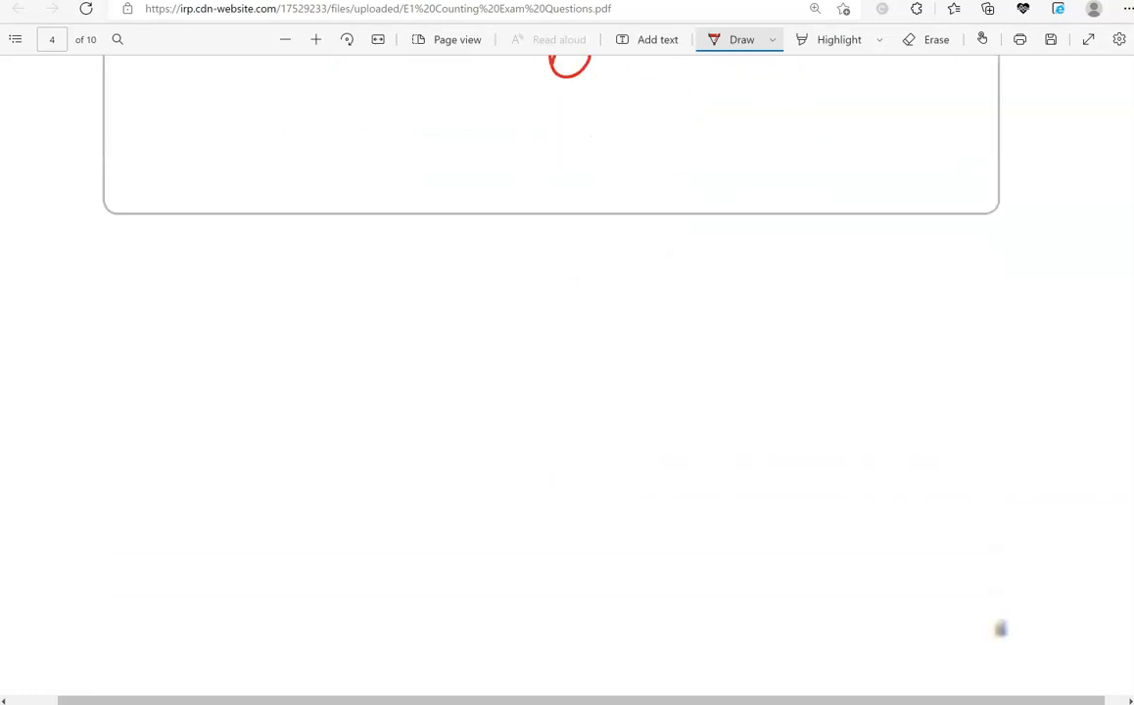
scroll(down, 3)
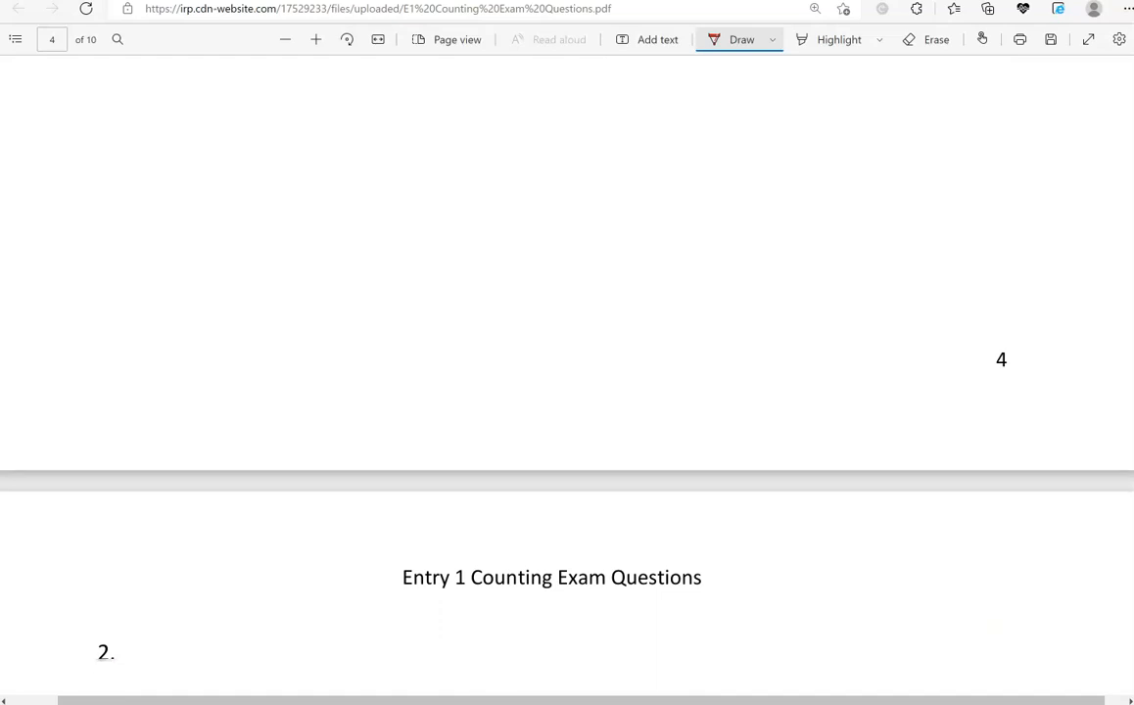
scroll(down, 3)
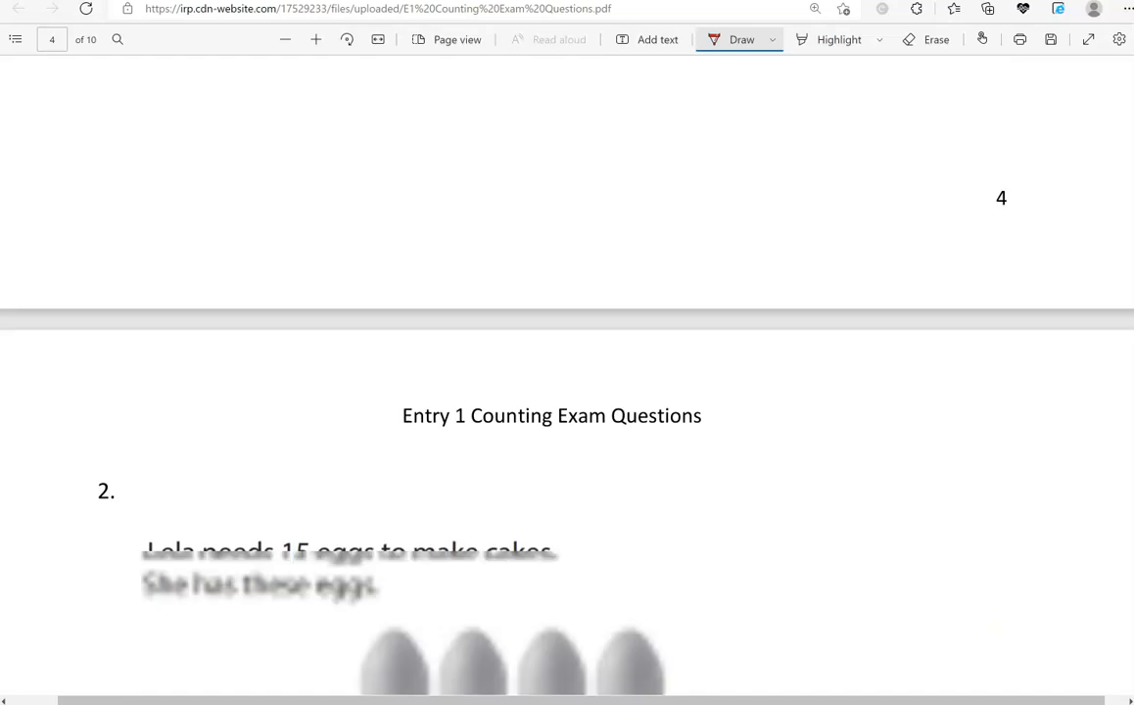
- Dot each egg in red and underline '15 eggs' in the question
scroll(down, 3)
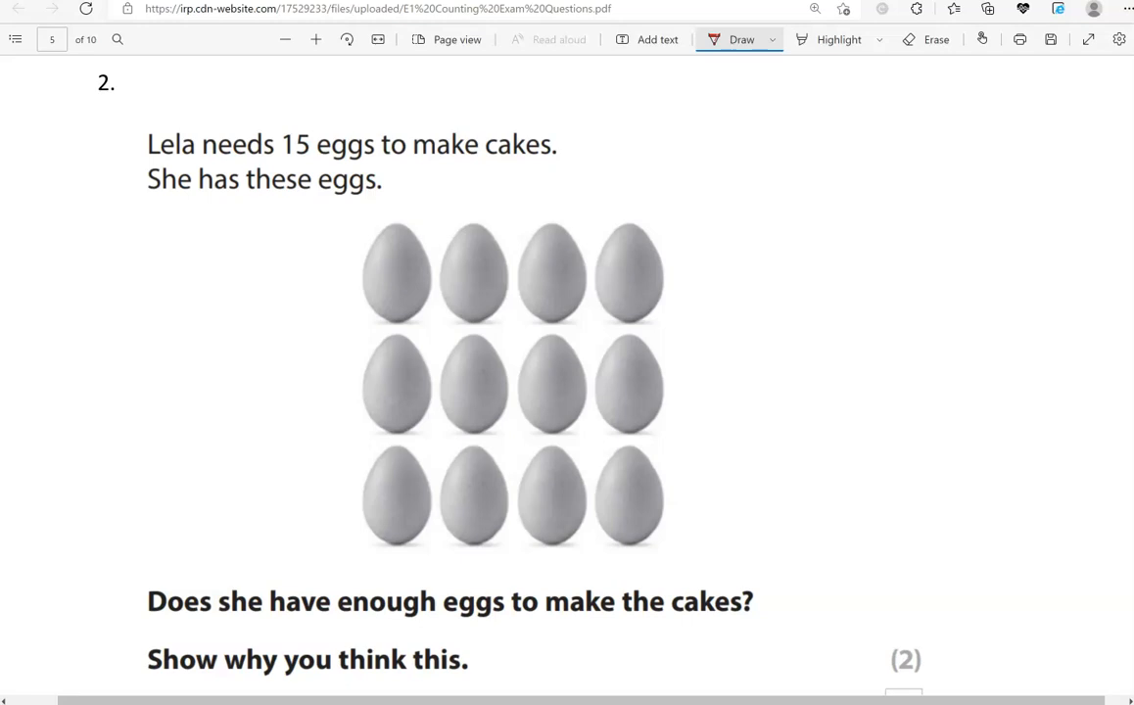
drag(396, 280, 482, 280)
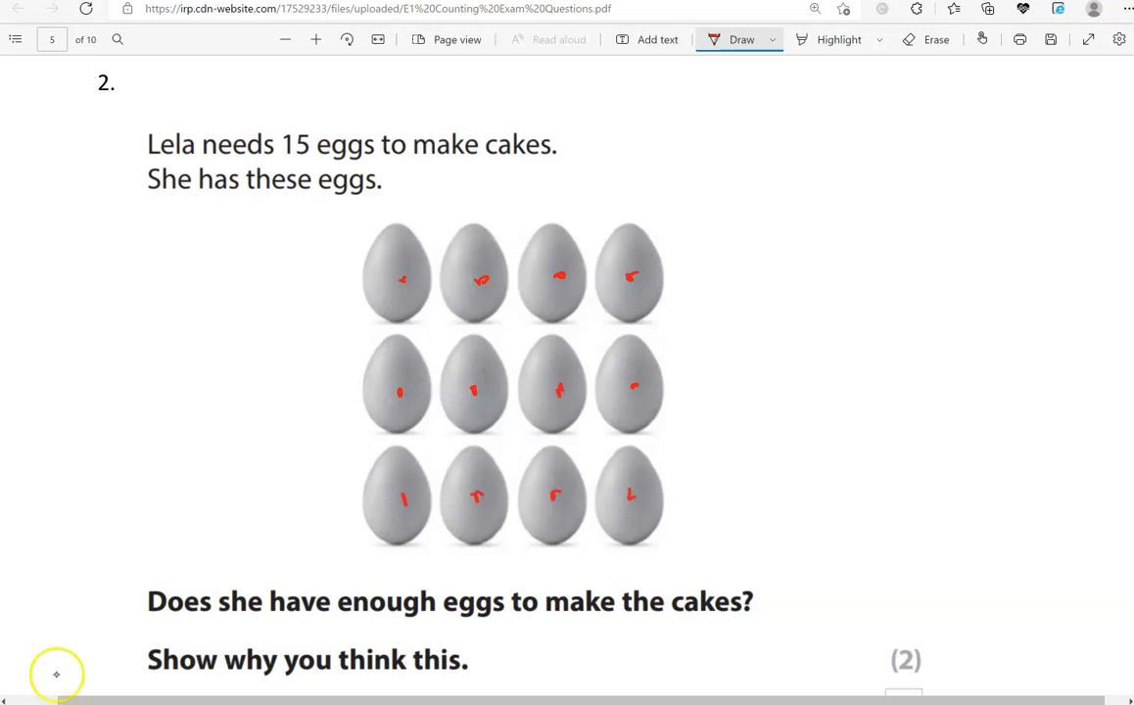
drag(279, 166, 387, 164)
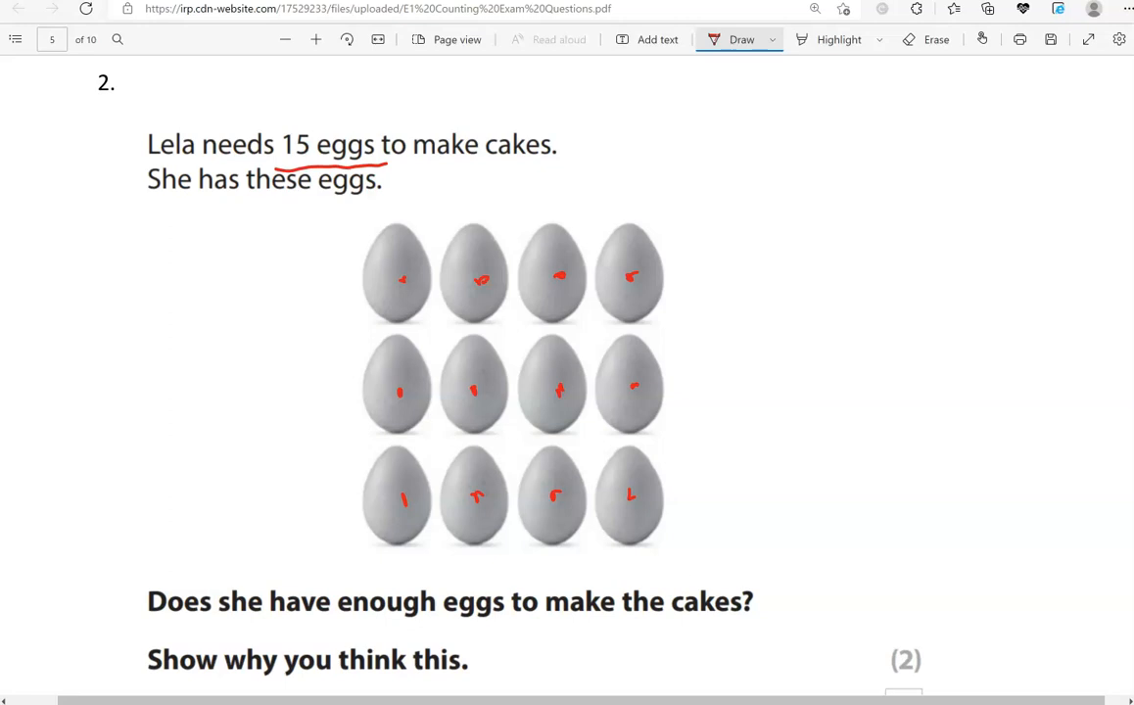
- Handwrite 'No, she has only 12.', tick No, and scroll to the bus seats question
scroll(down, 3)
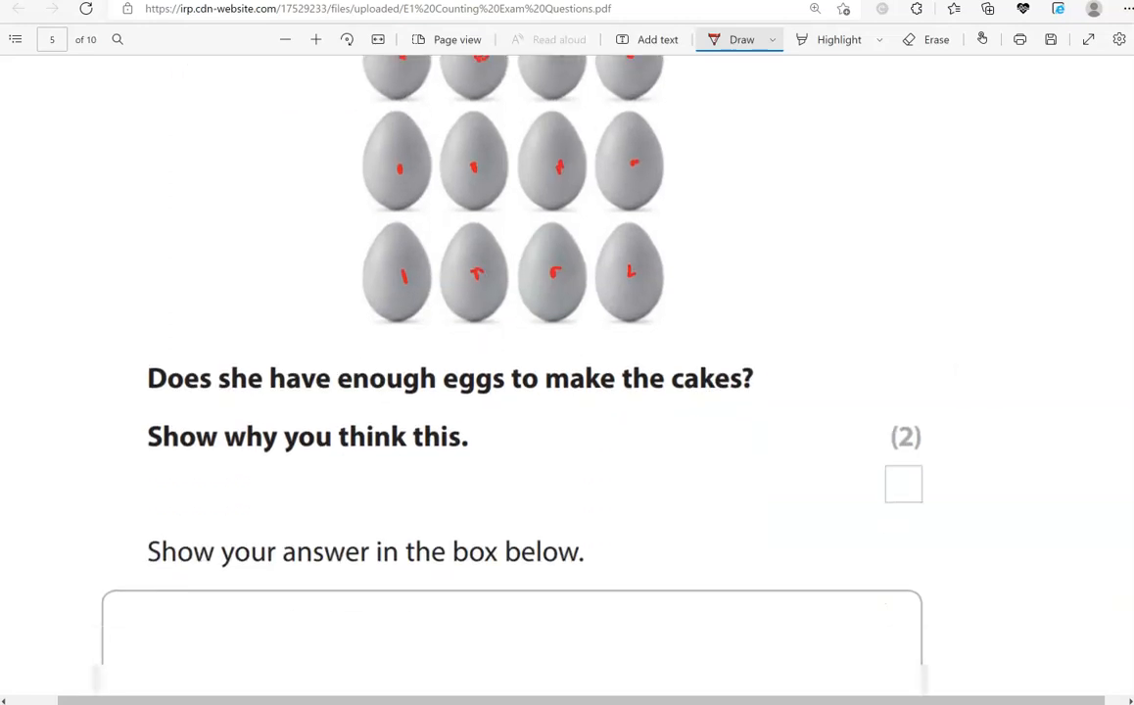
scroll(down, 3)
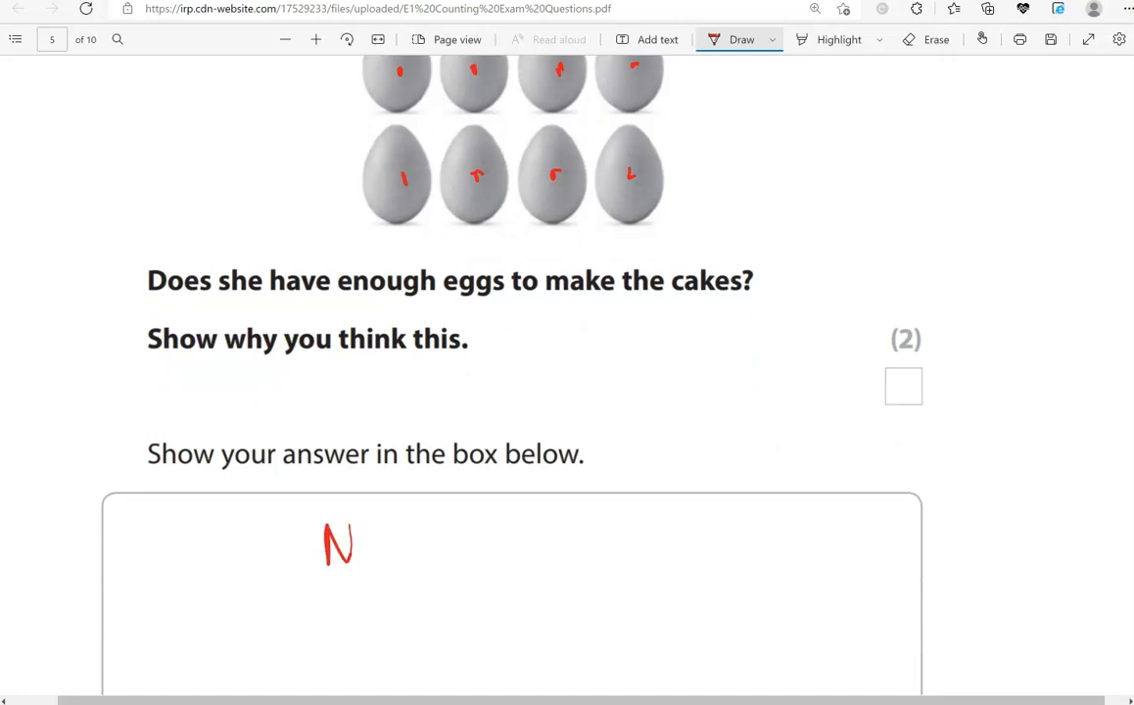
drag(337, 543, 431, 543)
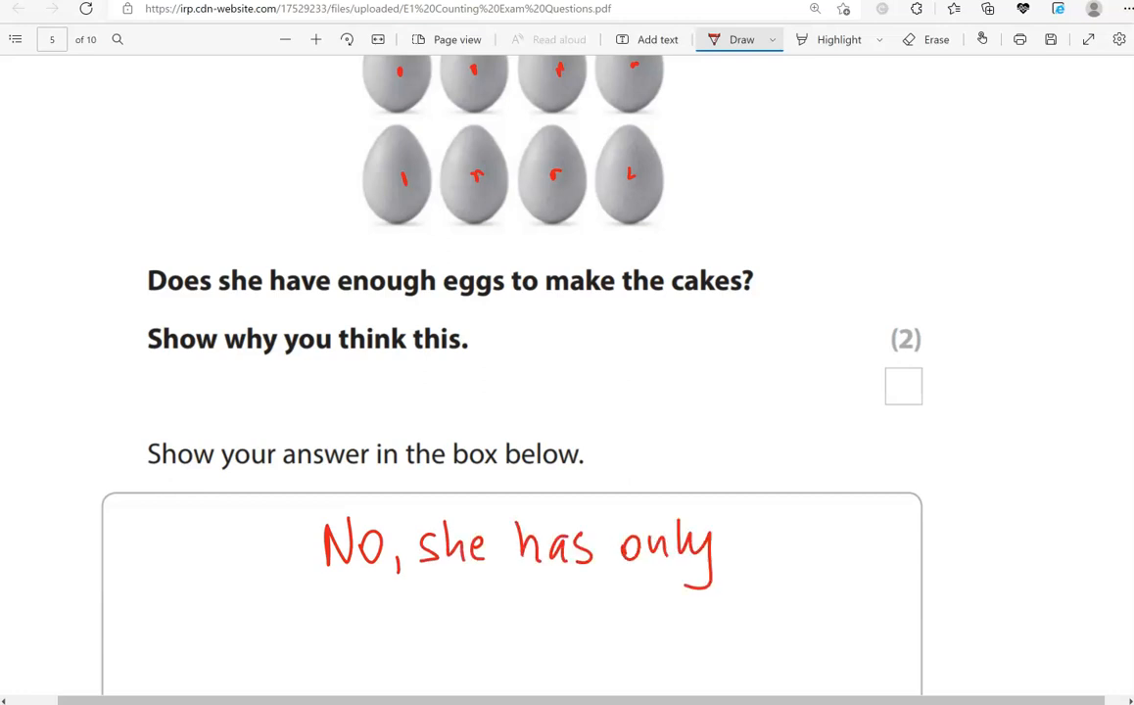
drag(754, 548, 823, 548)
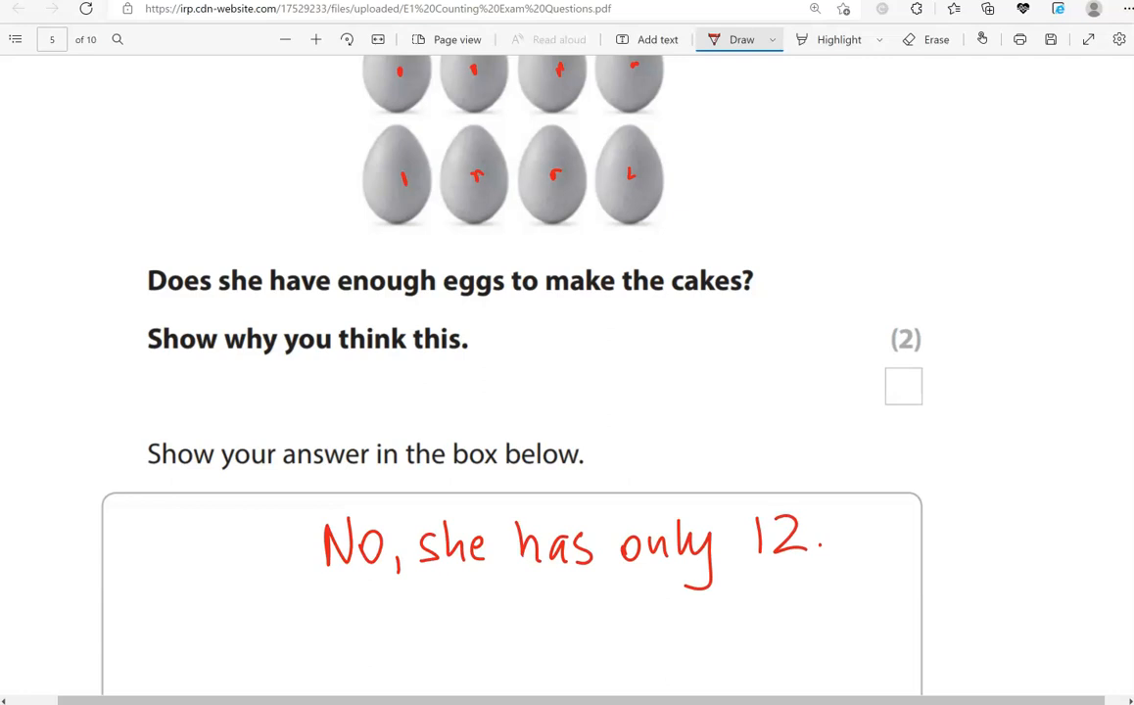
scroll(down, 3)
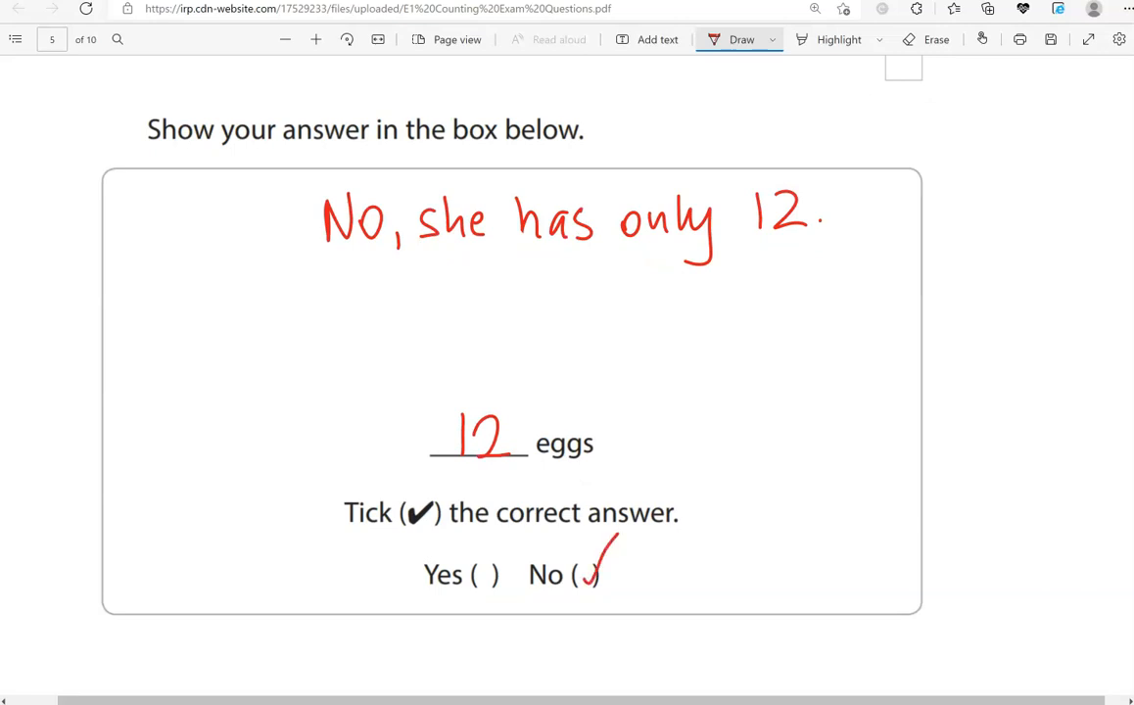
scroll(down, 3)
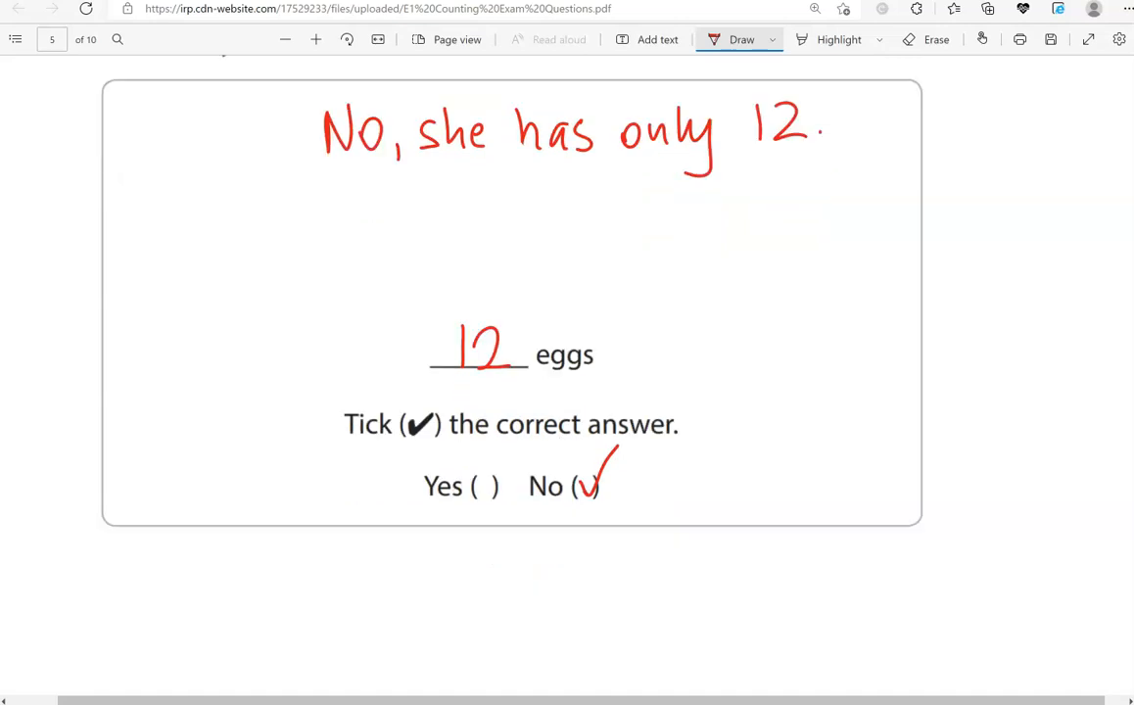
scroll(down, 3)
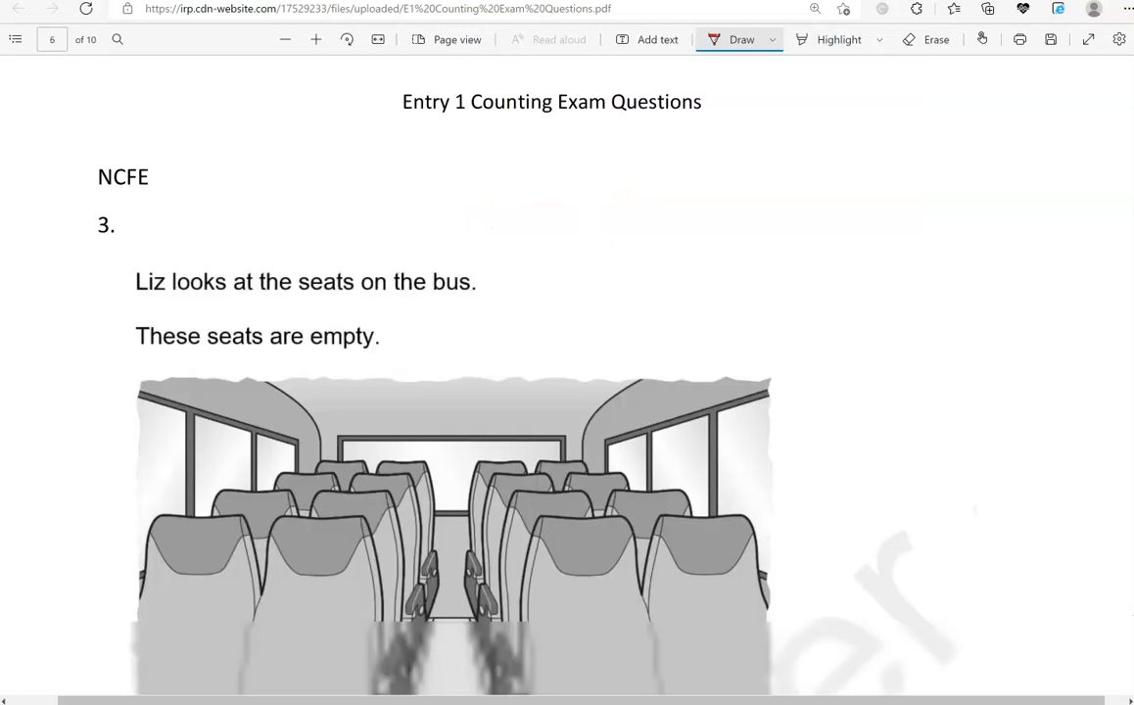
- Dot each empty bus seat in red, write 16 in the answer box, and reach the printers question
scroll(down, 3)
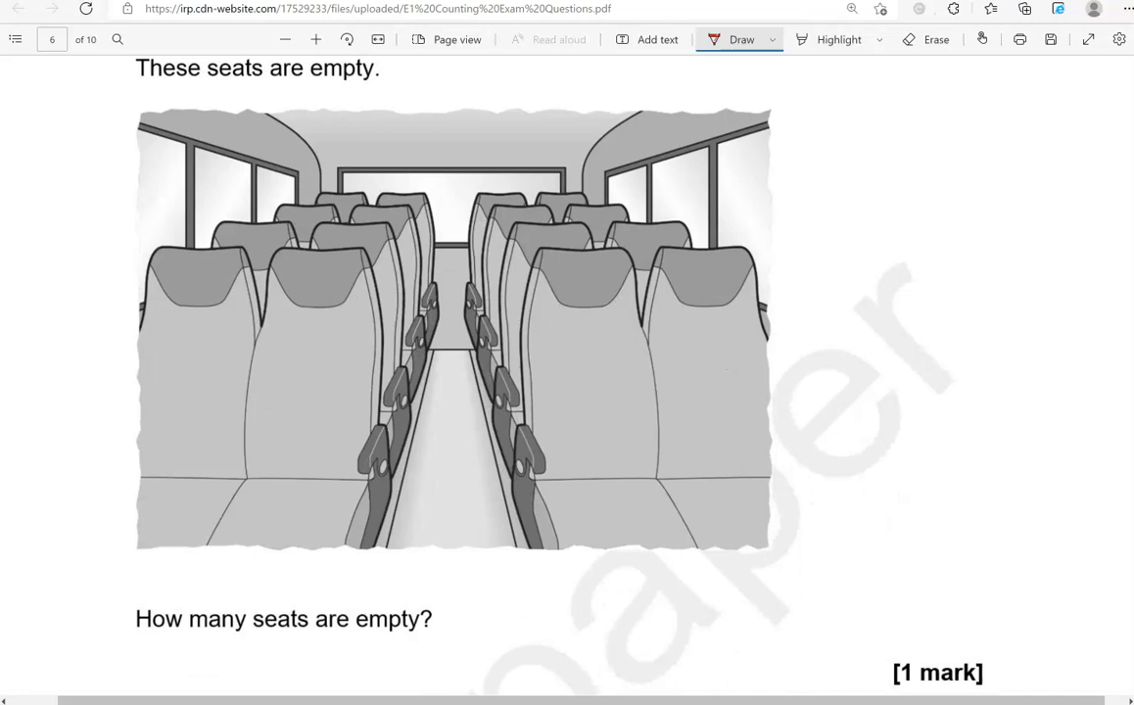
click(199, 338)
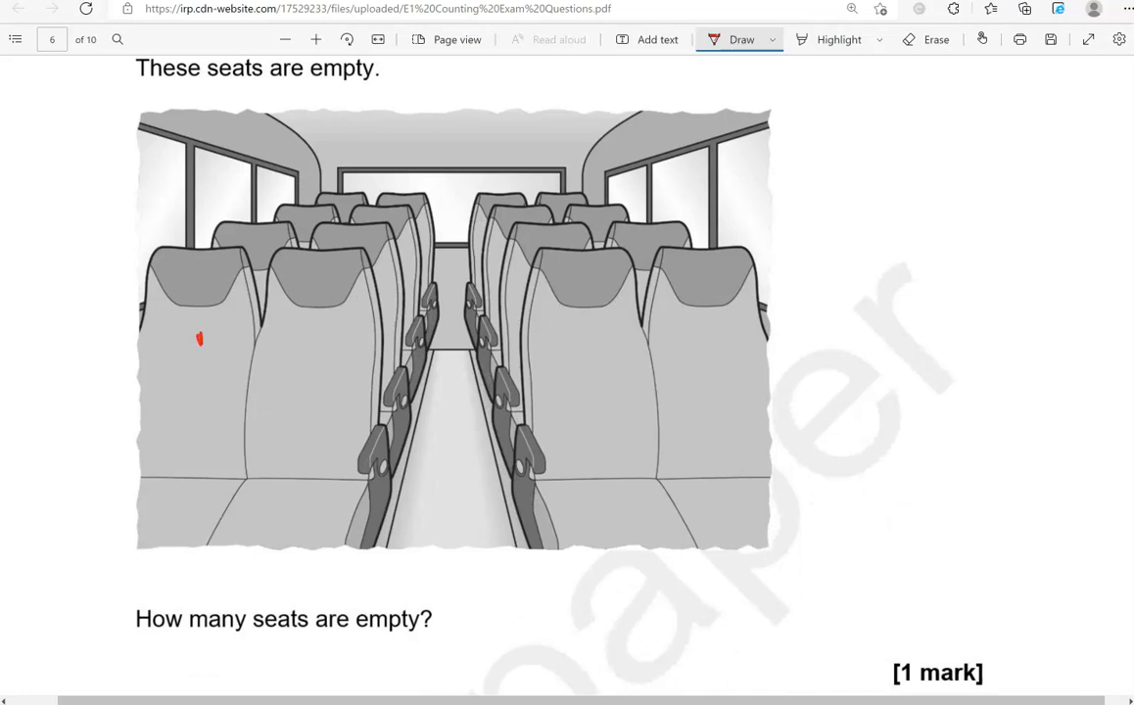
click(317, 341)
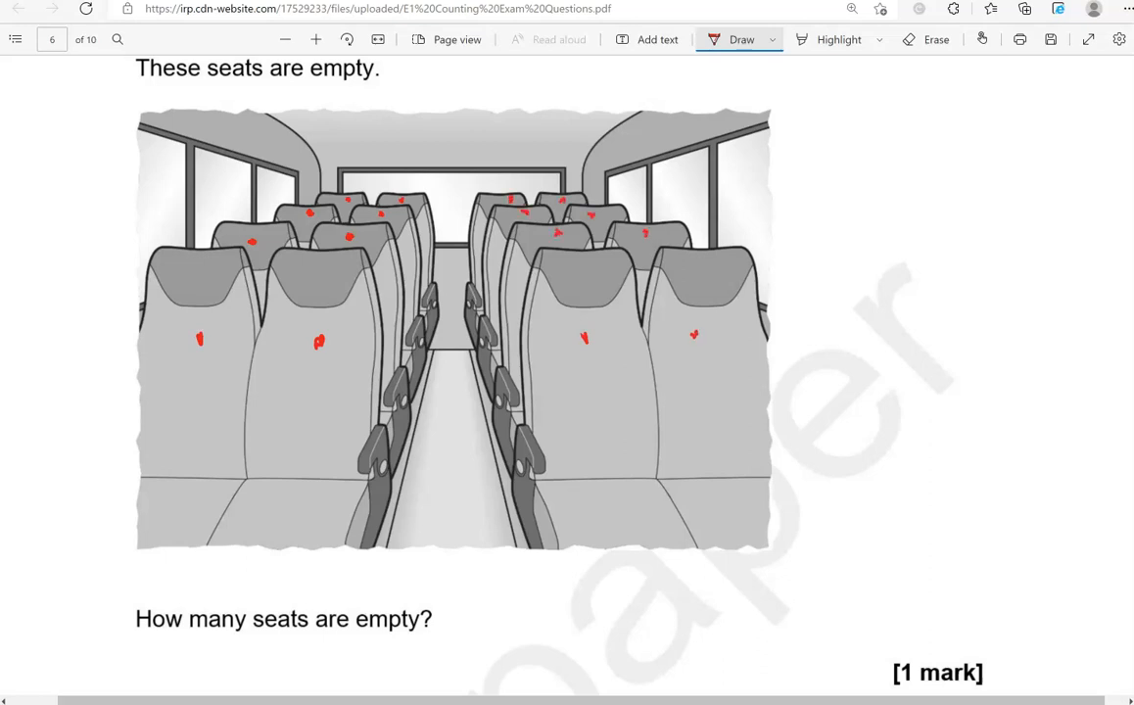
scroll(down, 3)
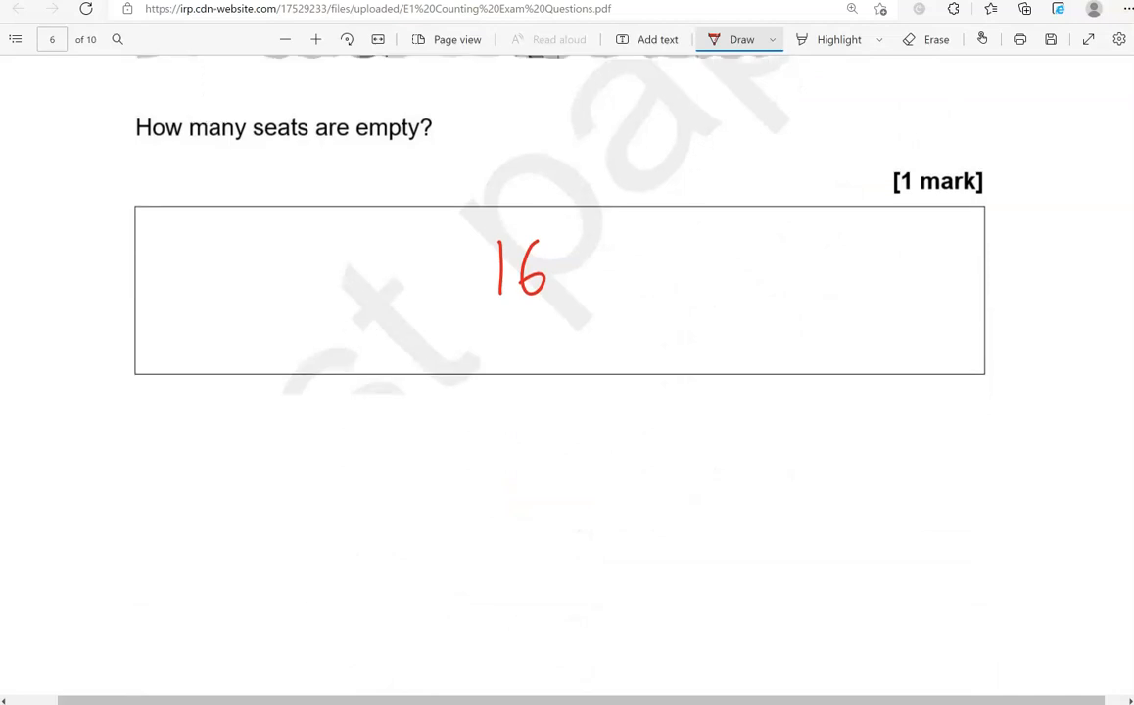
scroll(down, 3)
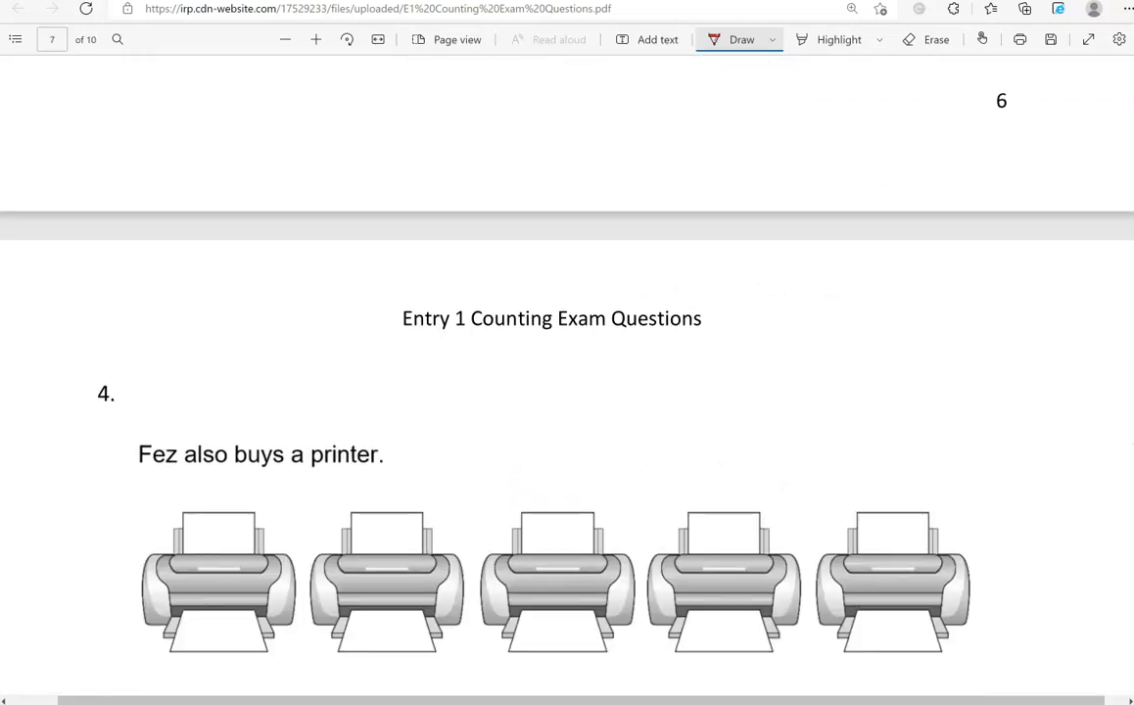
- Dot each printer in red, write 13 in the answer box, and scroll to Rosie's pencil case question
scroll(down, 3)
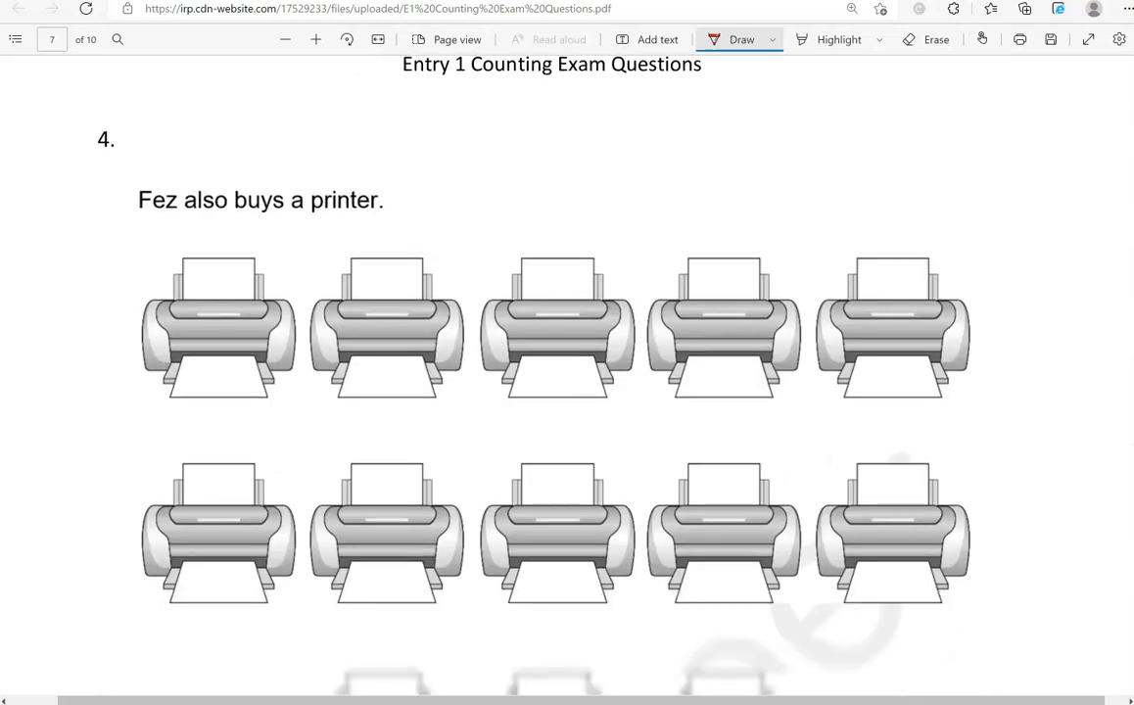
scroll(down, 3)
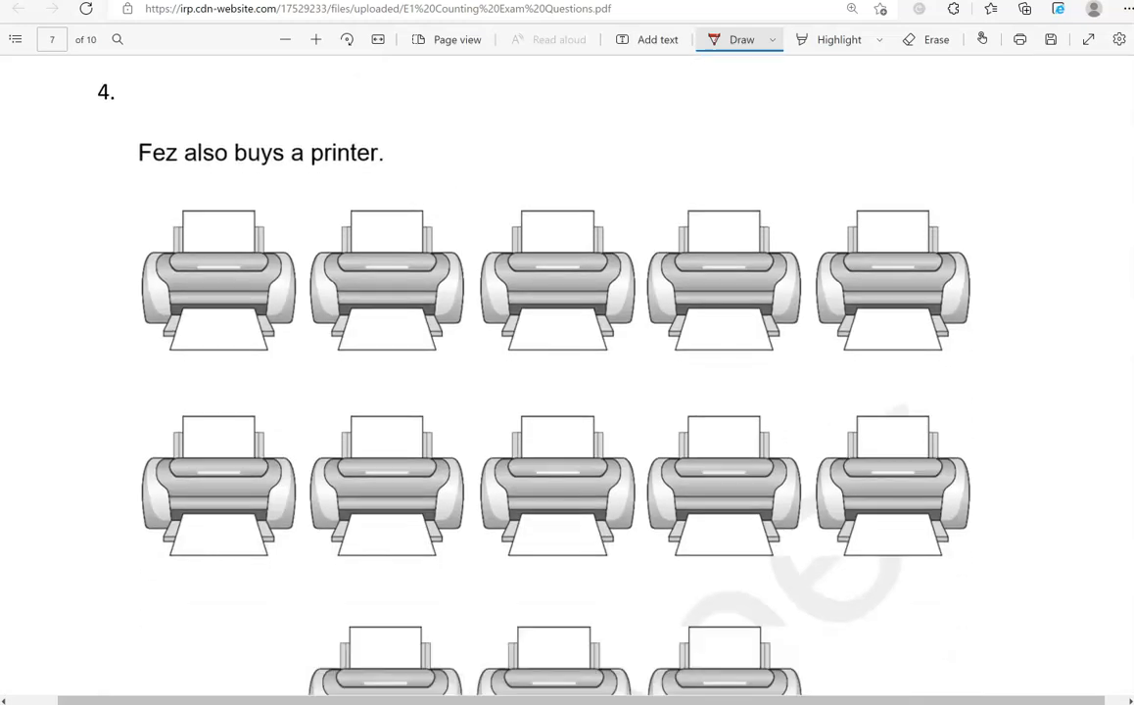
scroll(down, 3)
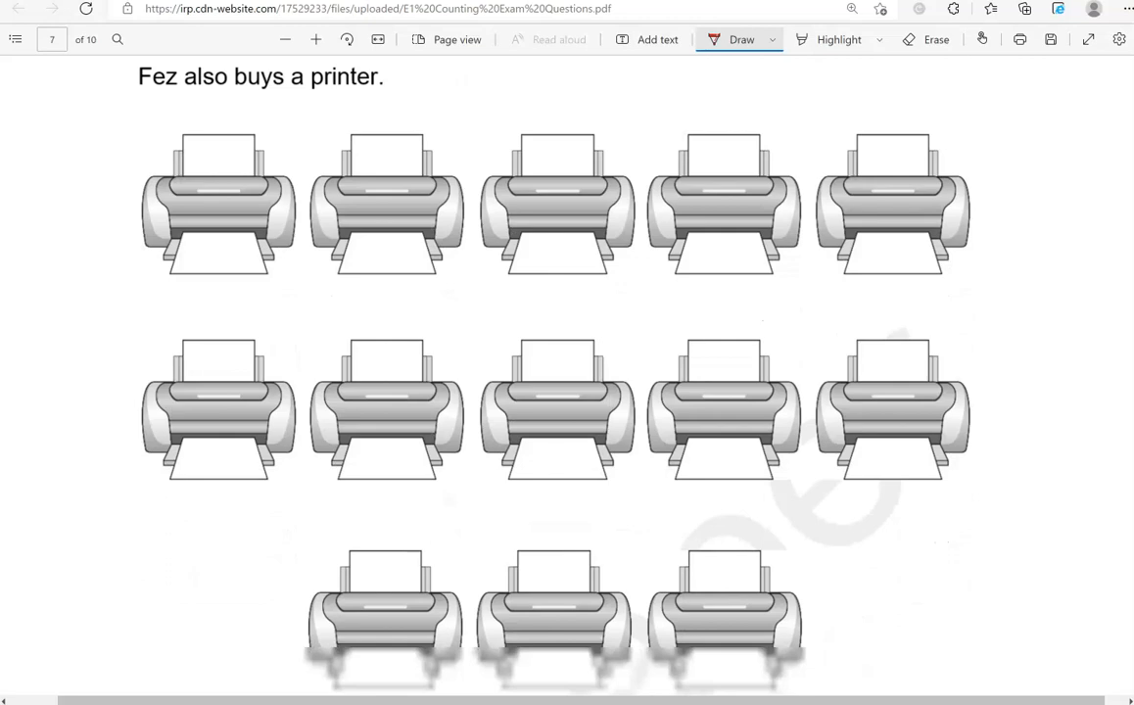
scroll(down, 3)
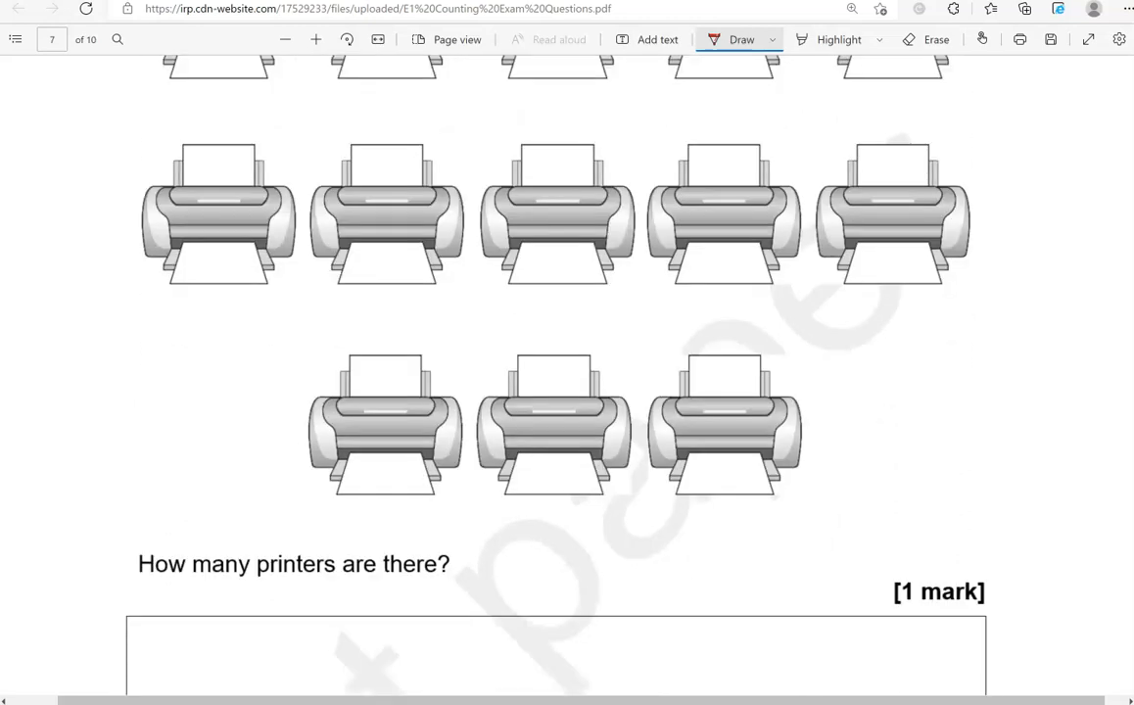
scroll(down, 3)
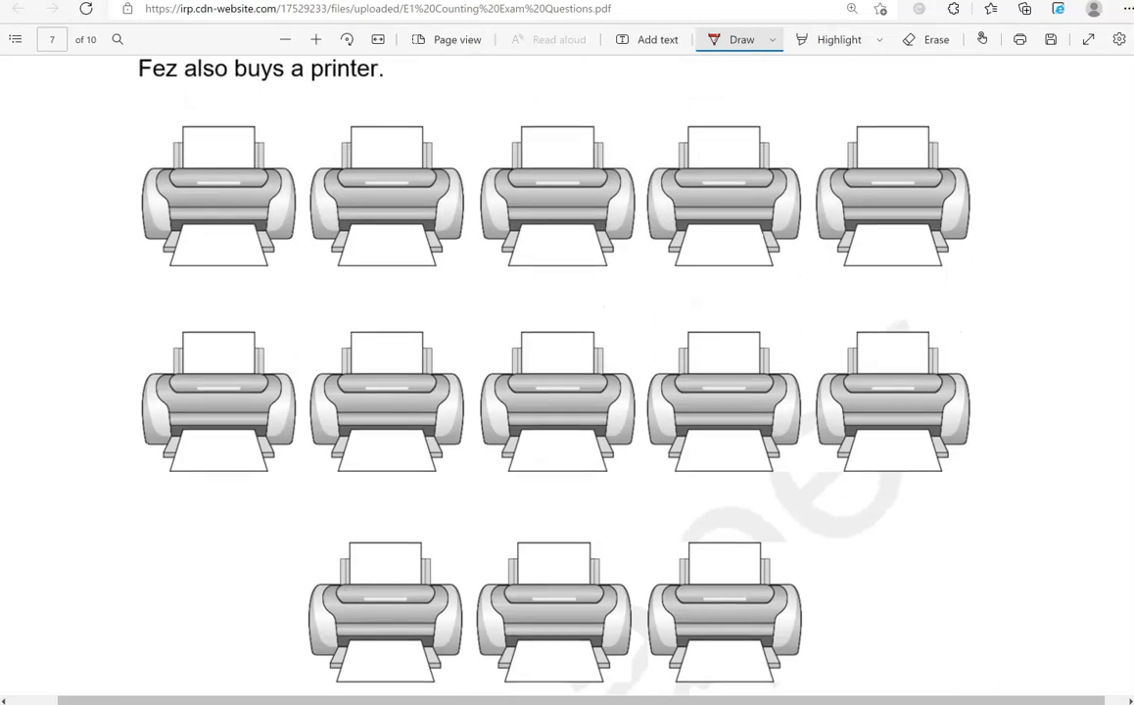
click(224, 153)
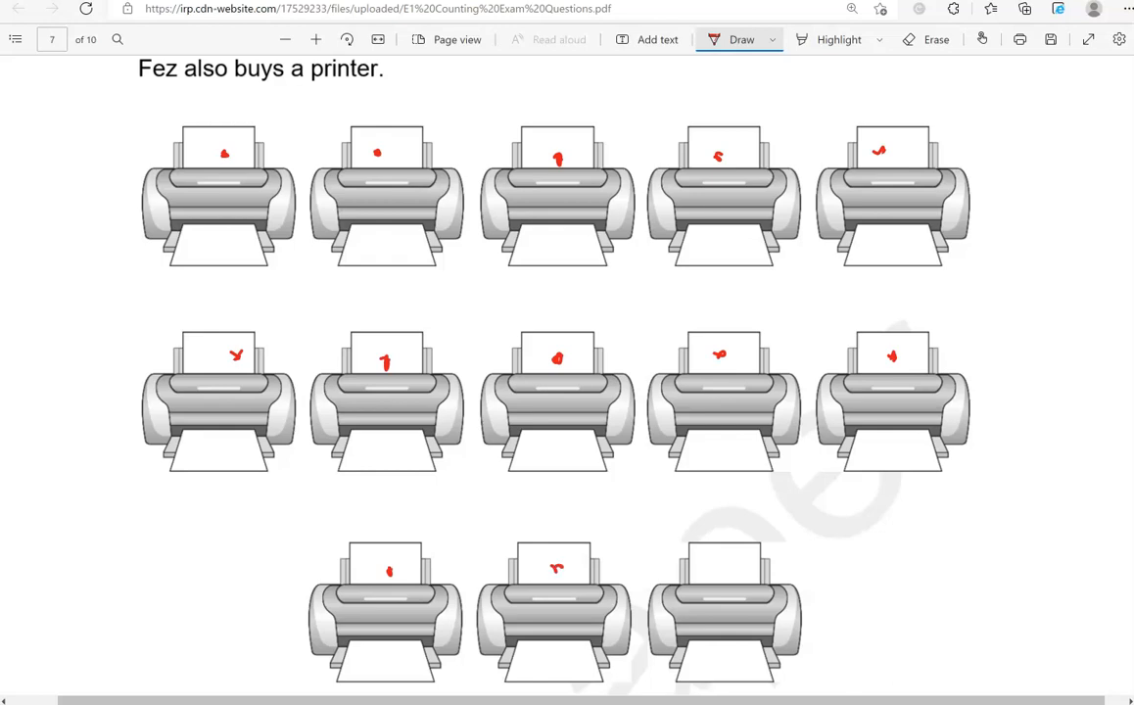
scroll(down, 3)
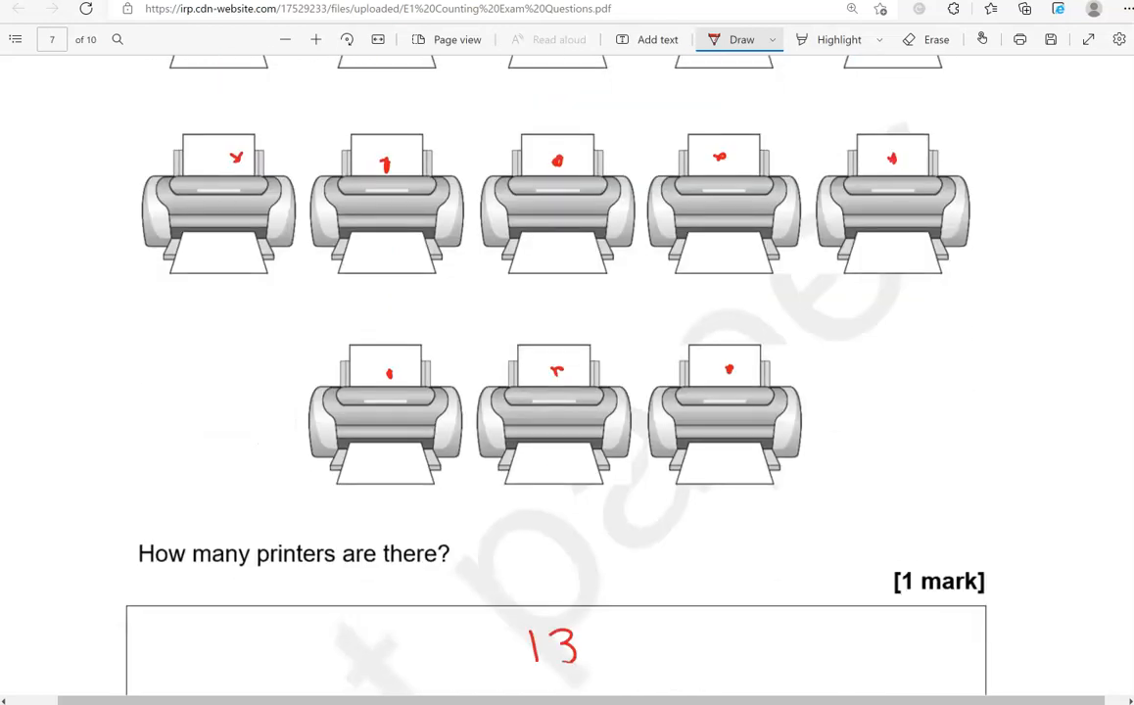
scroll(down, 3)
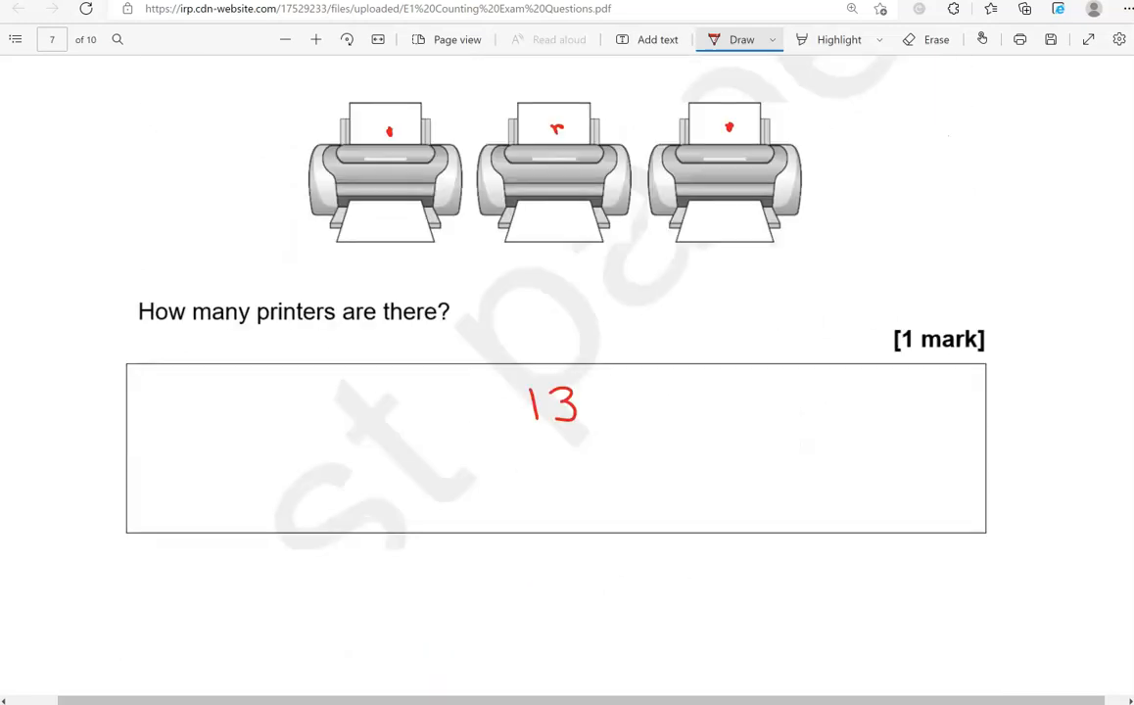
scroll(down, 3)
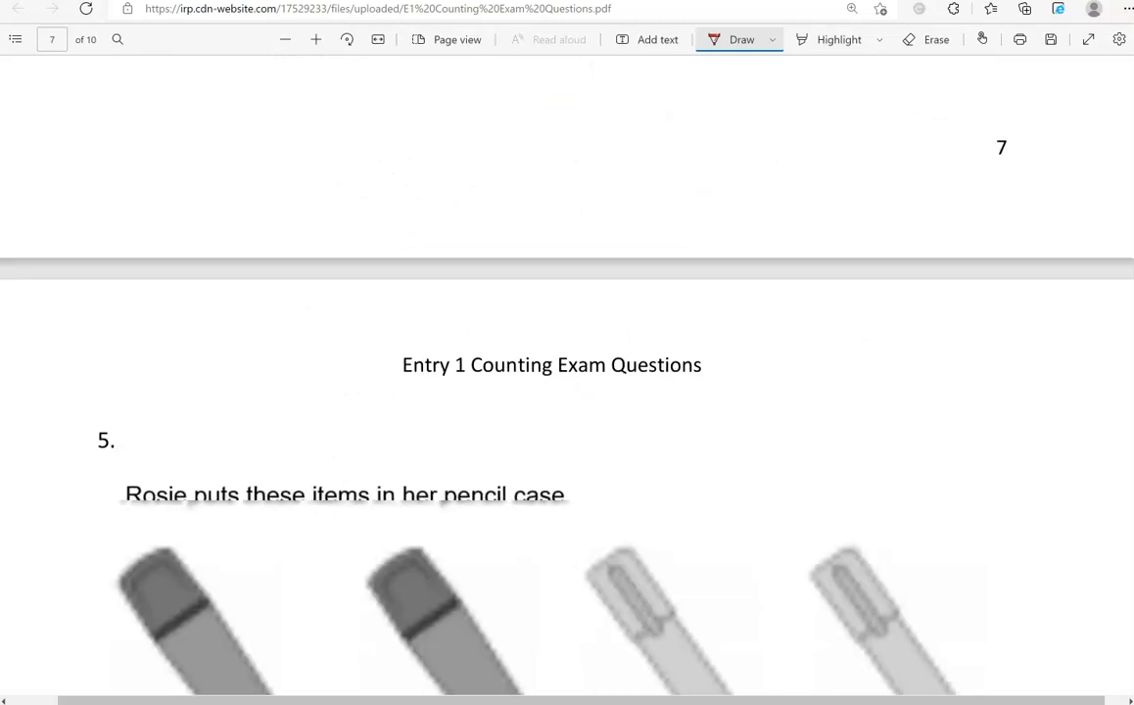
- Dot Rosie's twelve pencil-case items on page 8, write 12, and scroll to page 9
scroll(down, 3)
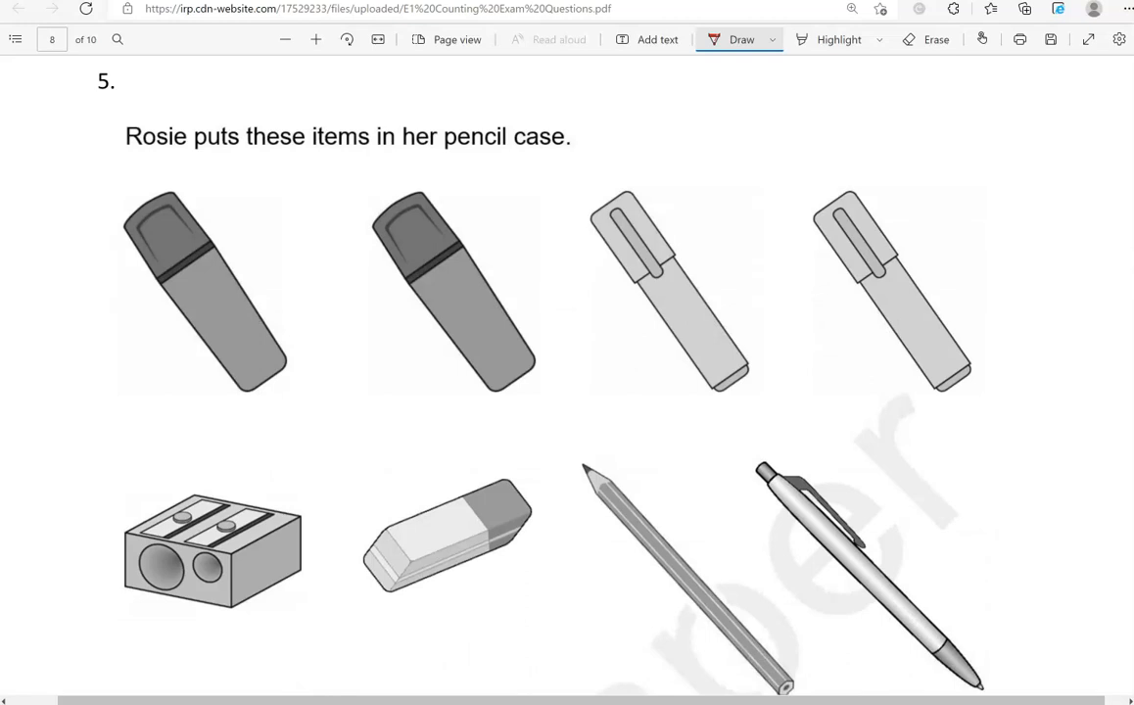
scroll(down, 3)
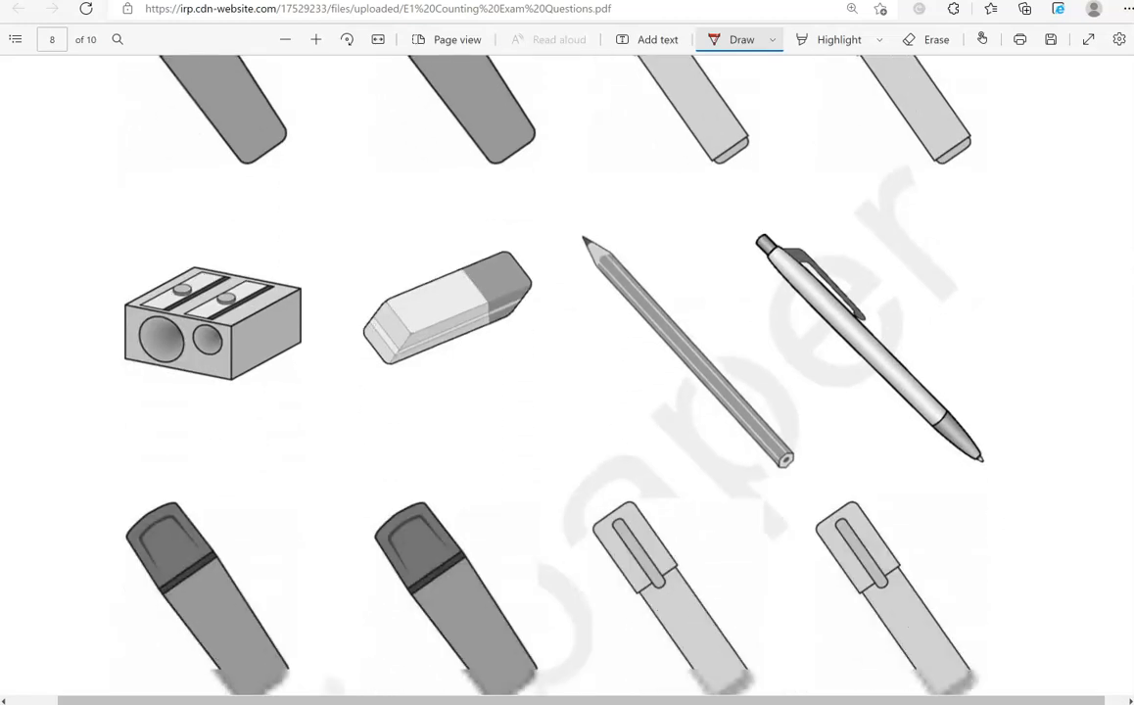
scroll(down, 3)
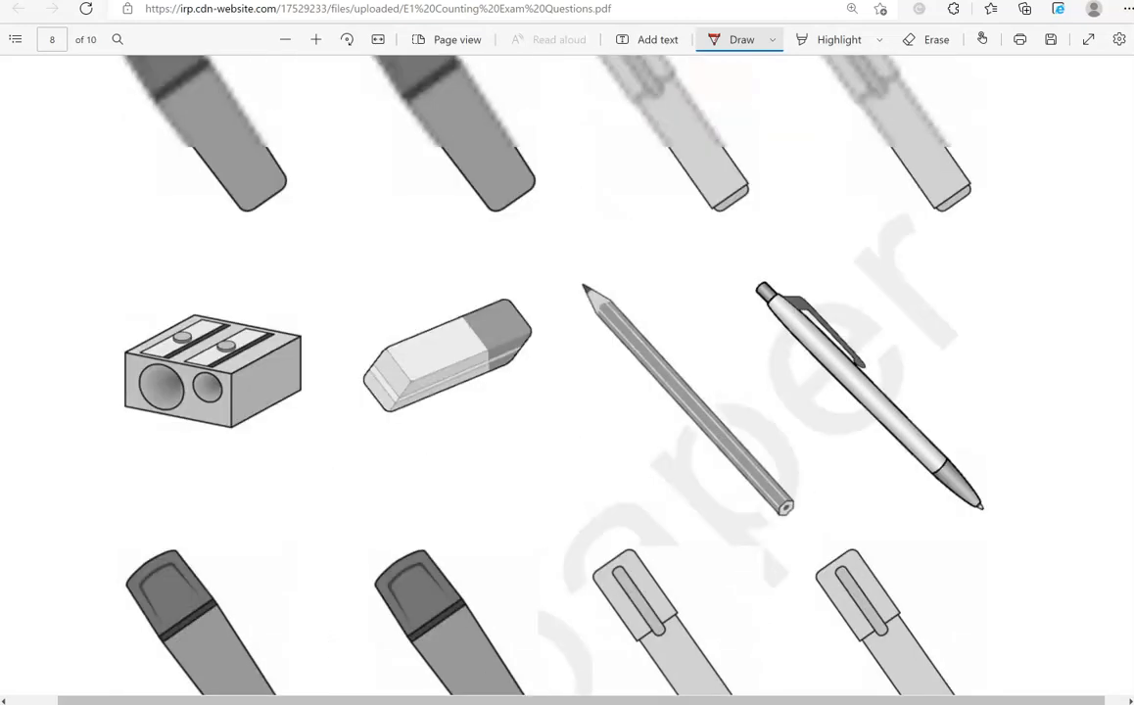
scroll(down, 3)
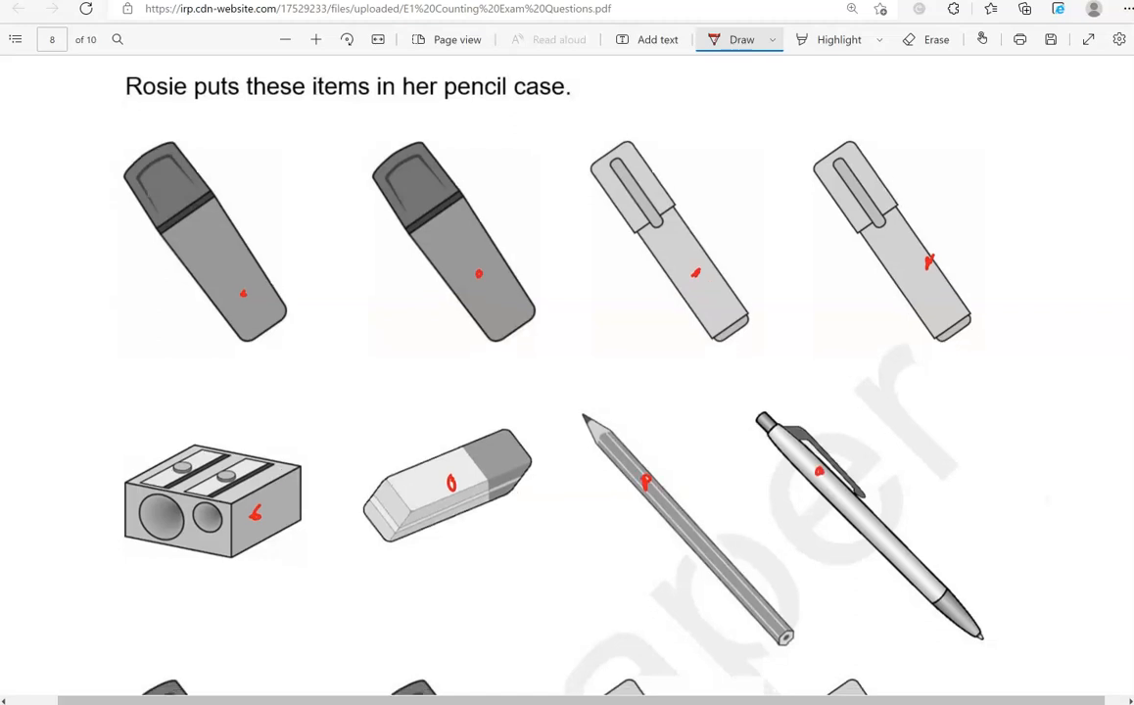
scroll(down, 3)
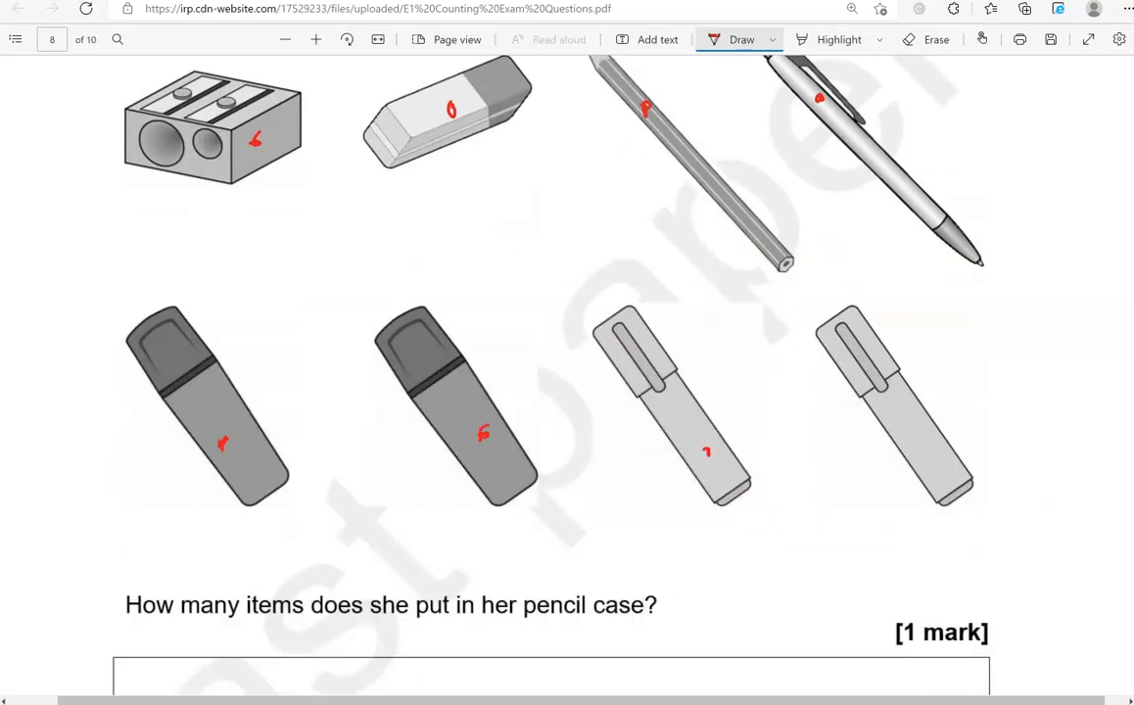
scroll(down, 3)
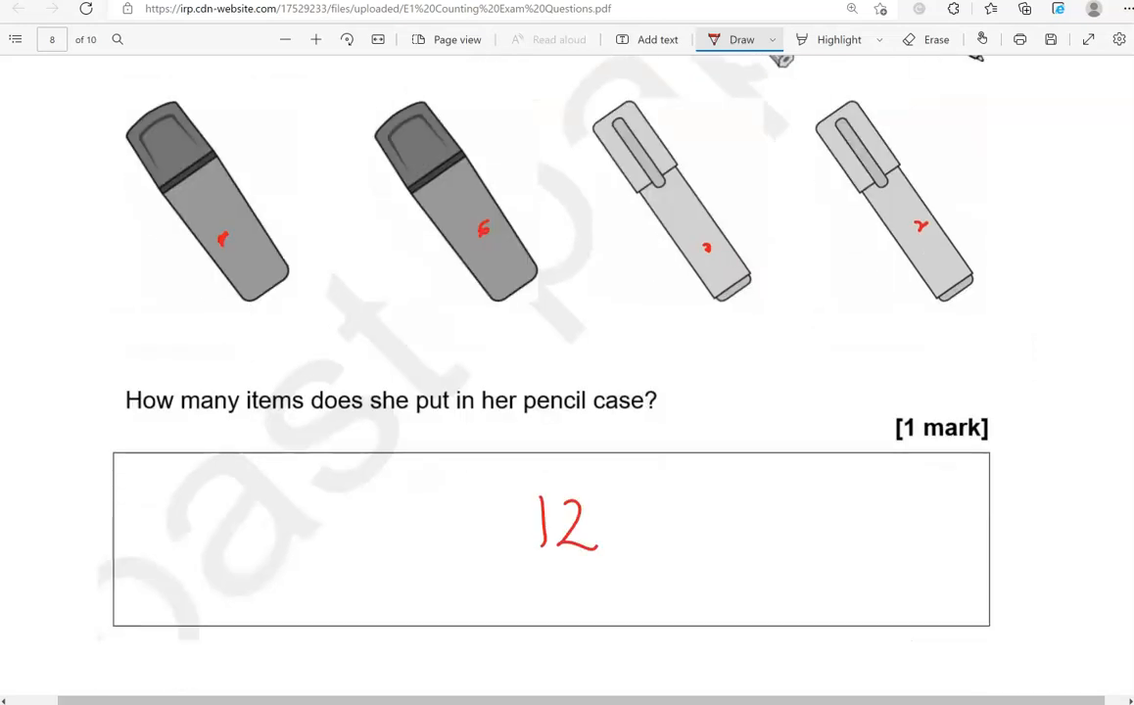
scroll(down, 3)
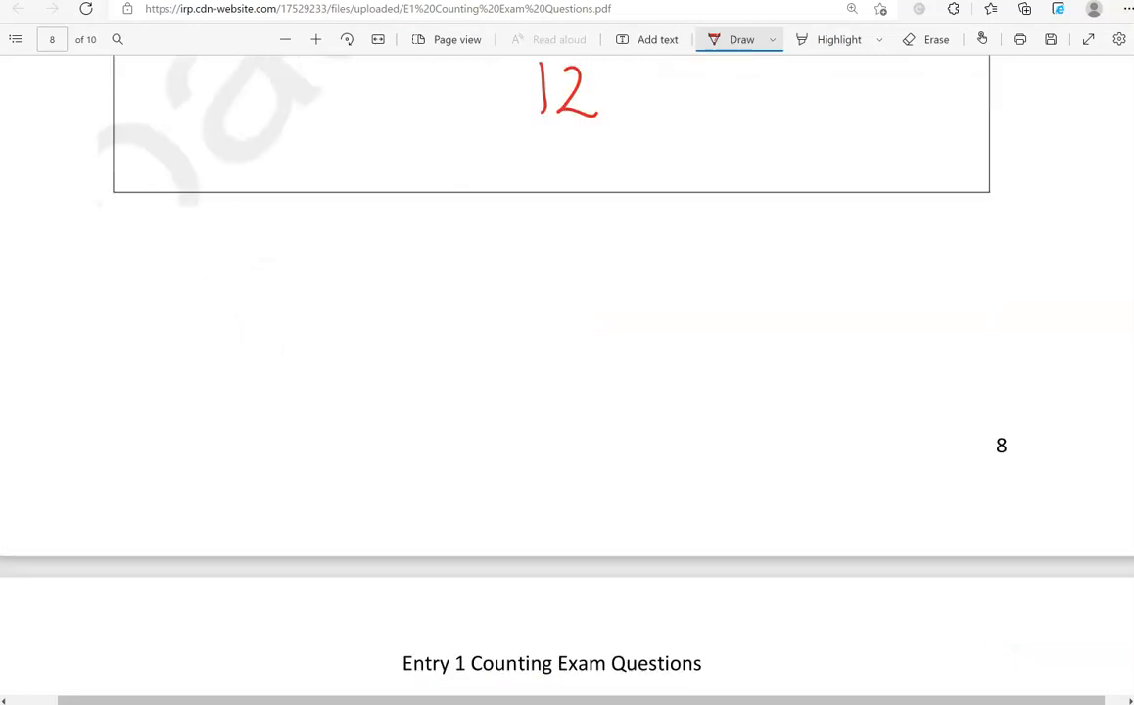
scroll(down, 3)
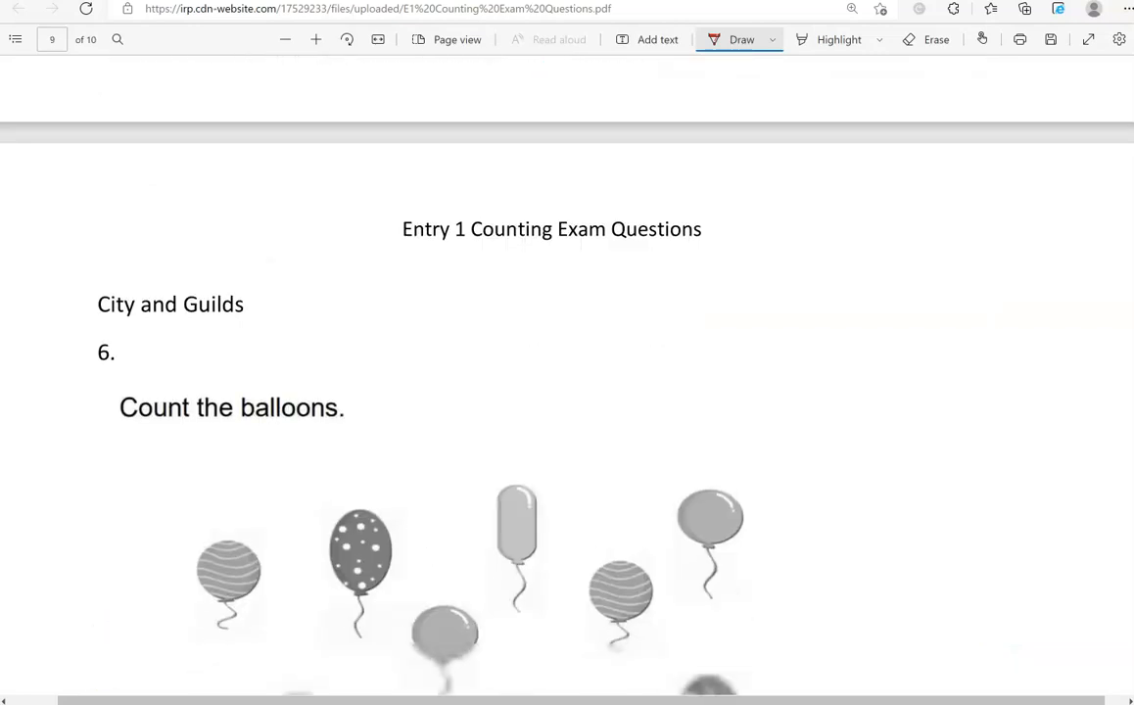
- Dot each balloon, write 16 on the dotted line, and scroll to page 10
scroll(down, 3)
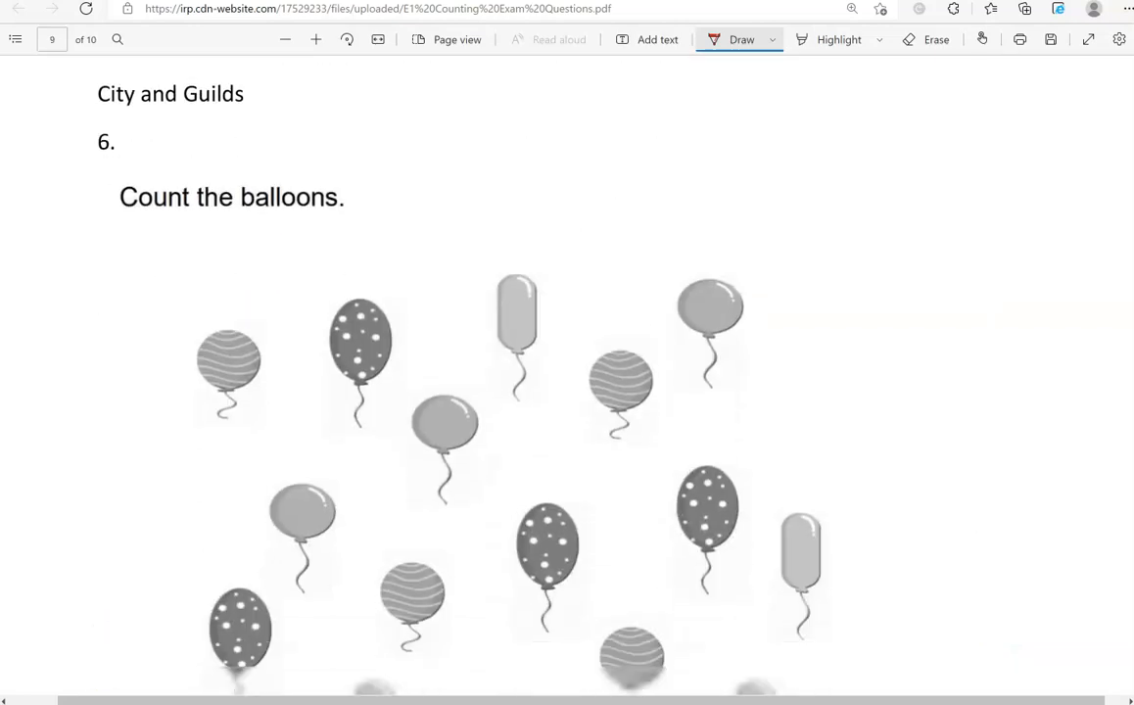
scroll(down, 3)
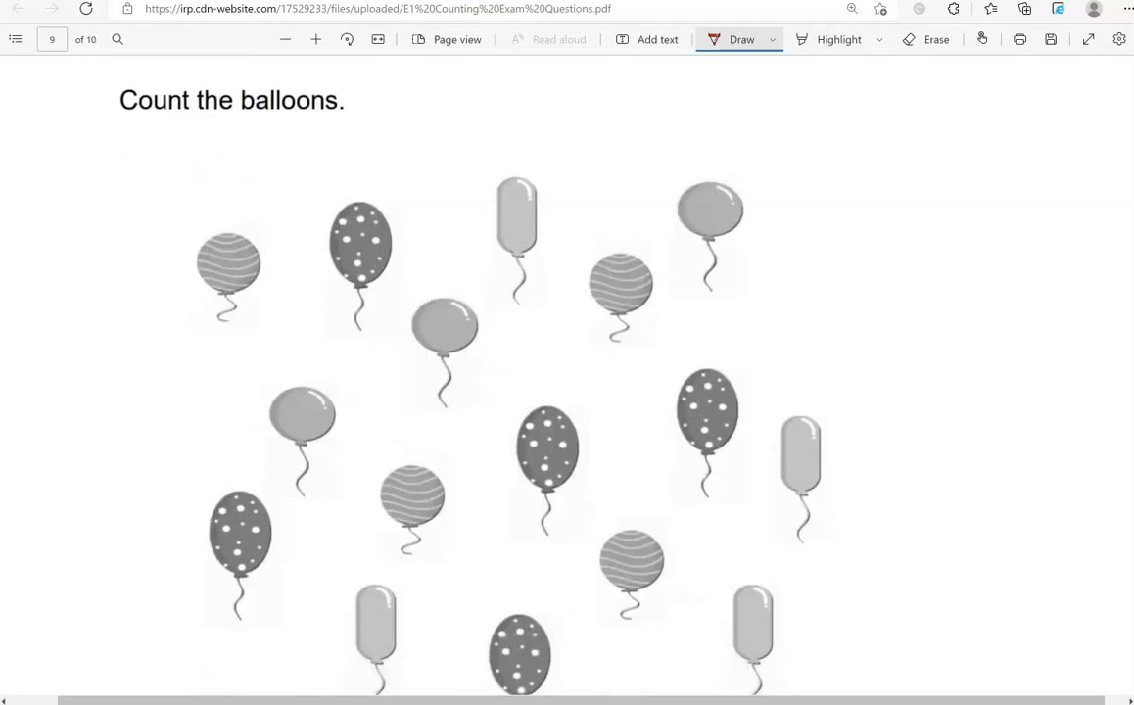
scroll(down, 3)
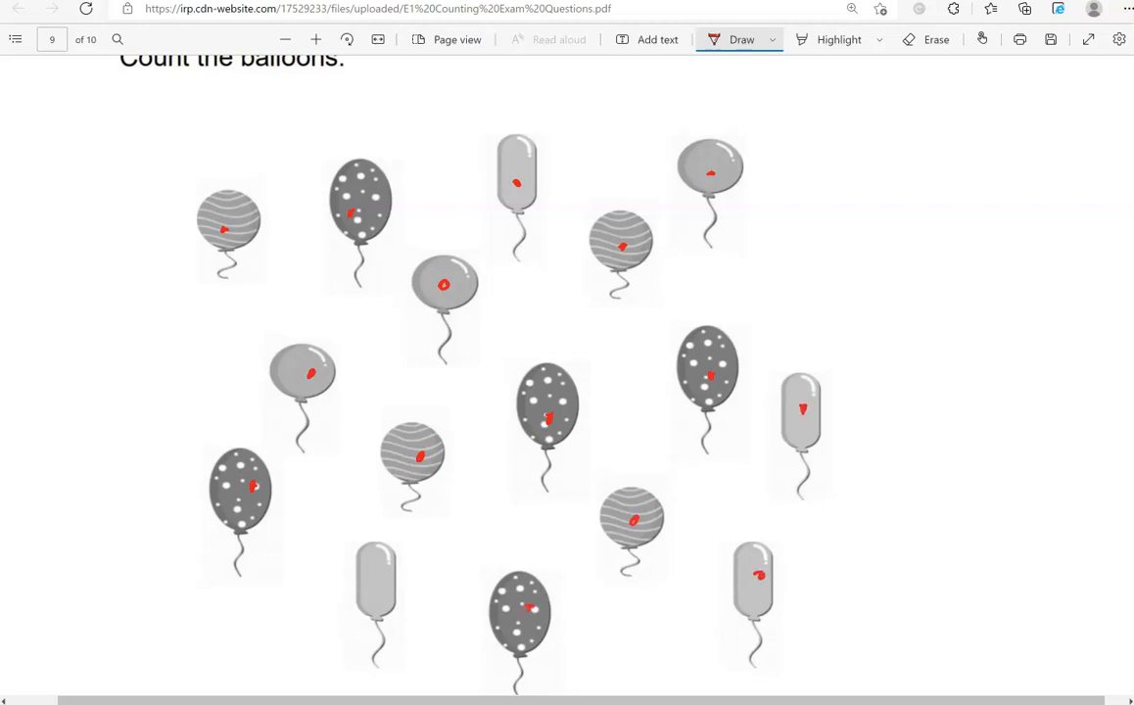
scroll(down, 3)
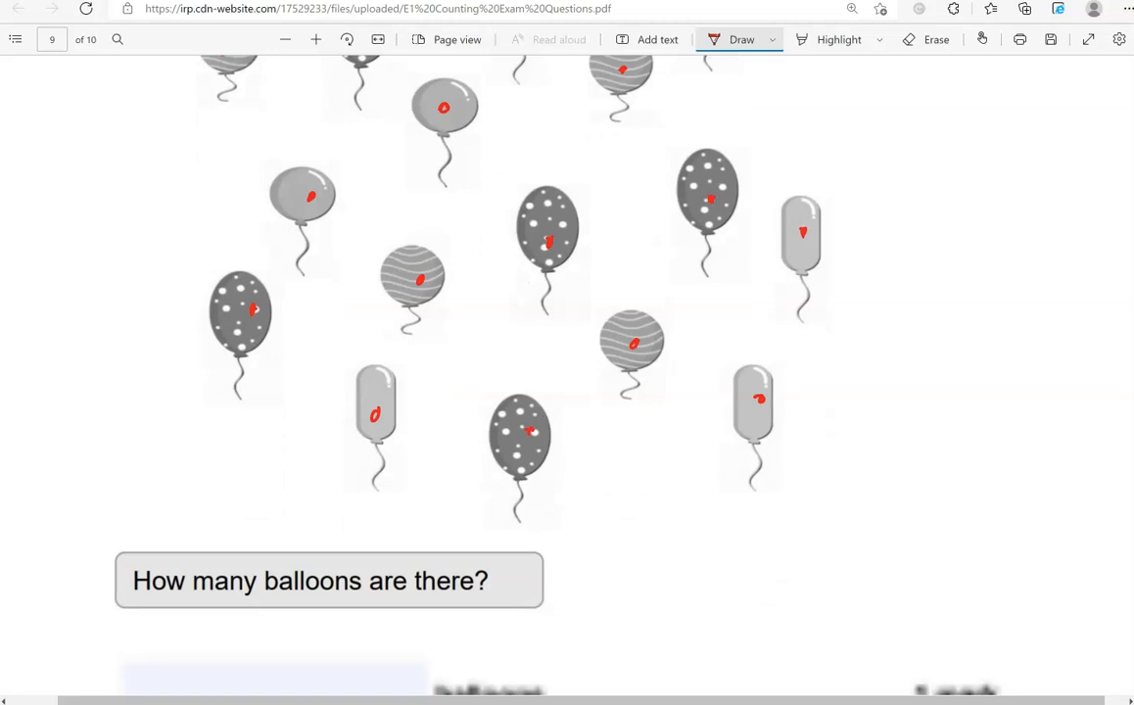
scroll(down, 3)
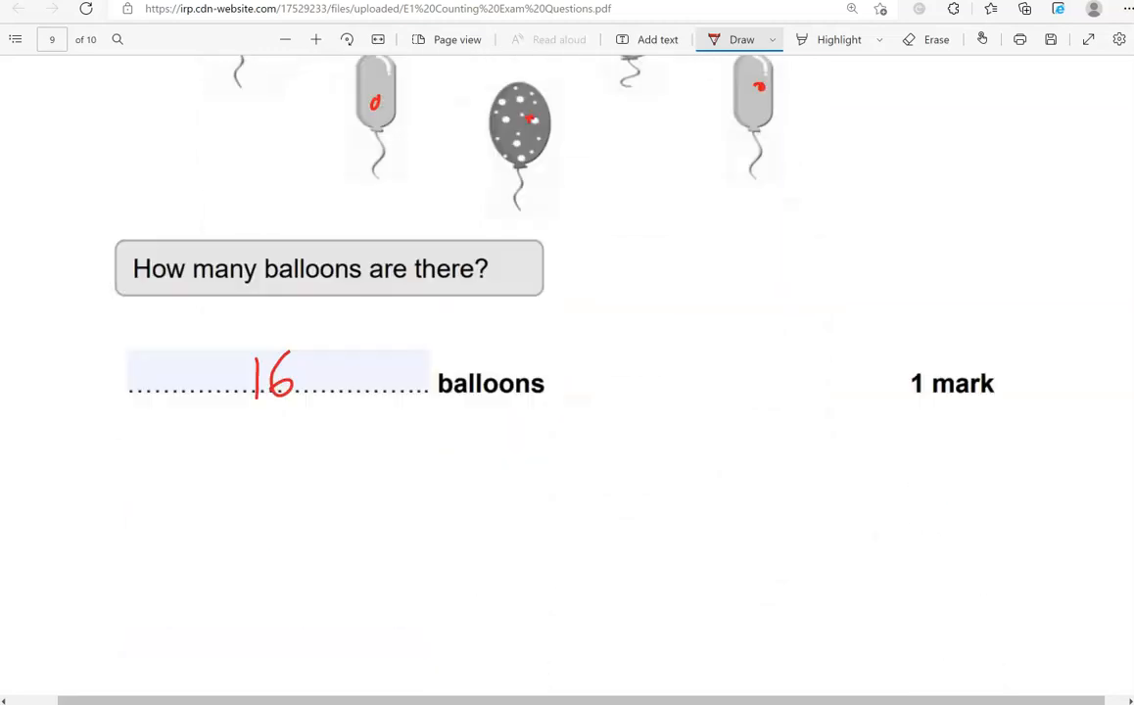
scroll(down, 3)
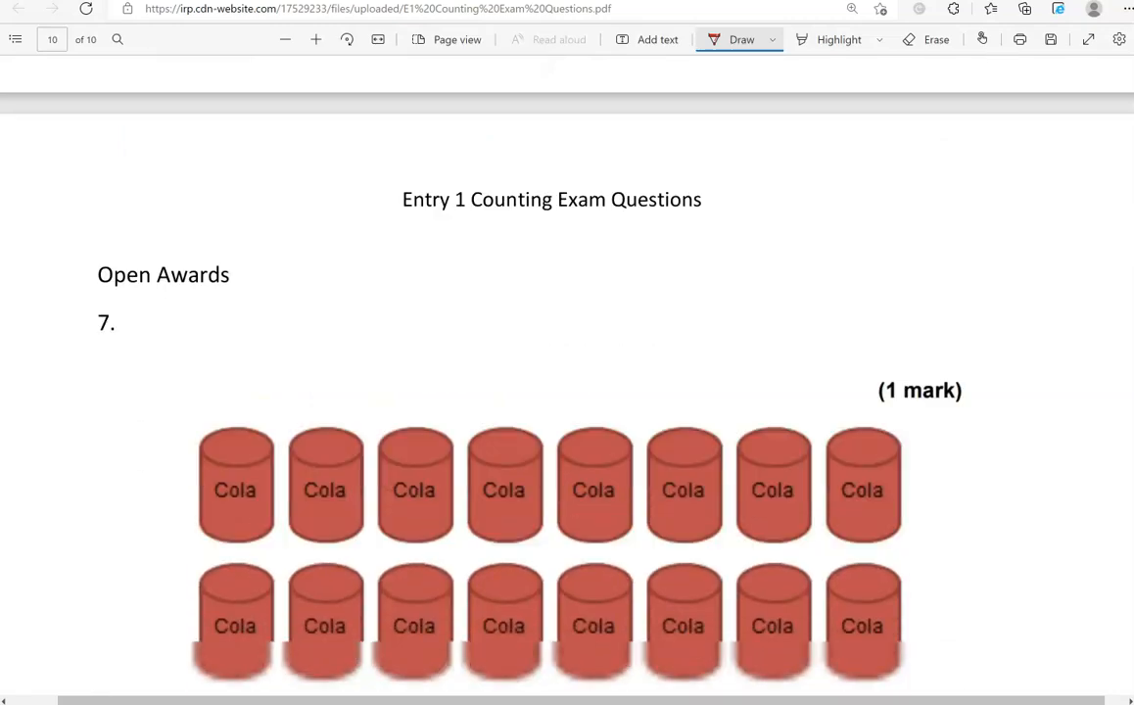
- Tick the cola cans of question 7 in red with the Draw pen
scroll(down, 3)
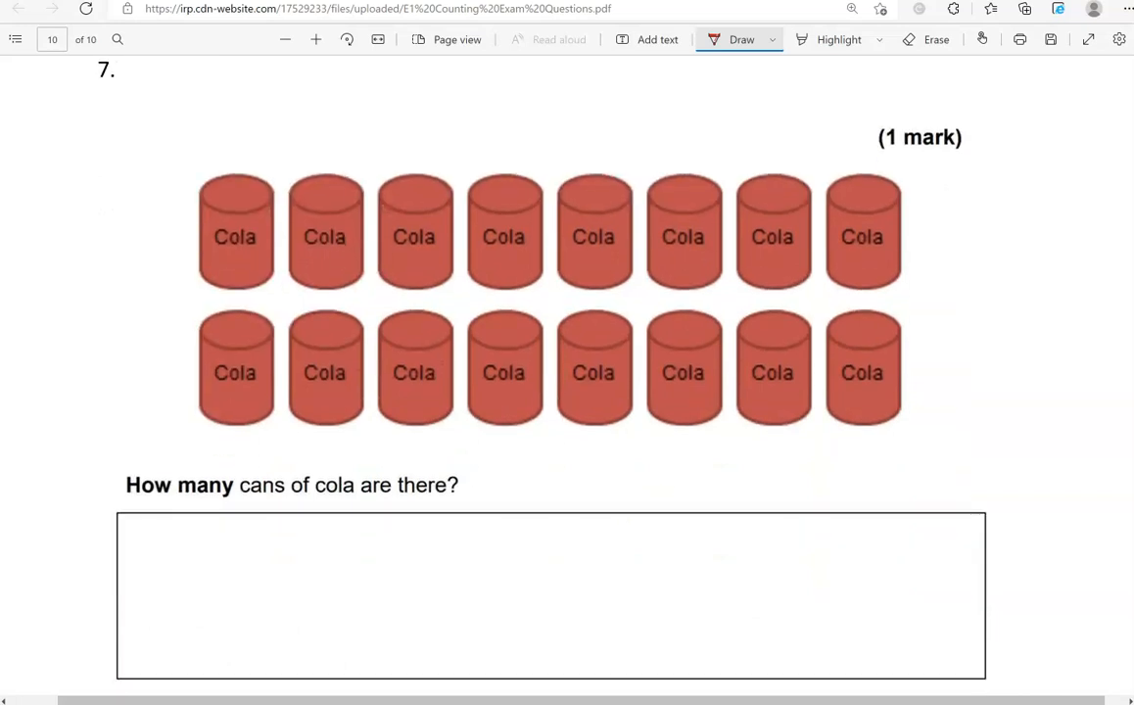
drag(243, 269, 328, 294)
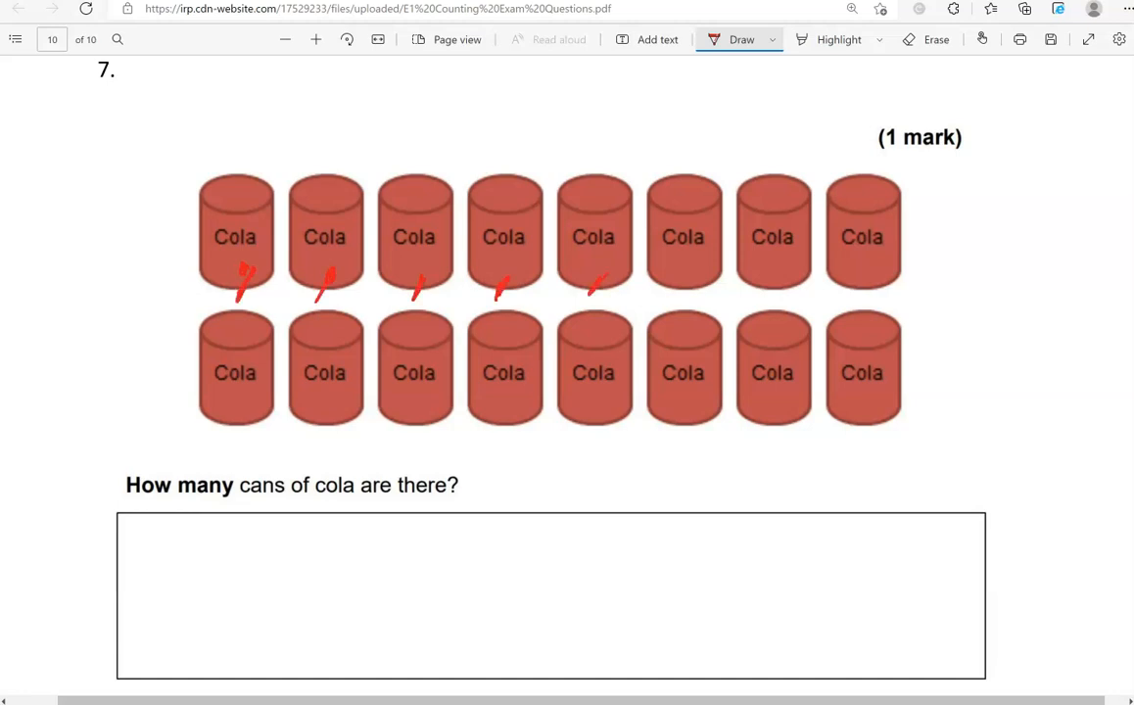
drag(676, 274, 862, 293)
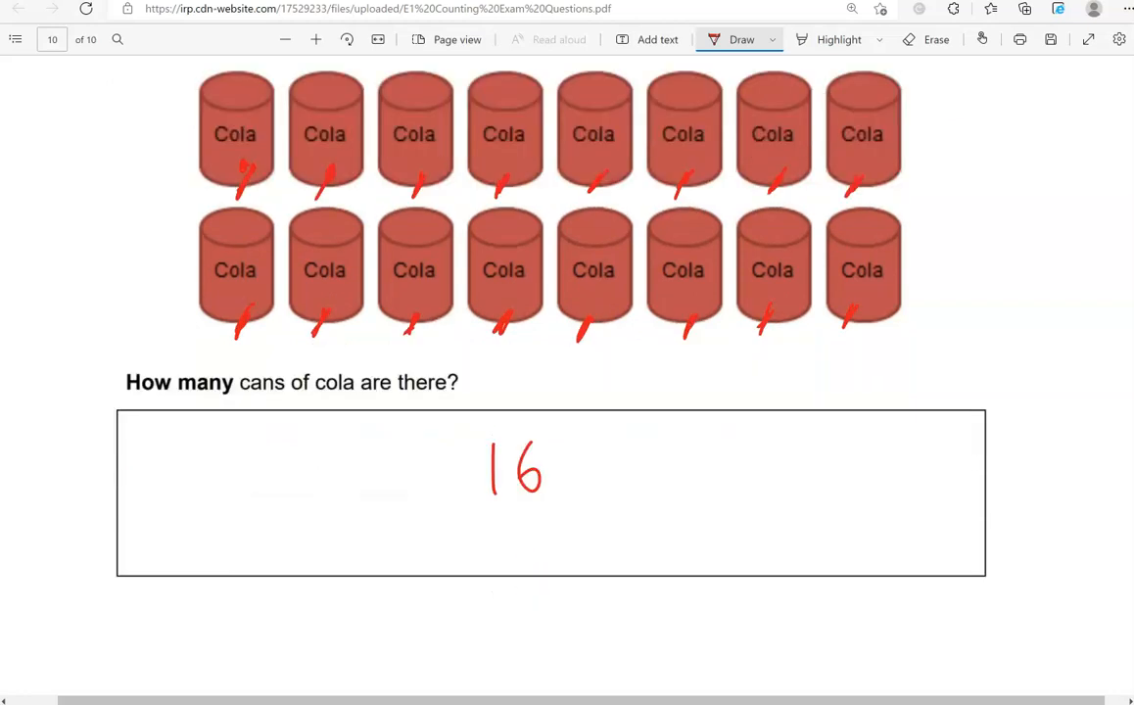
scroll(down, 3)
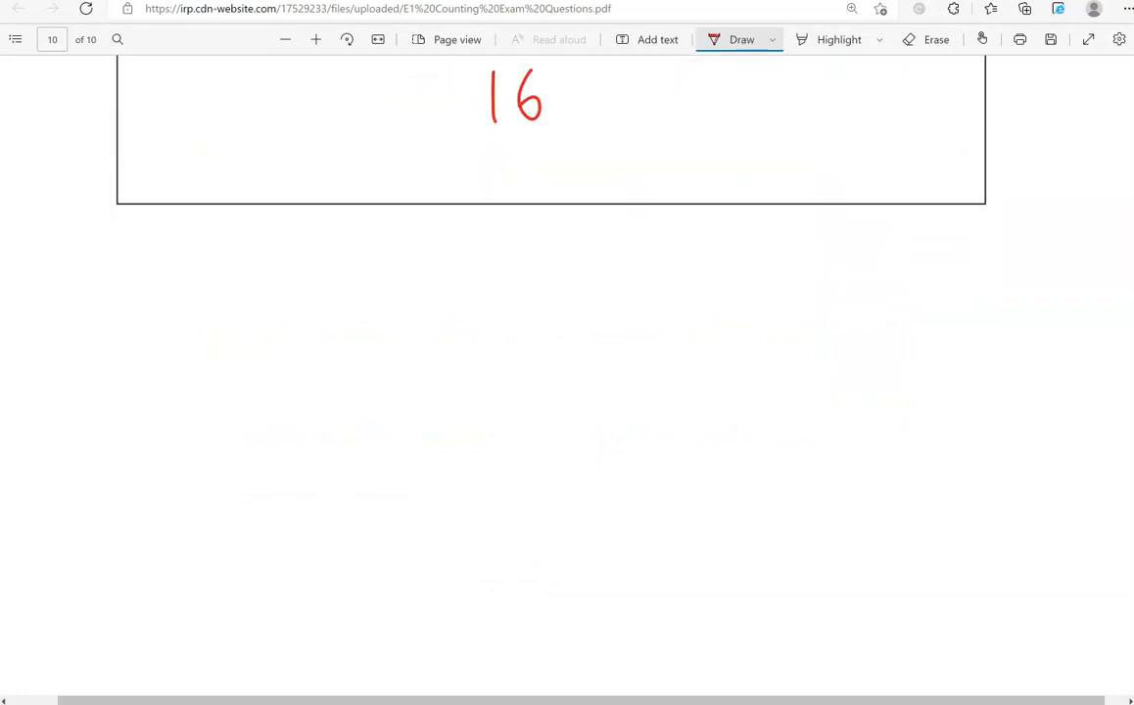